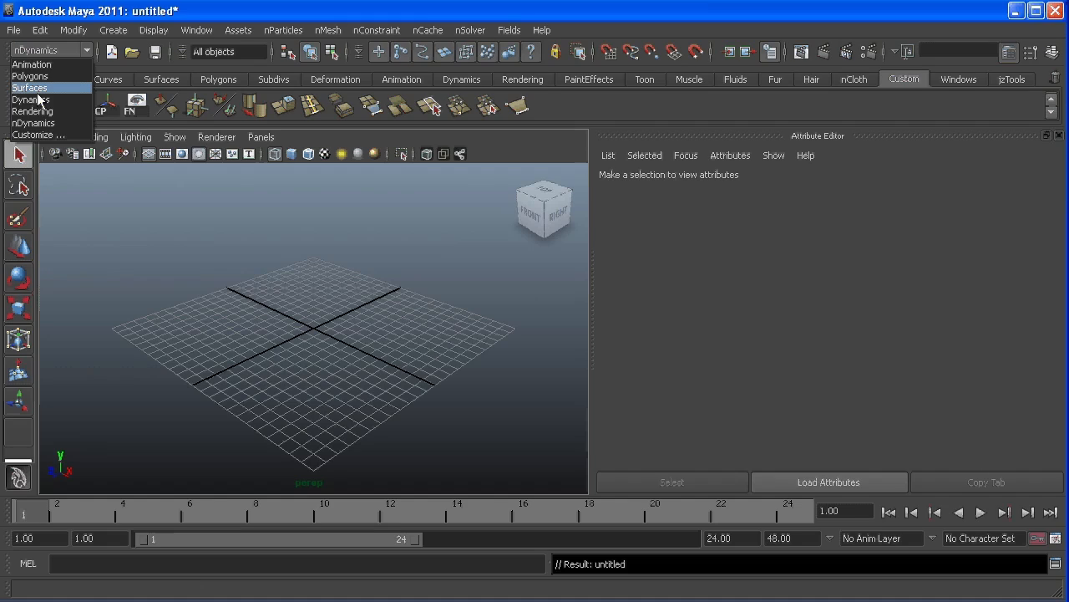
Switch to the Dynamics menu set and browse to the Fluid Effects creation commands
{"action": "left_click", "coordinate": [30, 100]}
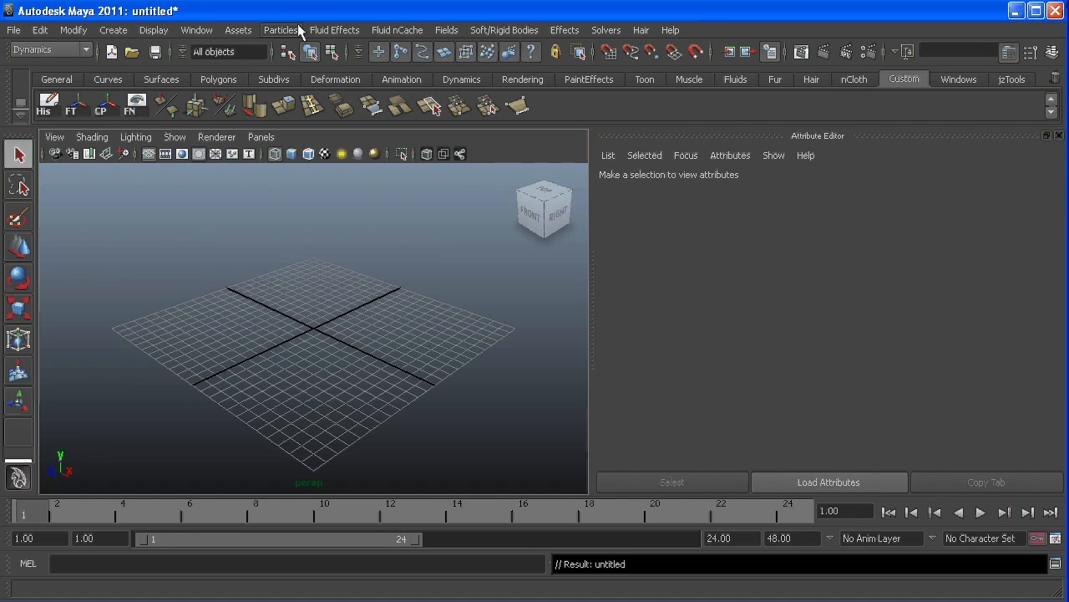
{"action": "left_click", "coordinate": [281, 30]}
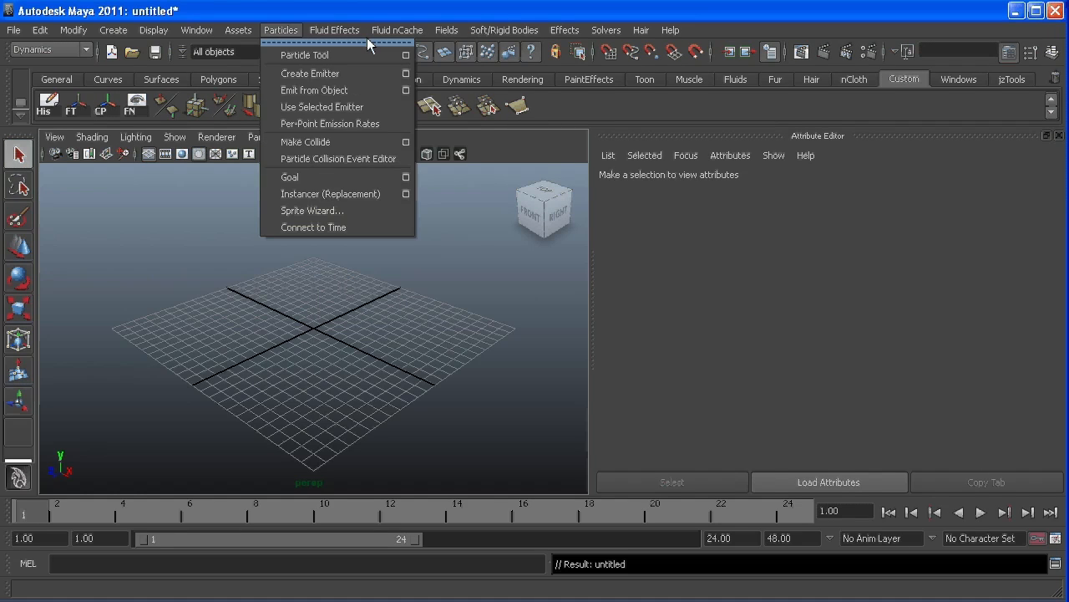
{"action": "left_click", "coordinate": [335, 30]}
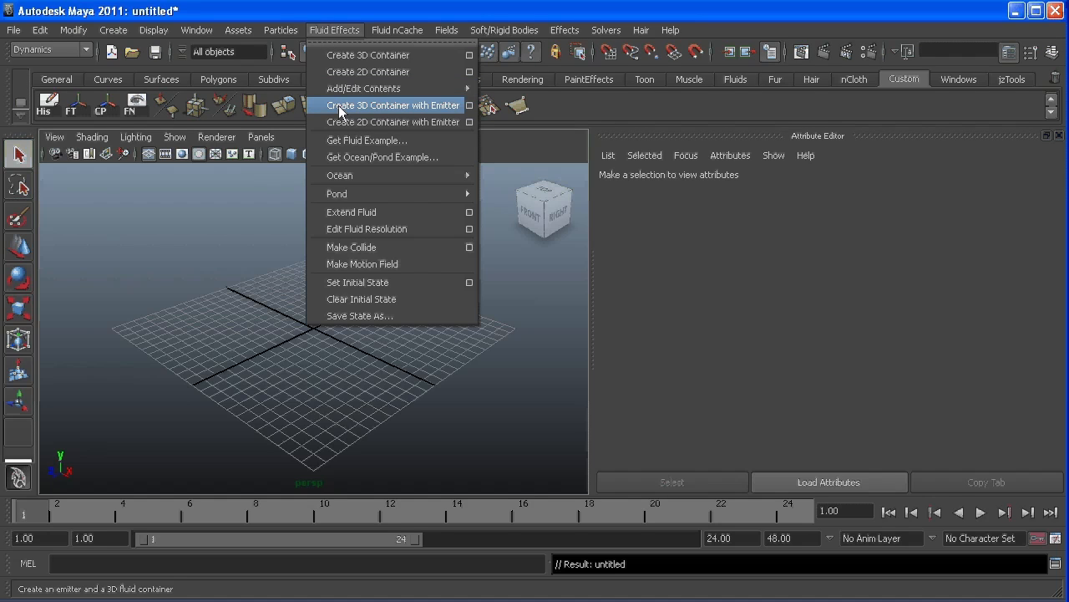
{"action": "mouse_move", "coordinate": [462, 110]}
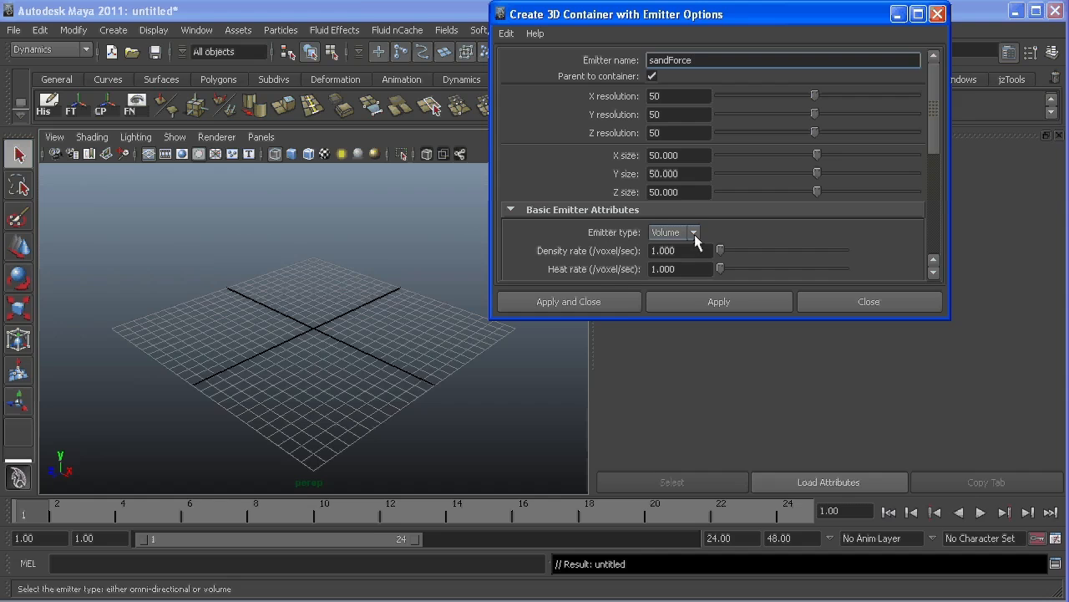
Create the 3D fluid container with a volume emitter named sandForce
{"action": "left_click", "coordinate": [719, 301]}
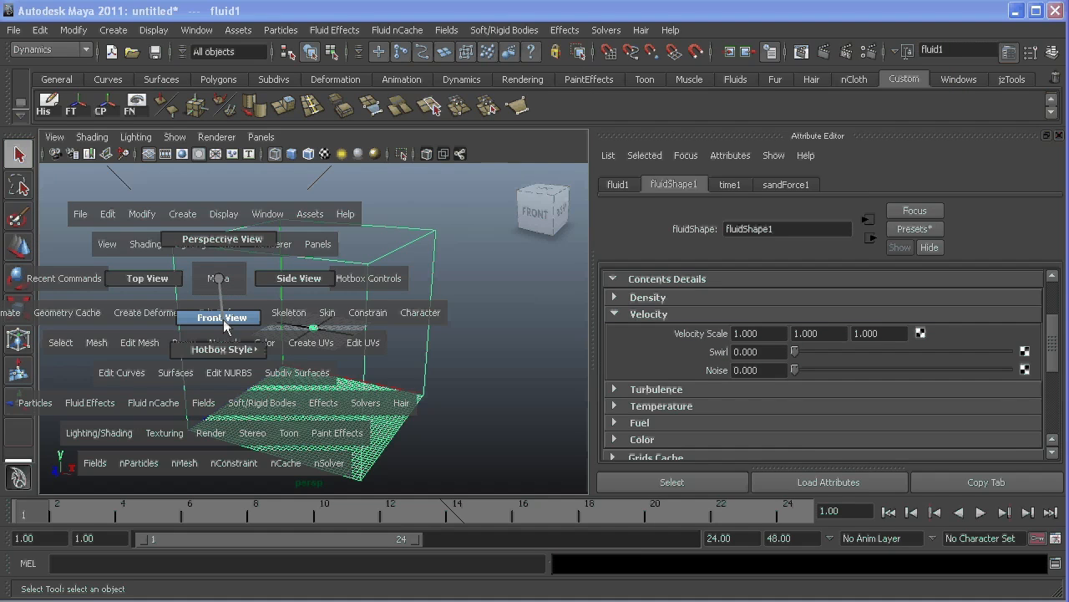
In the front view, lower the sandForce emitter to the container's base and flatten it into a wide disc, then return to perspective
{"action": "left_click", "coordinate": [221, 317]}
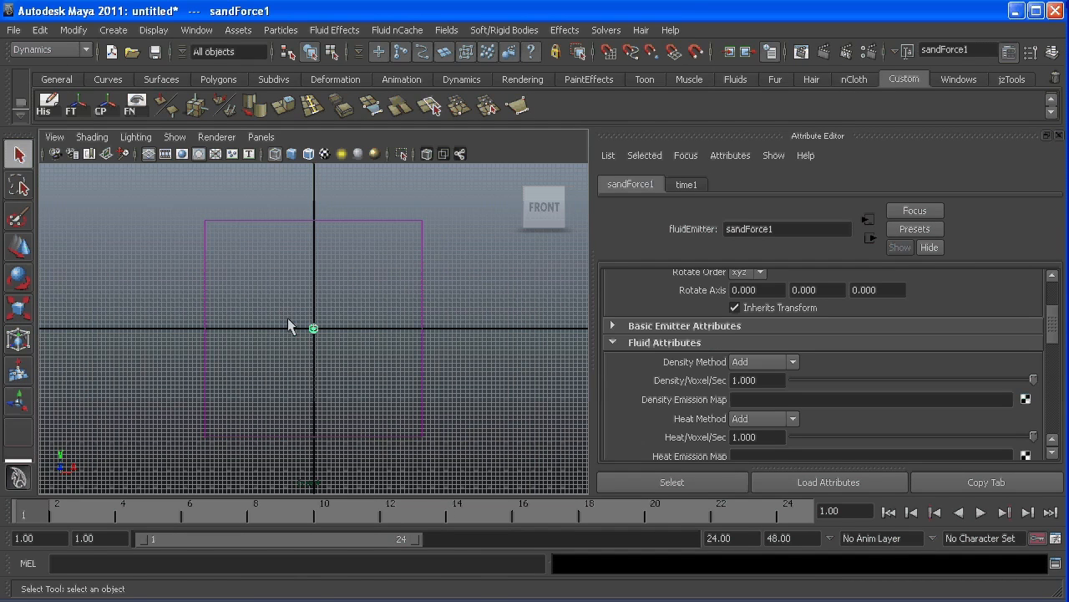
{"action": "left_click_drag", "start_coordinate": [314, 326], "coordinate": [314, 421]}
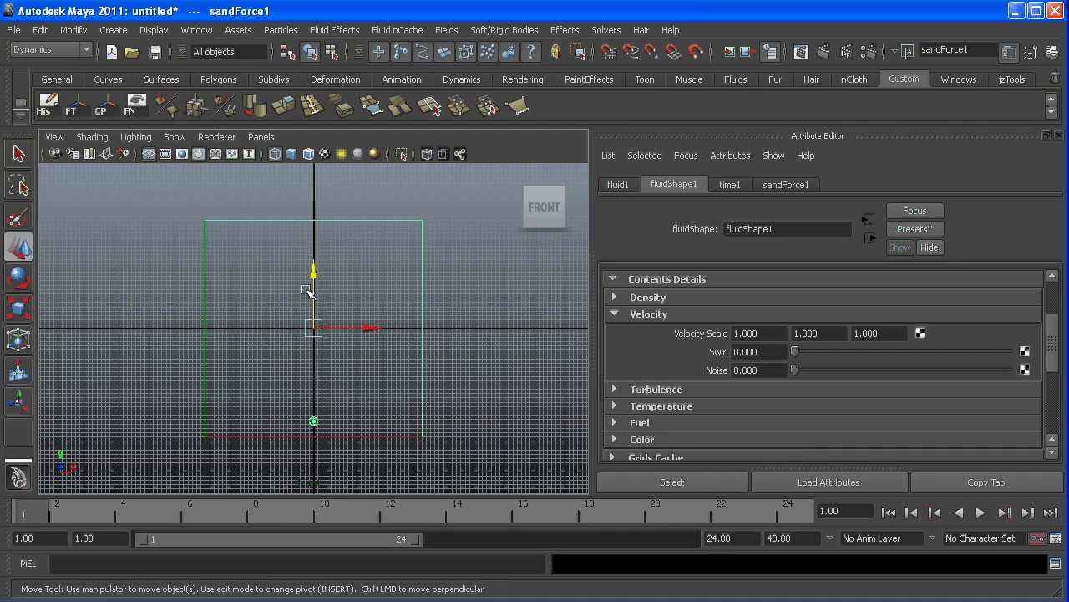
{"action": "left_click_drag", "start_coordinate": [314, 325], "coordinate": [314, 220]}
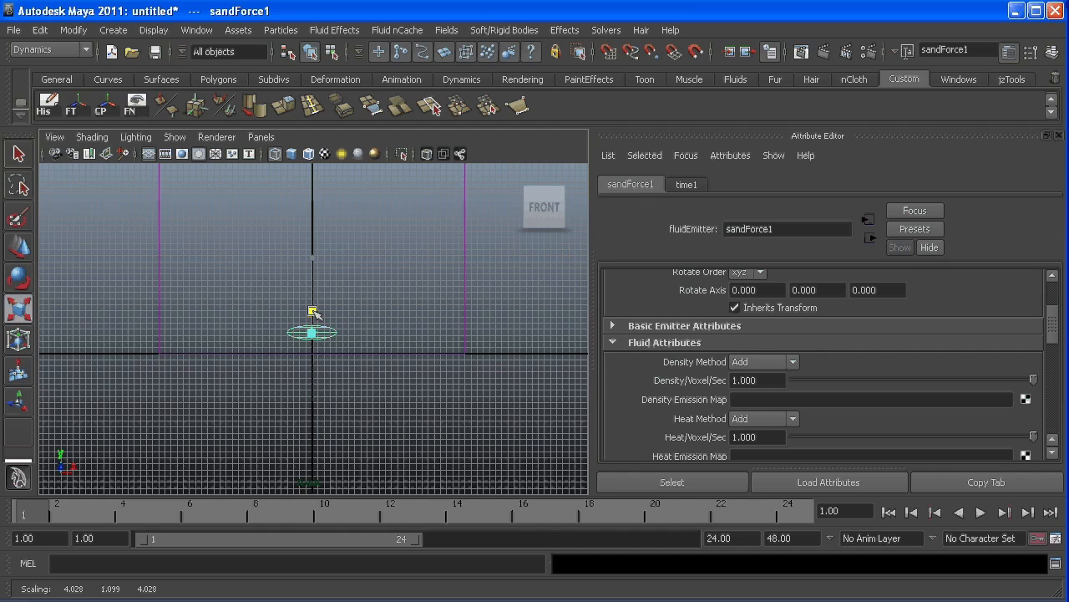
{"action": "left_click", "coordinate": [17, 247]}
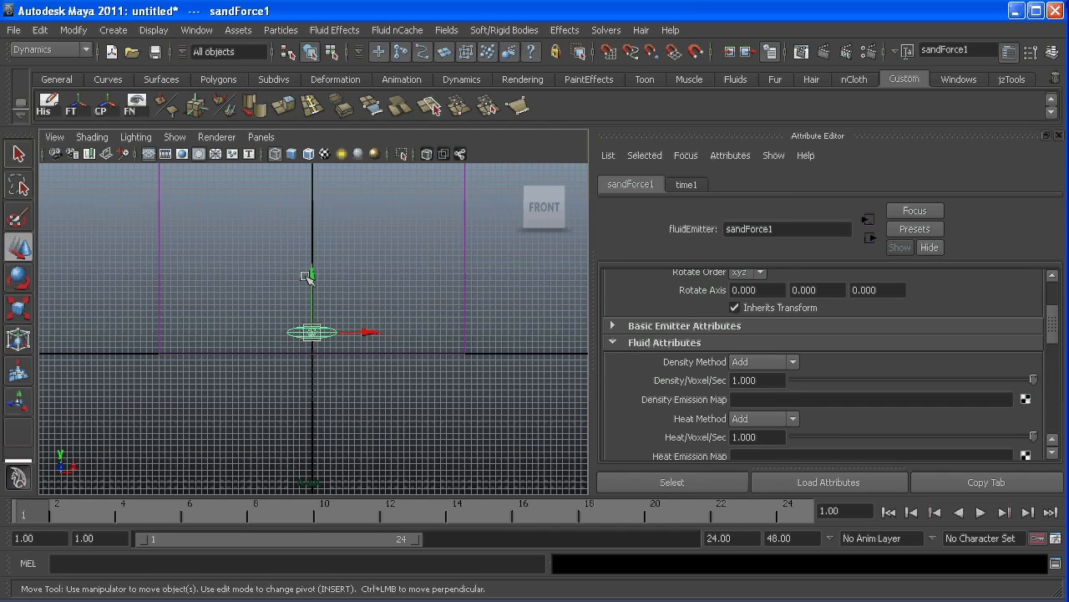
{"action": "key", "text": "space"}
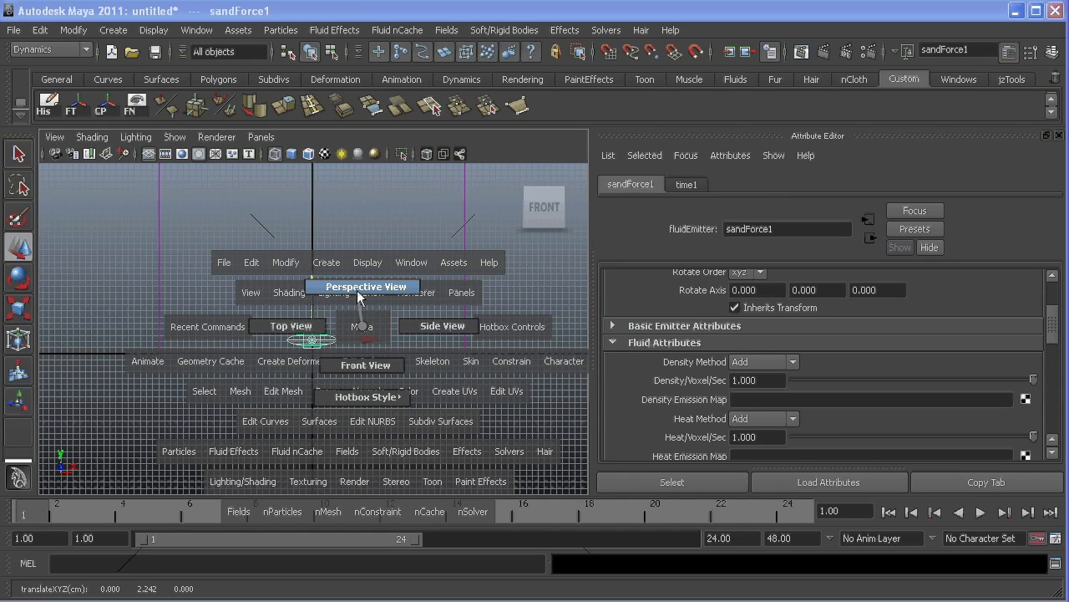
{"action": "left_click", "coordinate": [364, 286]}
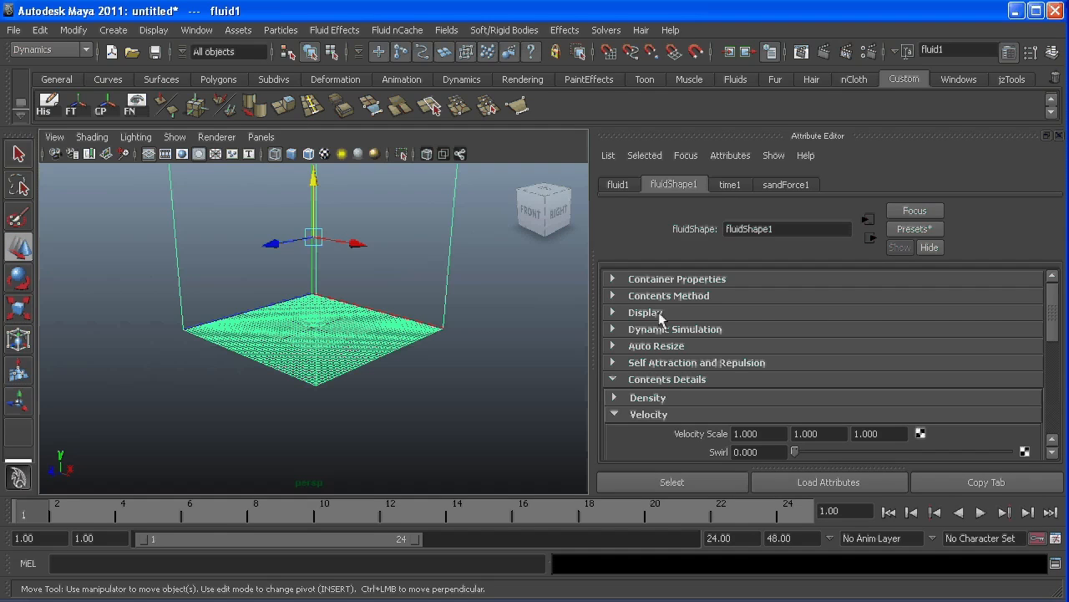
{"action": "mouse_move", "coordinate": [655, 344]}
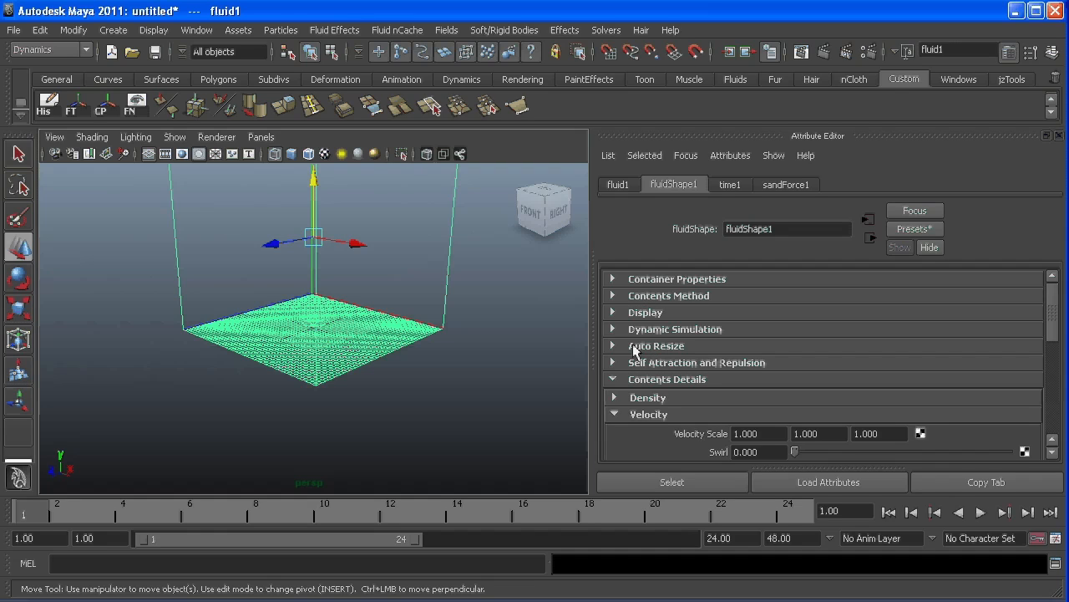
Enable Auto Resize on fluidShape1 and preview the simulation from the first frame
{"action": "left_click", "coordinate": [655, 344]}
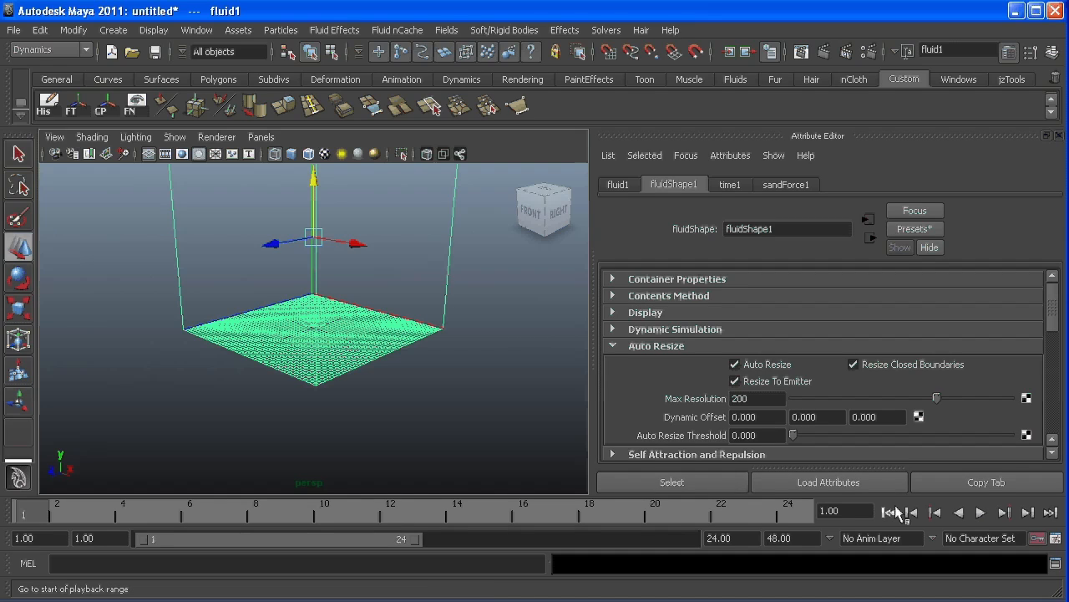
{"action": "left_click", "coordinate": [979, 512]}
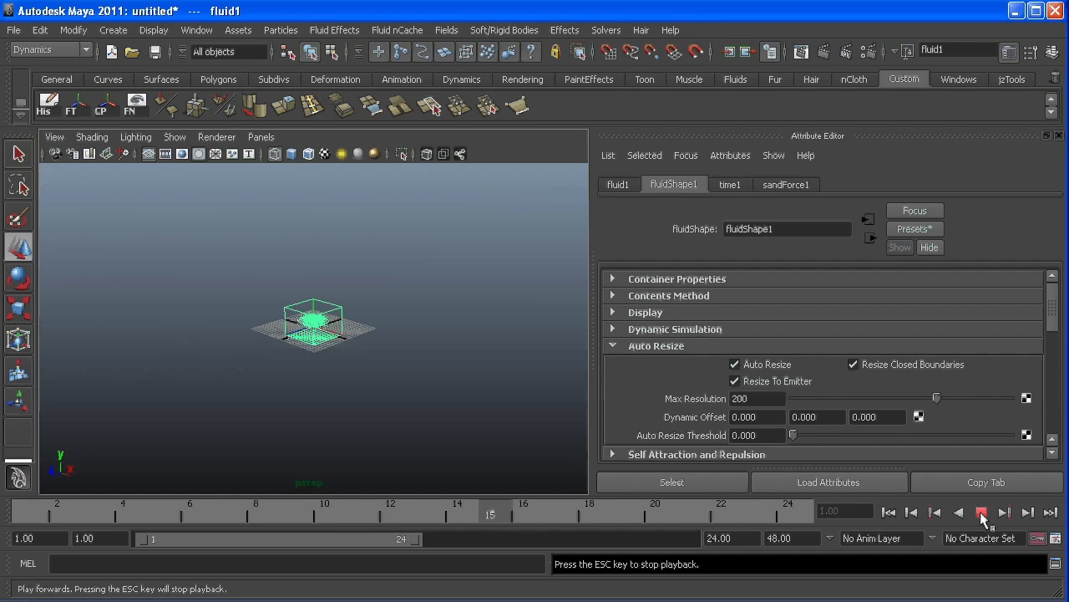
{"action": "left_click", "coordinate": [981, 511]}
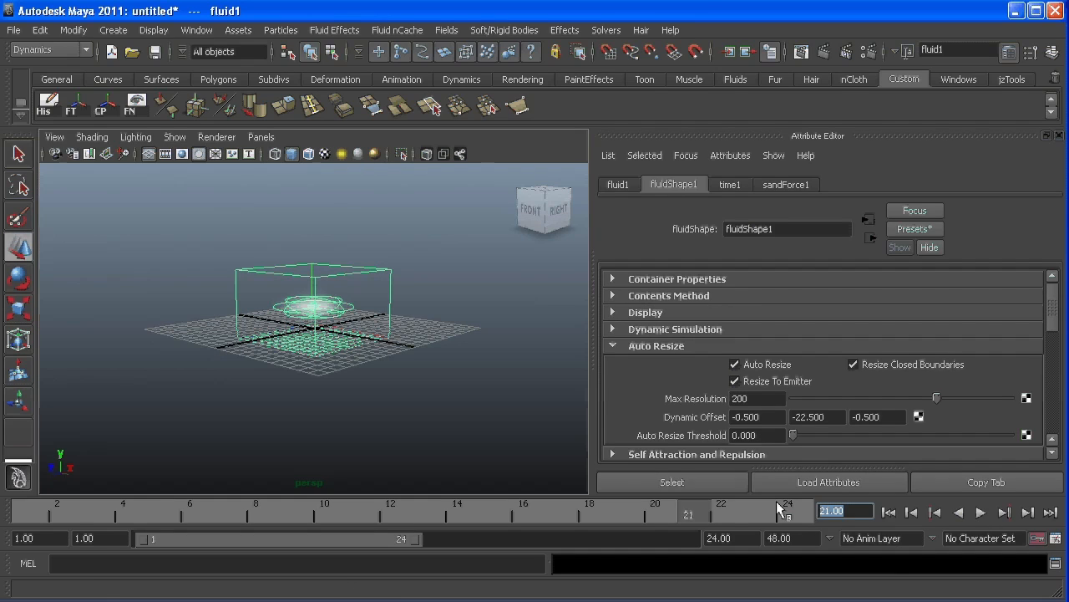
Extend the playback range to 500 frames and replay the simulation over the longer range
{"action": "type", "text": "500"}
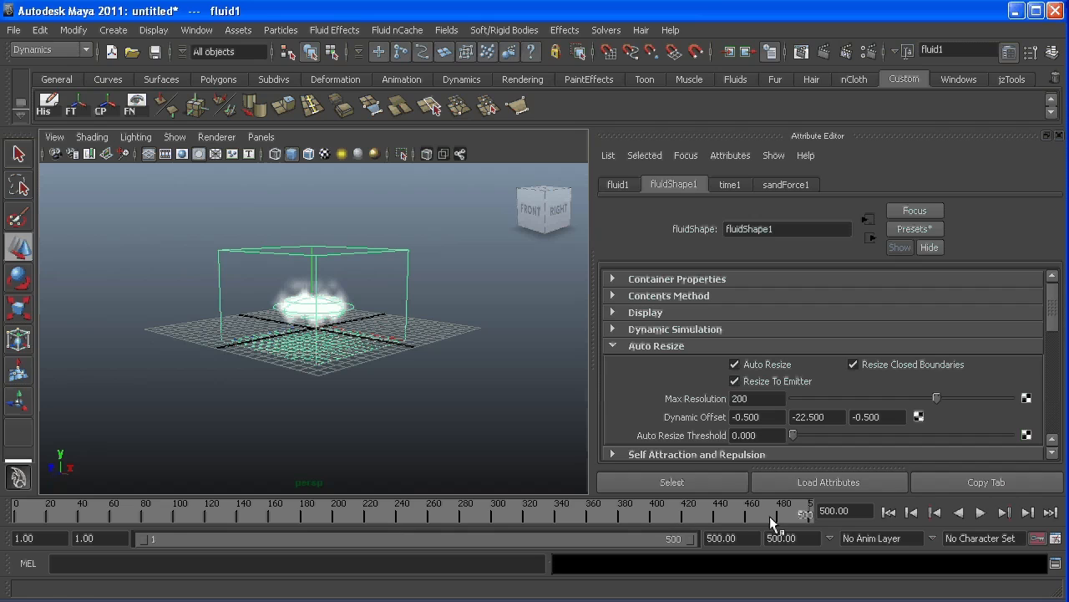
{"action": "left_click", "coordinate": [979, 511]}
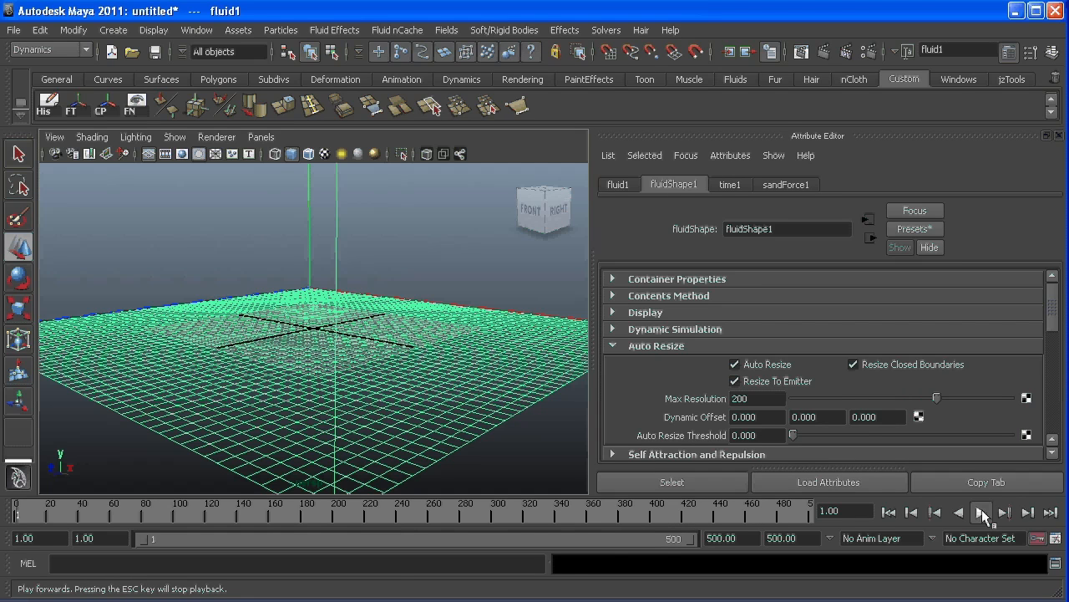
{"action": "left_click", "coordinate": [983, 511]}
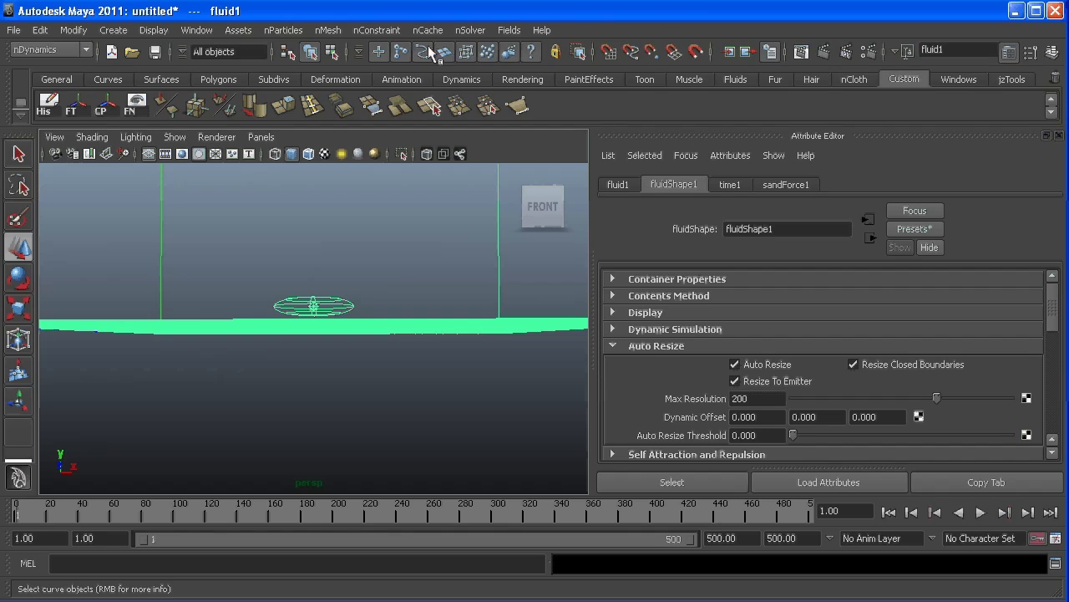
Set up a volume nParticle emitter named sand_Emitter from the nParticles Create Emitter options
{"action": "left_click", "coordinate": [284, 30]}
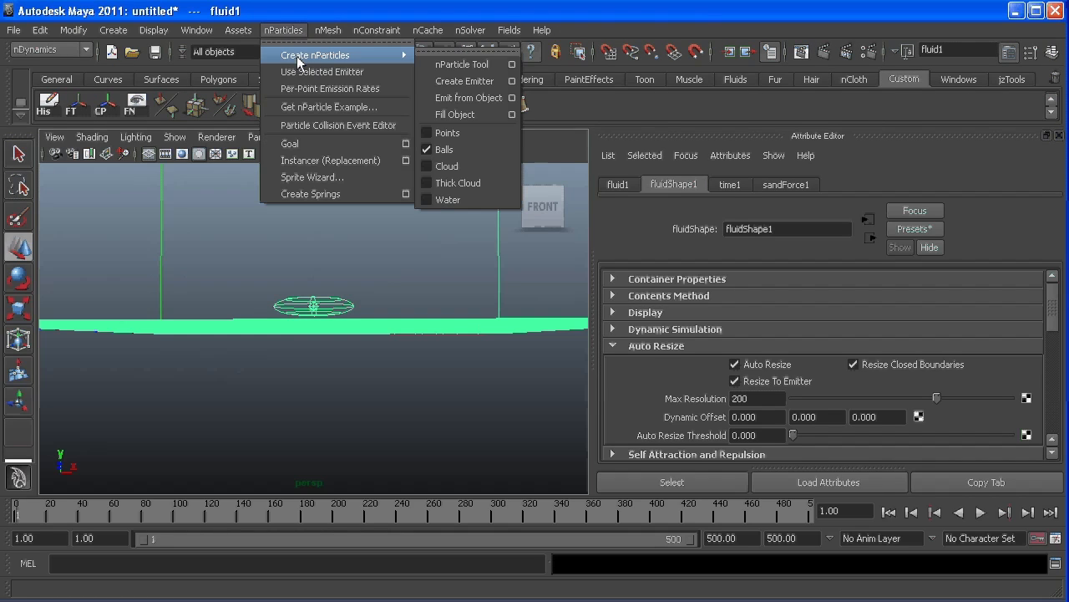
{"action": "mouse_move", "coordinate": [465, 81]}
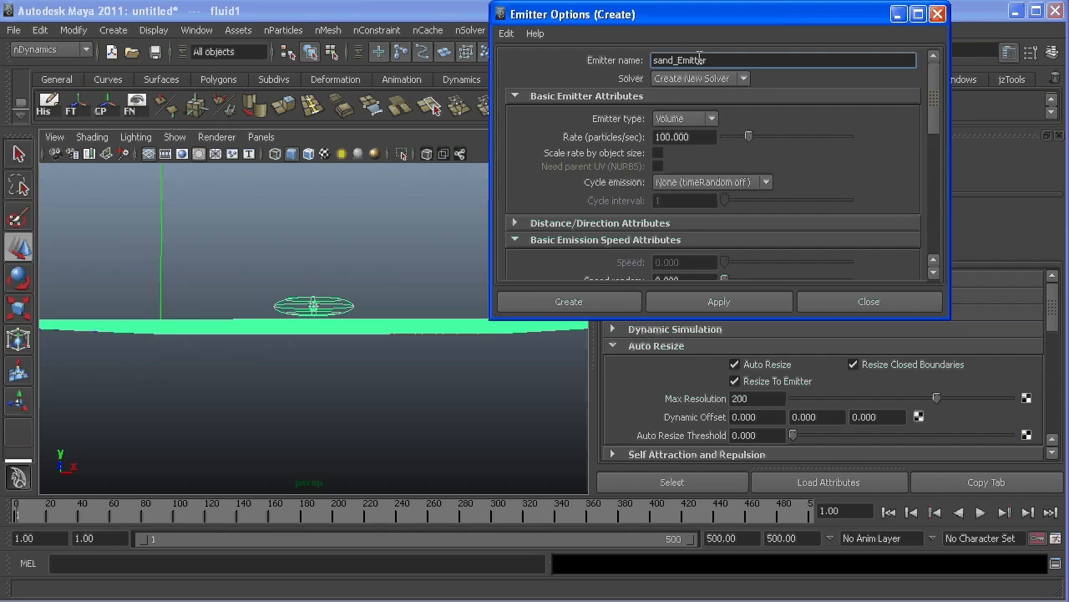
{"action": "mouse_move", "coordinate": [706, 154]}
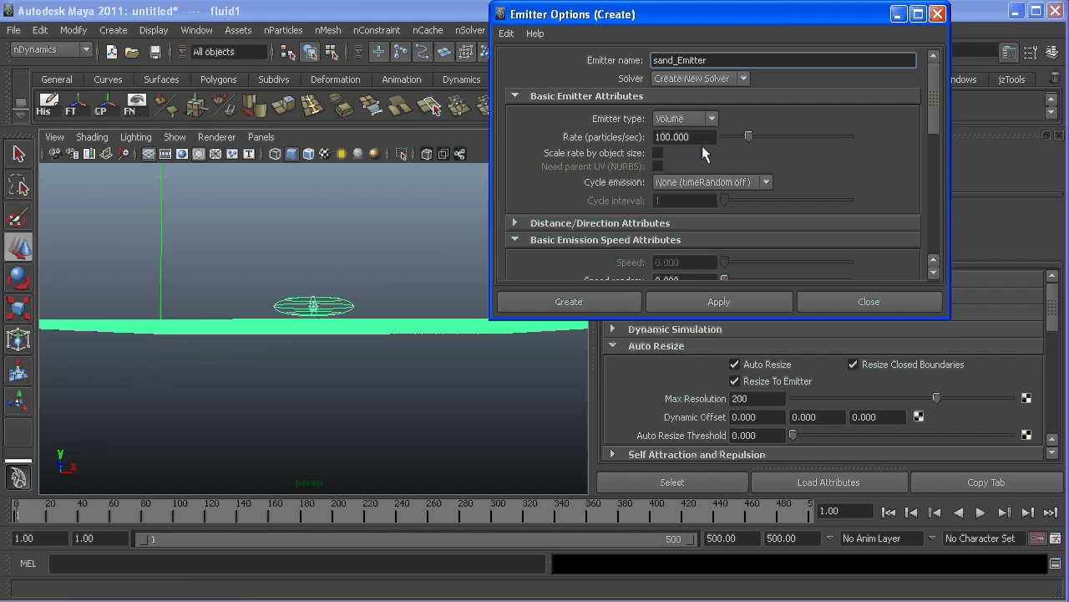
{"action": "left_click", "coordinate": [568, 300]}
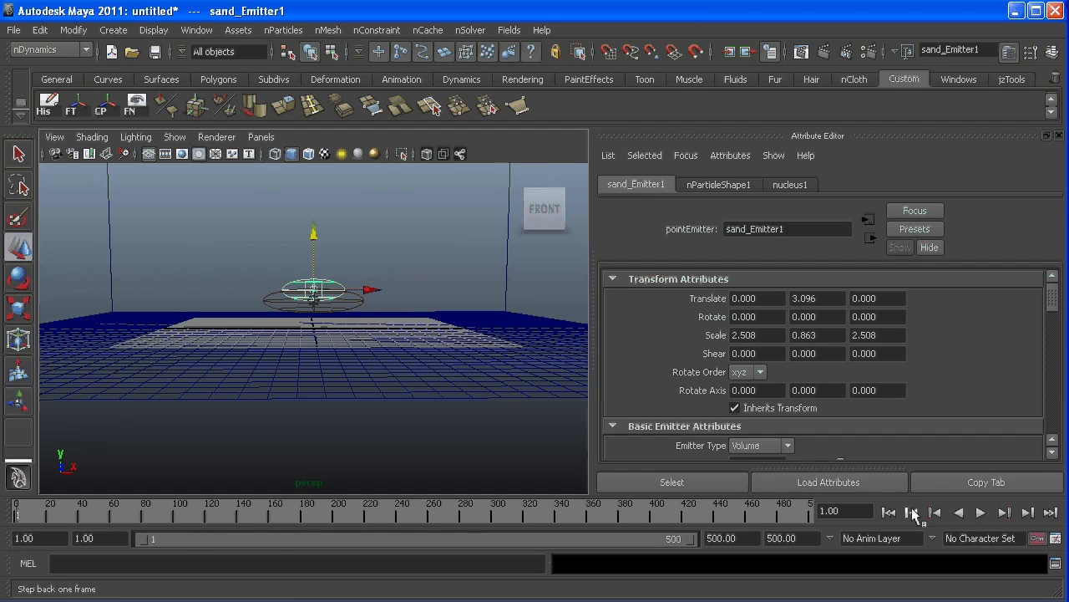
Create sand_Emitter1 raised to Y 3.096 and scaled 2.508, 0.863, 2.508, and preview the particles
{"action": "left_click", "coordinate": [981, 512]}
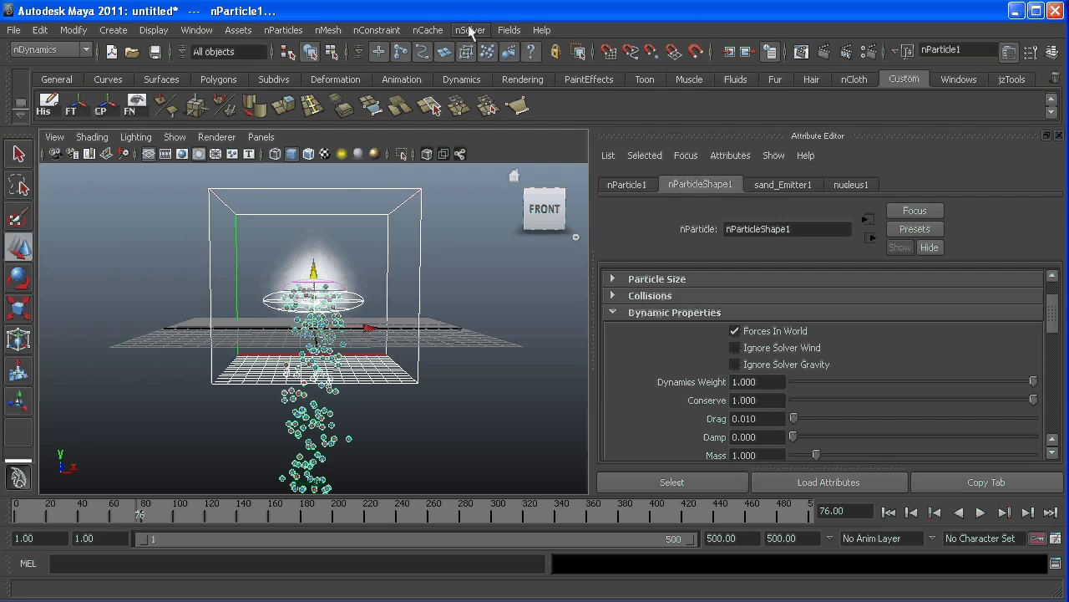
Connect fluidShape1 to nParticle1 via Affect Selected Object(s) and rewind to check the particles rise with the plume
{"action": "left_click", "coordinate": [508, 30]}
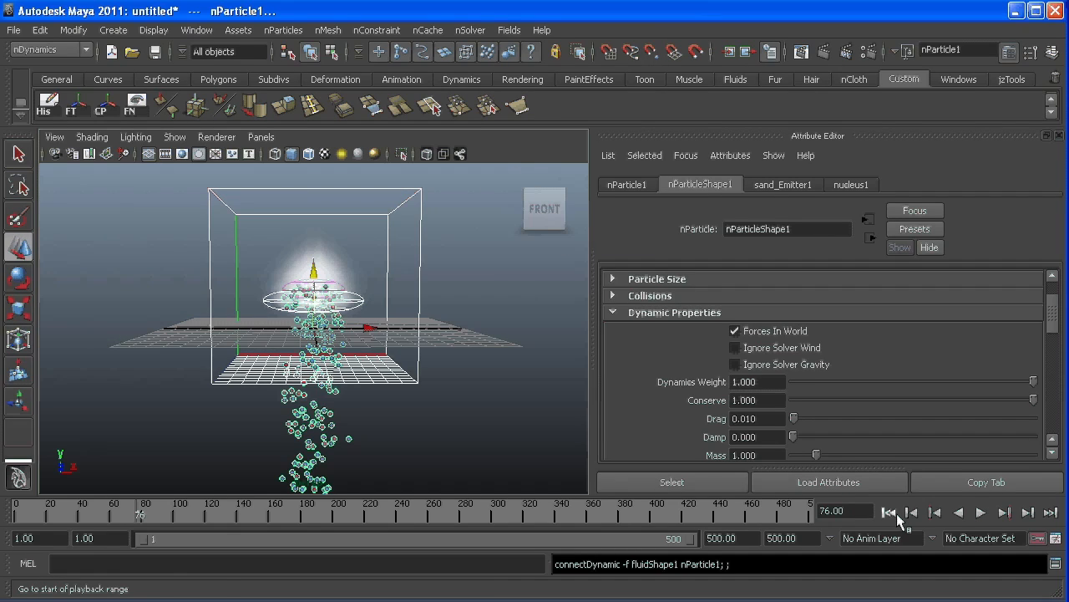
{"action": "left_click", "coordinate": [981, 511]}
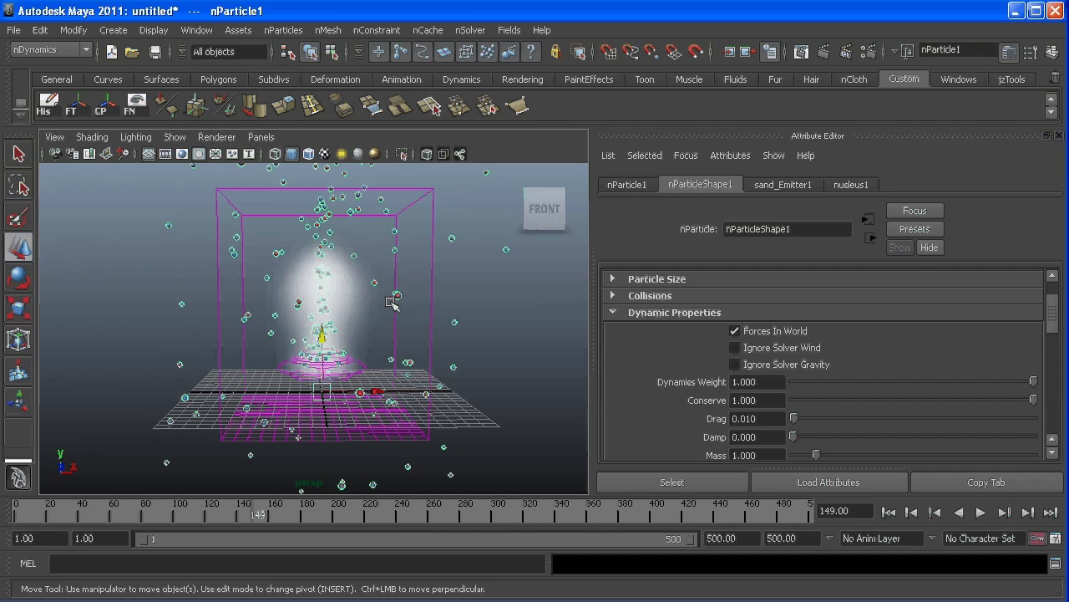
{"action": "mouse_move", "coordinate": [428, 315]}
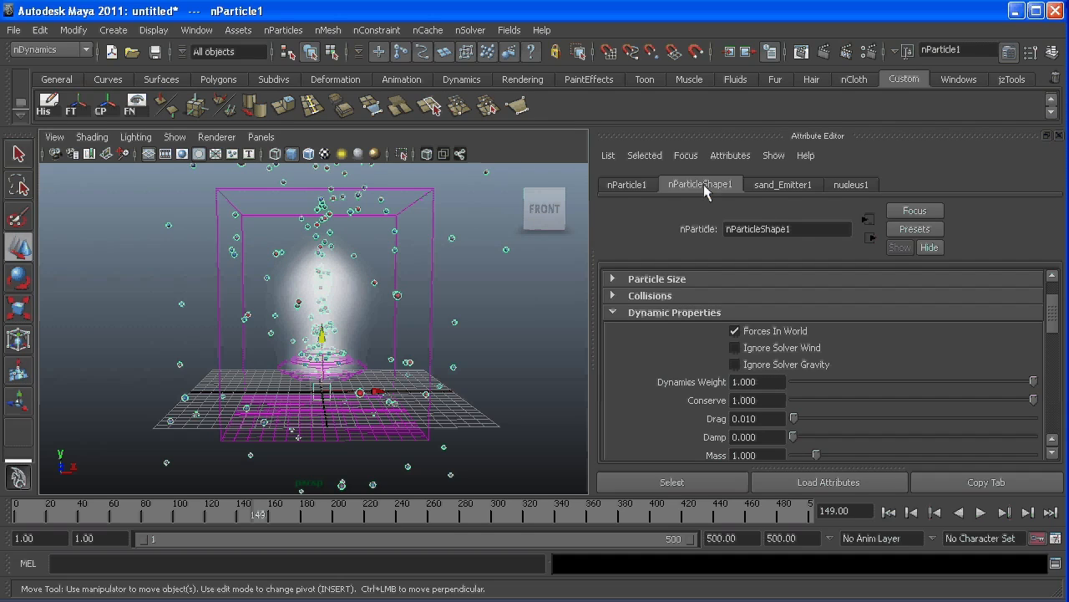
{"action": "mouse_move", "coordinate": [655, 317]}
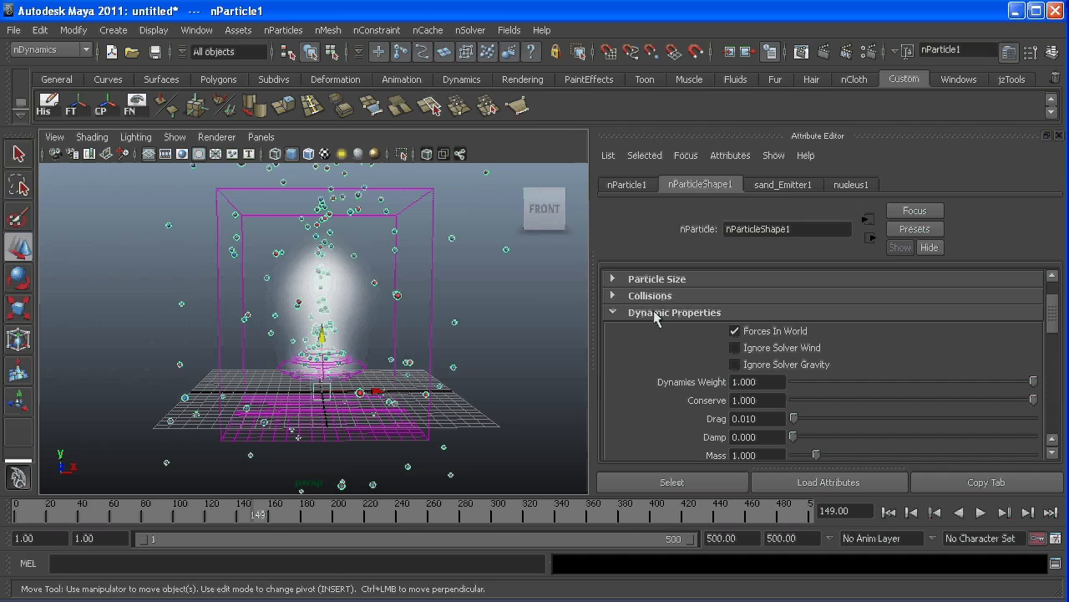
Lower the nParticles' Conserve value to zero and play the simulation so the plume forms a mushroom shape
{"action": "left_click_drag", "start_coordinate": [1032, 400], "coordinate": [805, 399]}
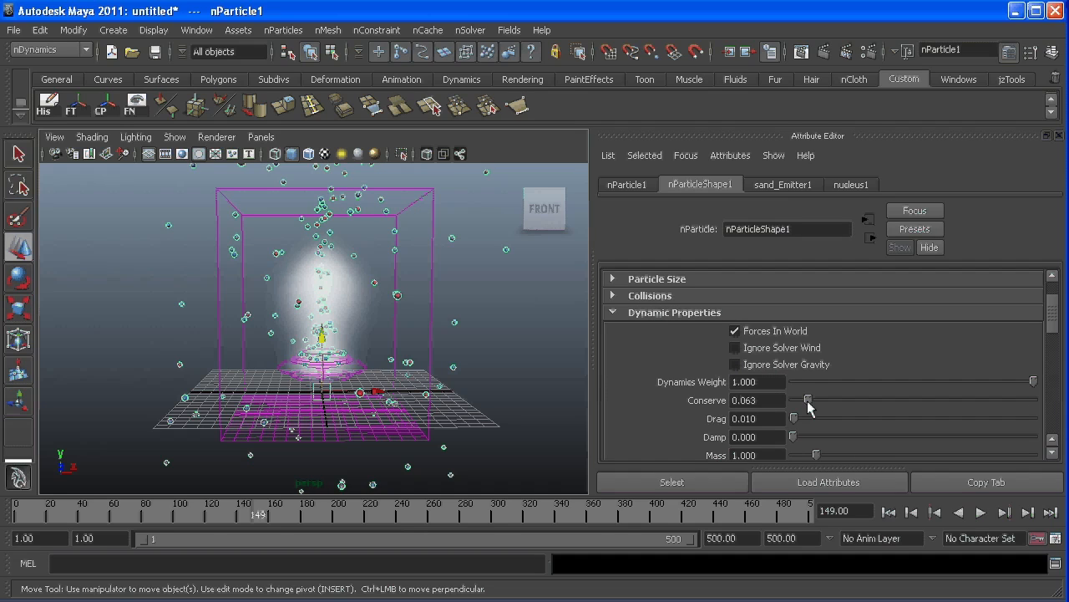
{"action": "left_click_drag", "start_coordinate": [806, 399], "coordinate": [792, 400]}
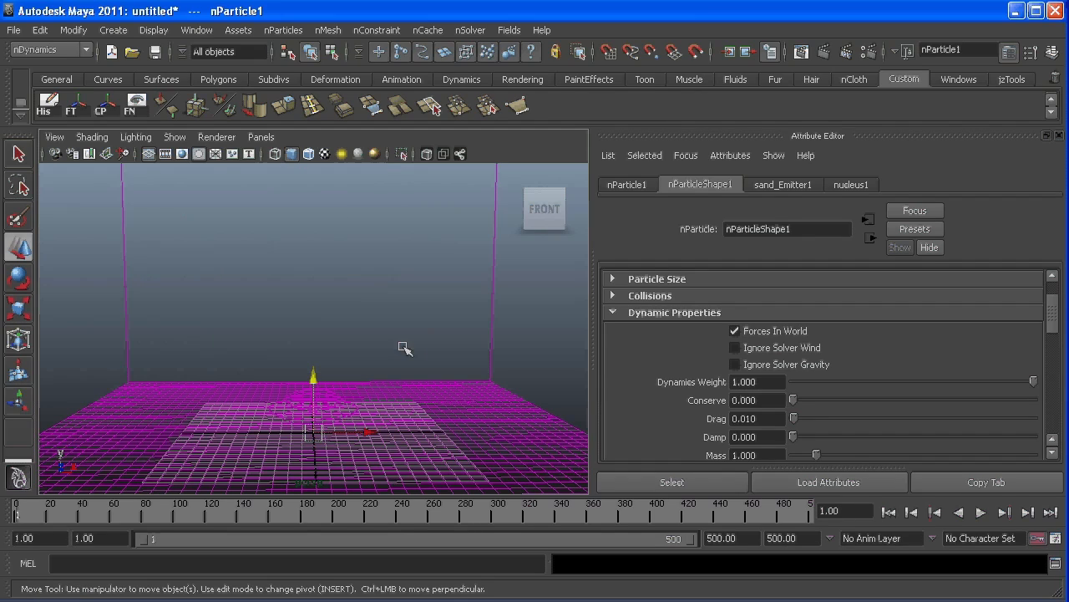
{"action": "mouse_move", "coordinate": [326, 338]}
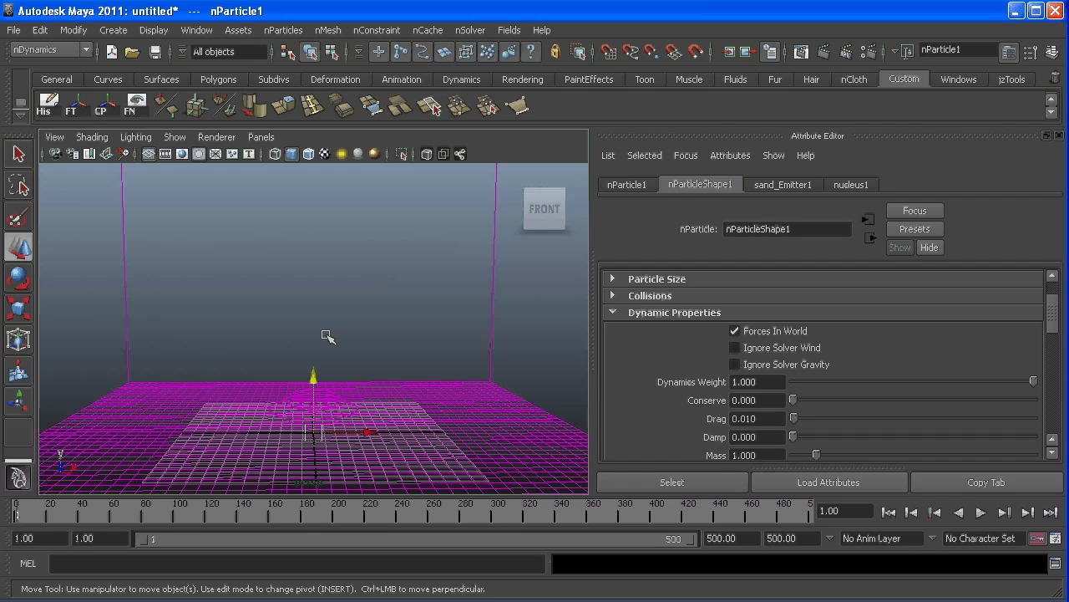
{"action": "mouse_move", "coordinate": [271, 287]}
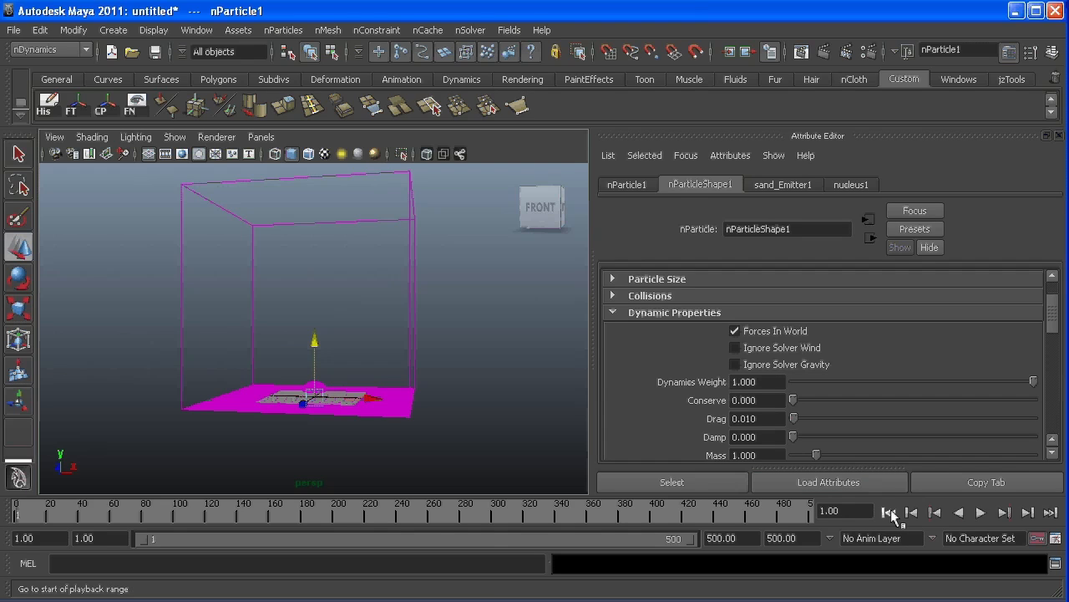
{"action": "left_click", "coordinate": [979, 511]}
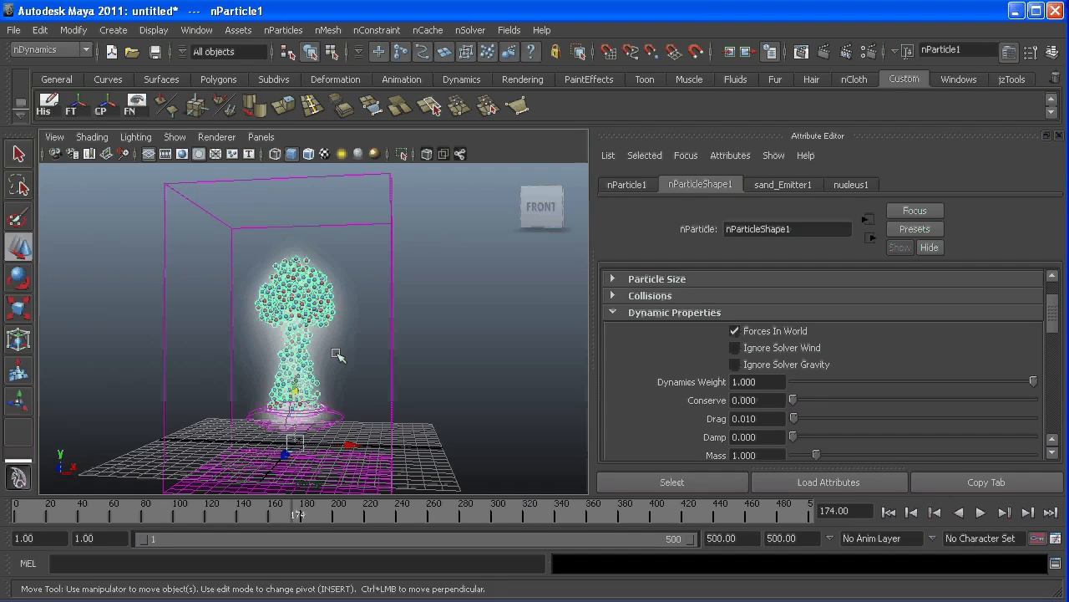
{"action": "left_click_drag", "start_coordinate": [337, 351], "coordinate": [192, 291]}
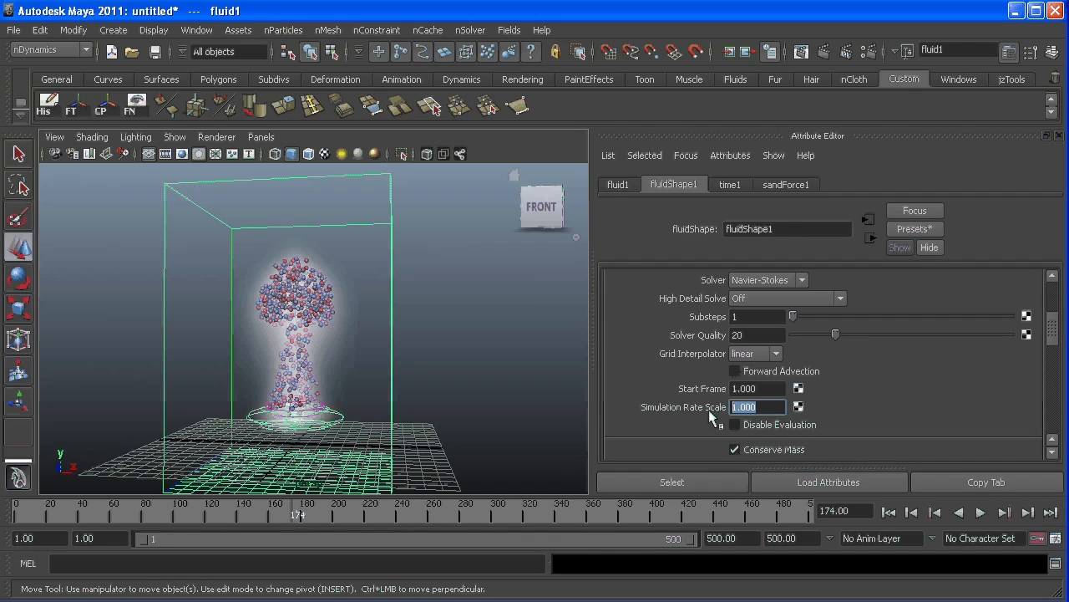
Set fluidShape1's Simulation Rate Scale to 2
{"action": "type", "text": "2.000"}
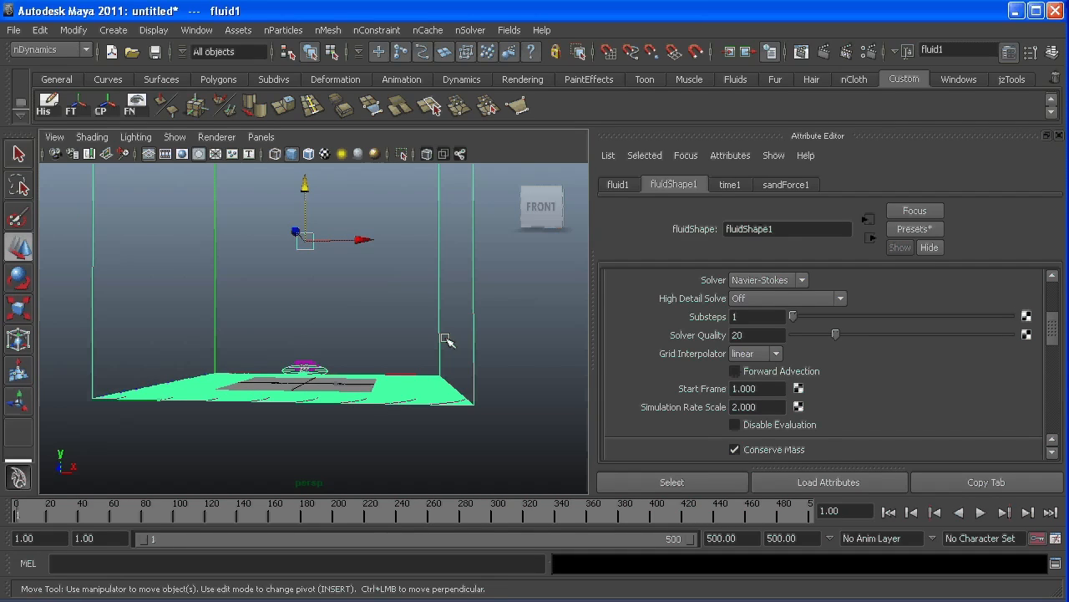
{"action": "left_click", "coordinate": [675, 278]}
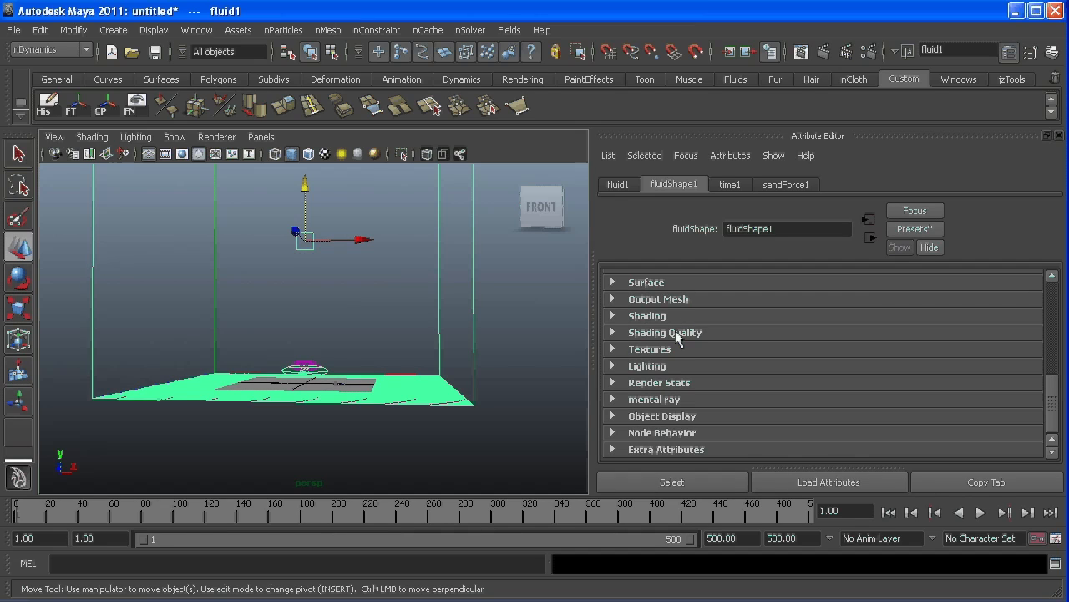
{"action": "mouse_move", "coordinate": [679, 351]}
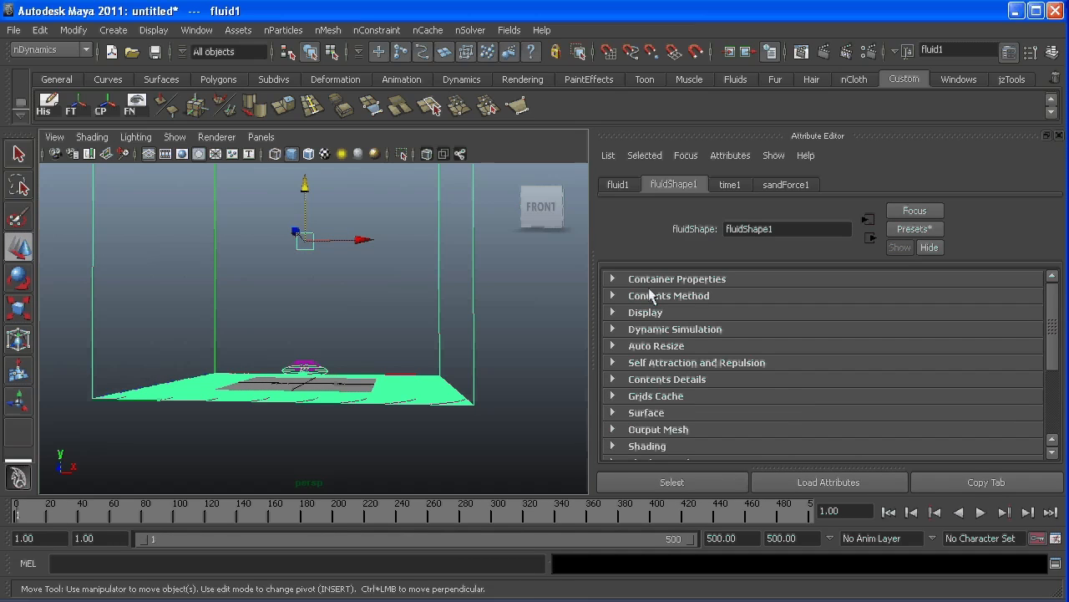
Expand Contents Details and the Density section of fluidShape1, showing density scale 0.5 and buoyancy 1
{"action": "left_click", "coordinate": [667, 378]}
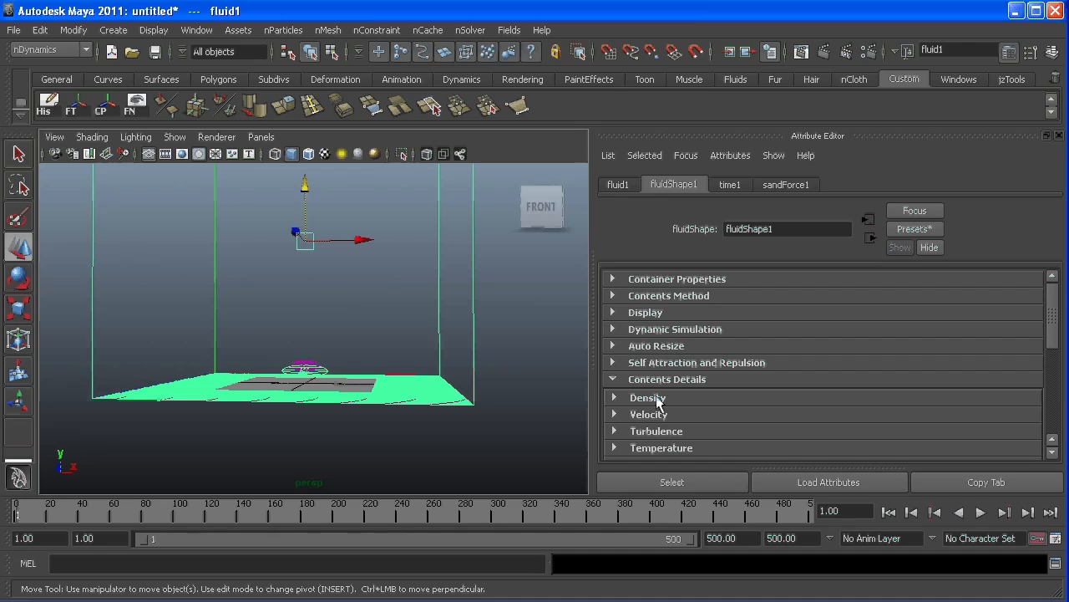
{"action": "mouse_move", "coordinate": [655, 419]}
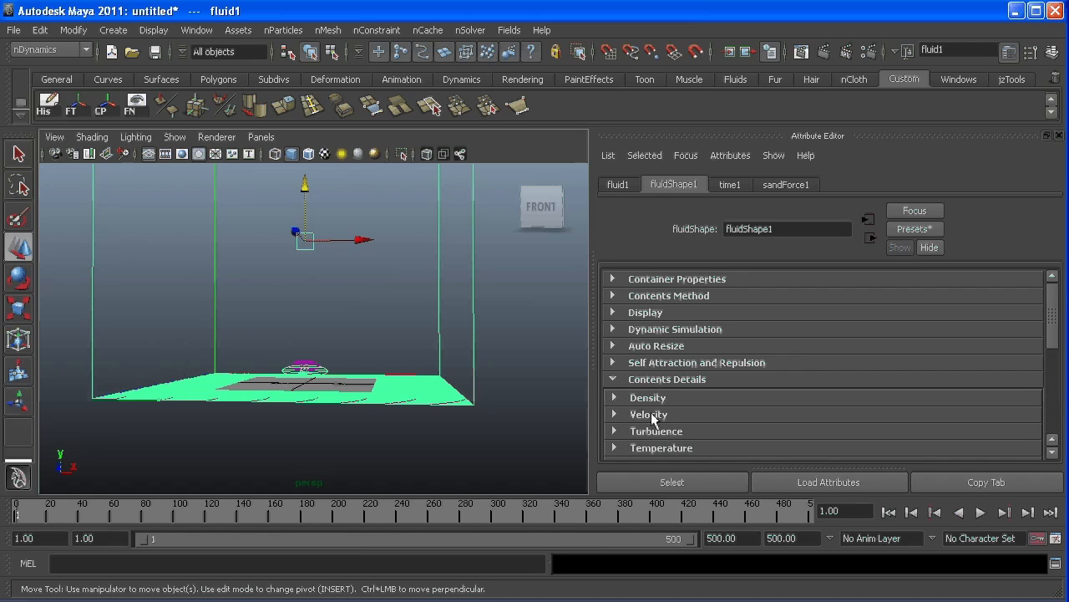
{"action": "left_click", "coordinate": [669, 294]}
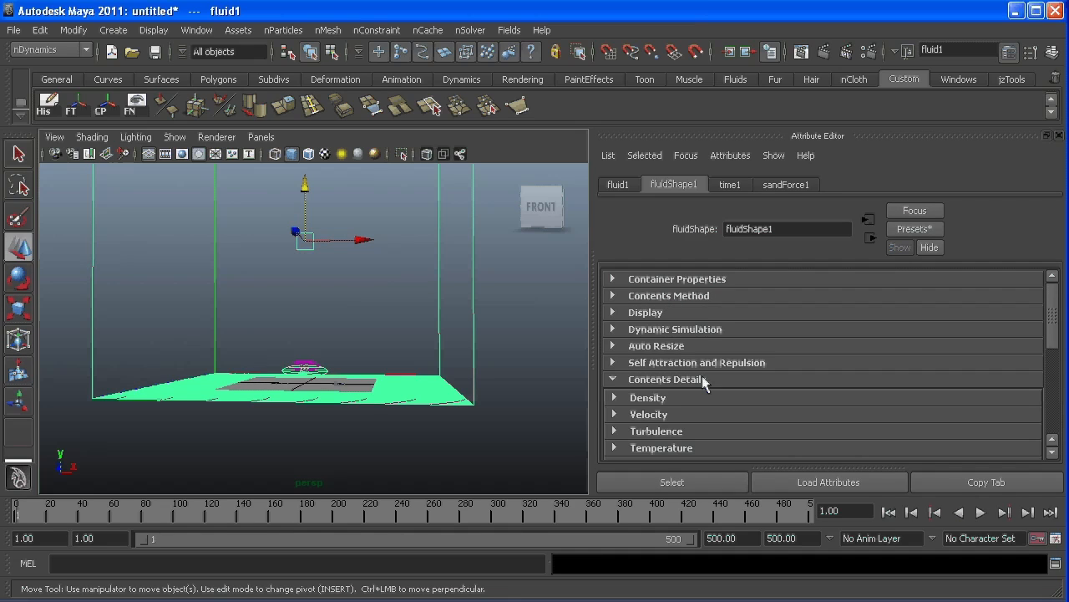
{"action": "left_click", "coordinate": [648, 397]}
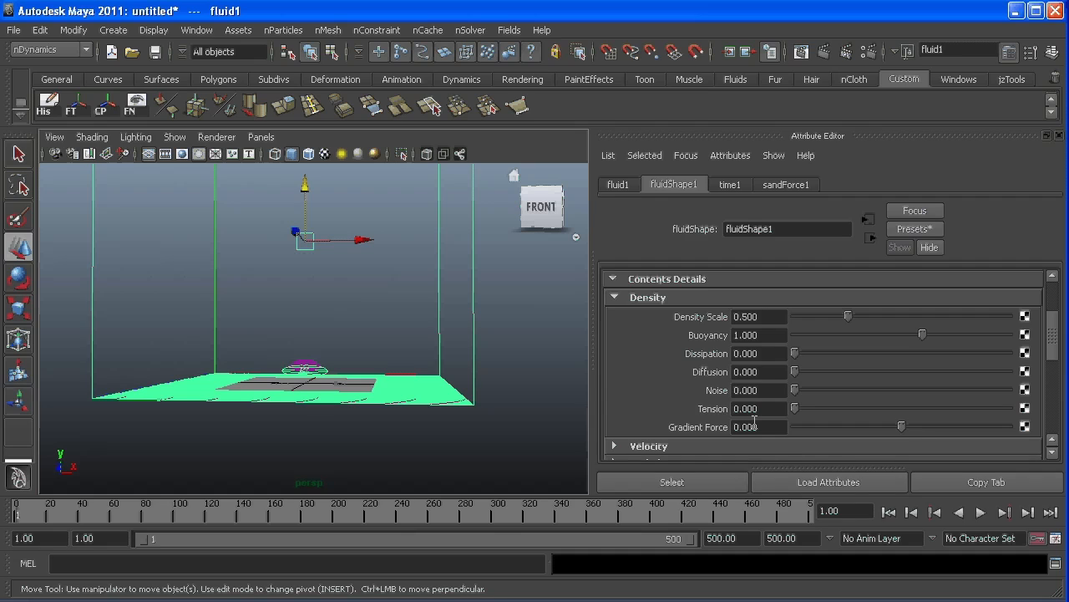
{"action": "mouse_move", "coordinate": [698, 344]}
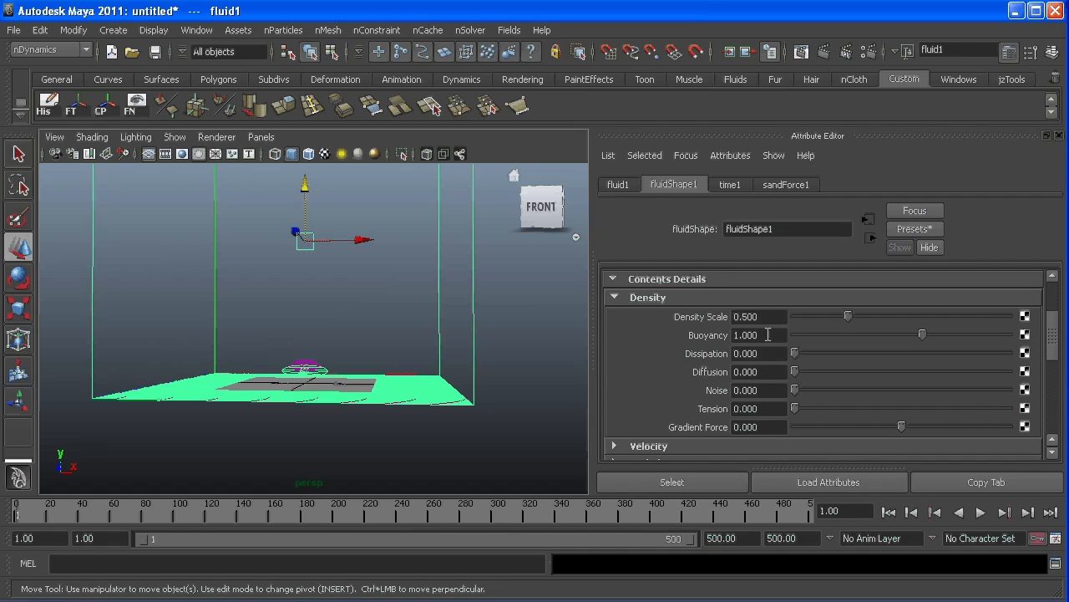
Set the fluid density Buoyancy to 2 and collapse the Density section
{"action": "type", "text": "2.000"}
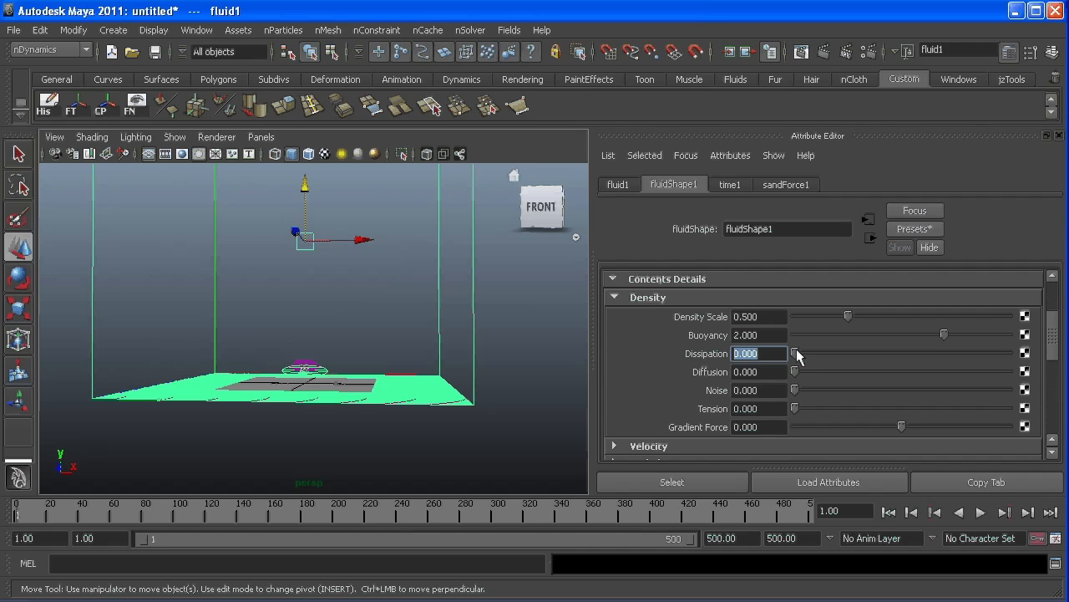
{"action": "left_click_drag", "start_coordinate": [796, 353], "coordinate": [892, 352]}
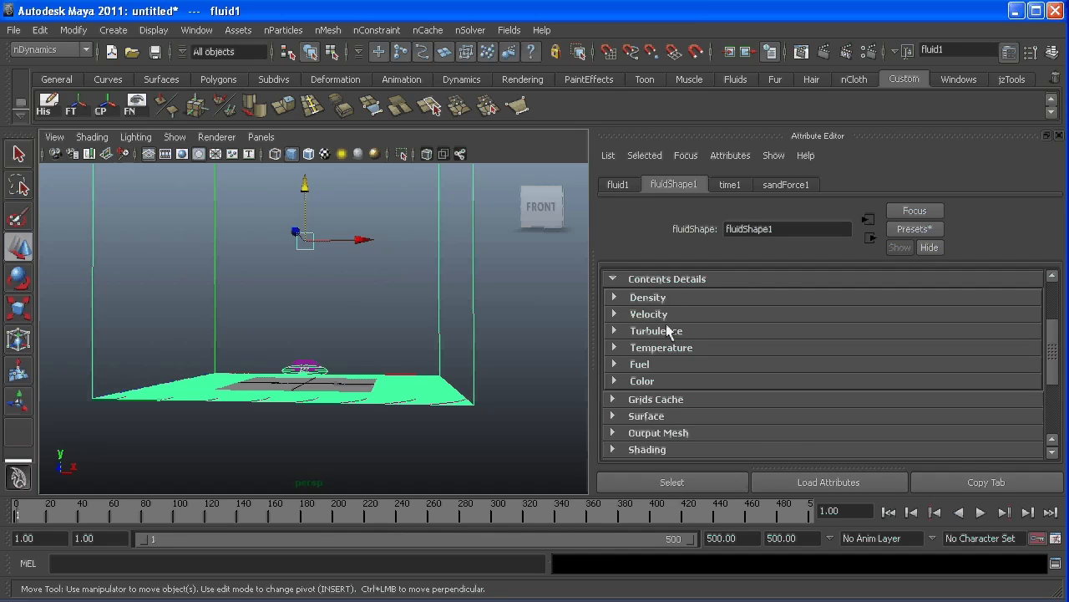
{"action": "mouse_move", "coordinate": [839, 467]}
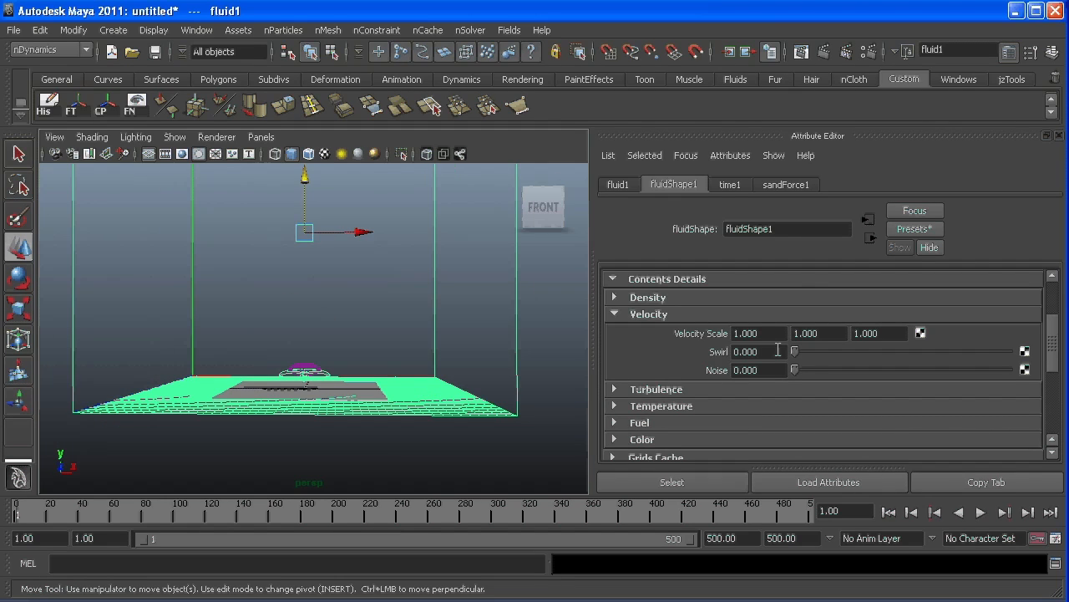
Set the fluid velocity Swirl to 5 and play the simulation
{"action": "type", "text": "5.000"}
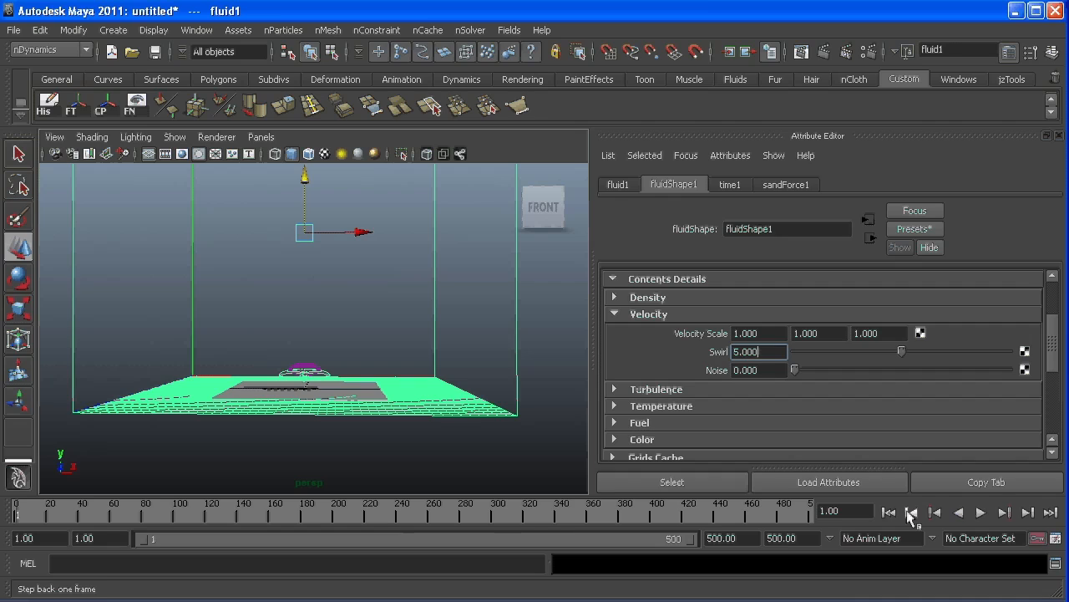
{"action": "left_click", "coordinate": [981, 511]}
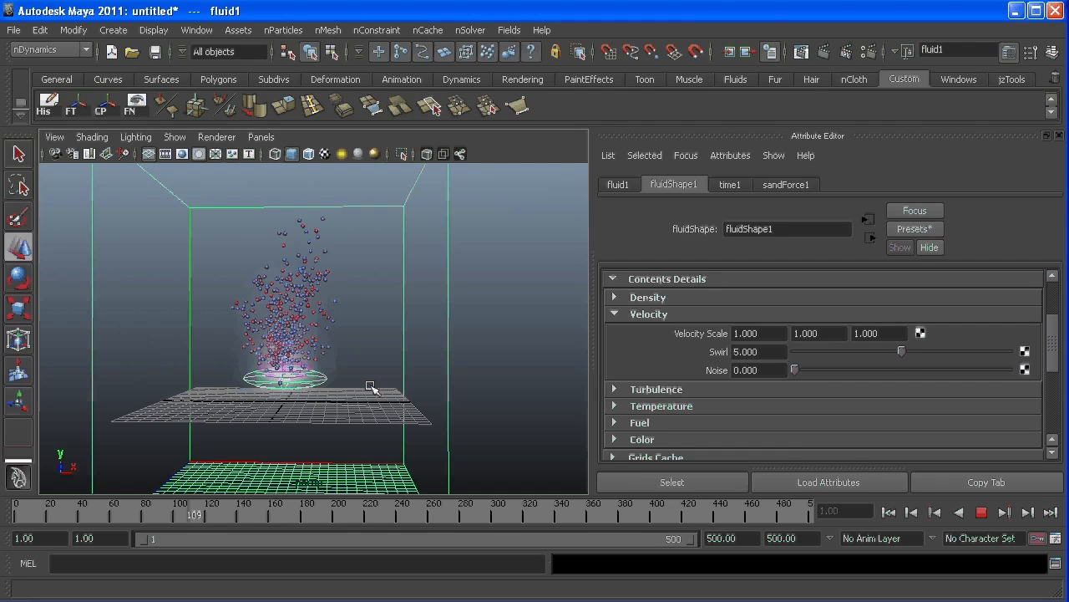
Let the swirled particles play on, then bring up the nCache menu
{"action": "left_click", "coordinate": [912, 512]}
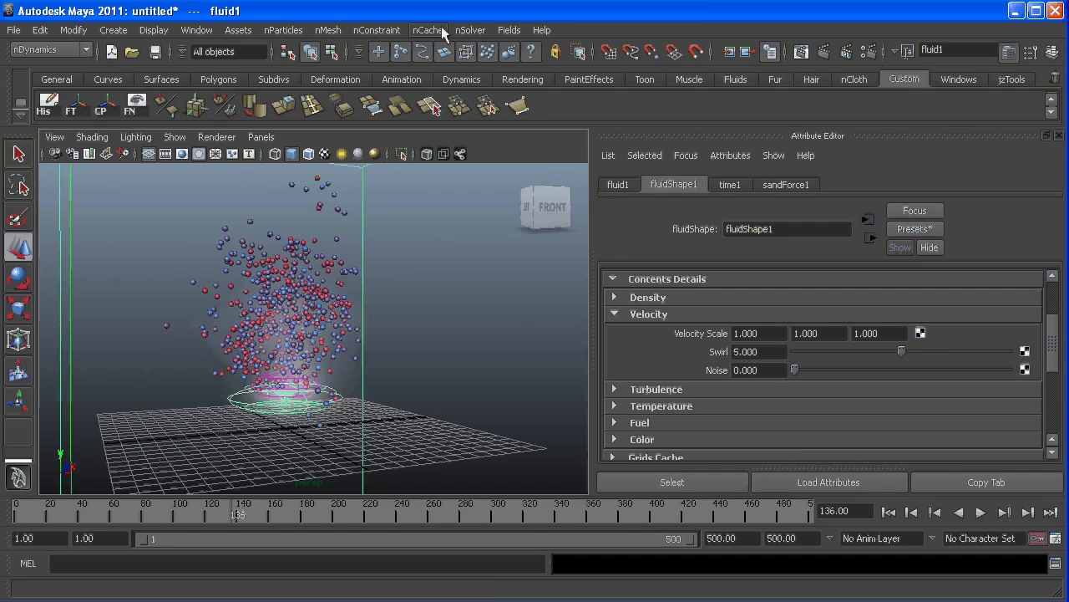
{"action": "left_click", "coordinate": [508, 30]}
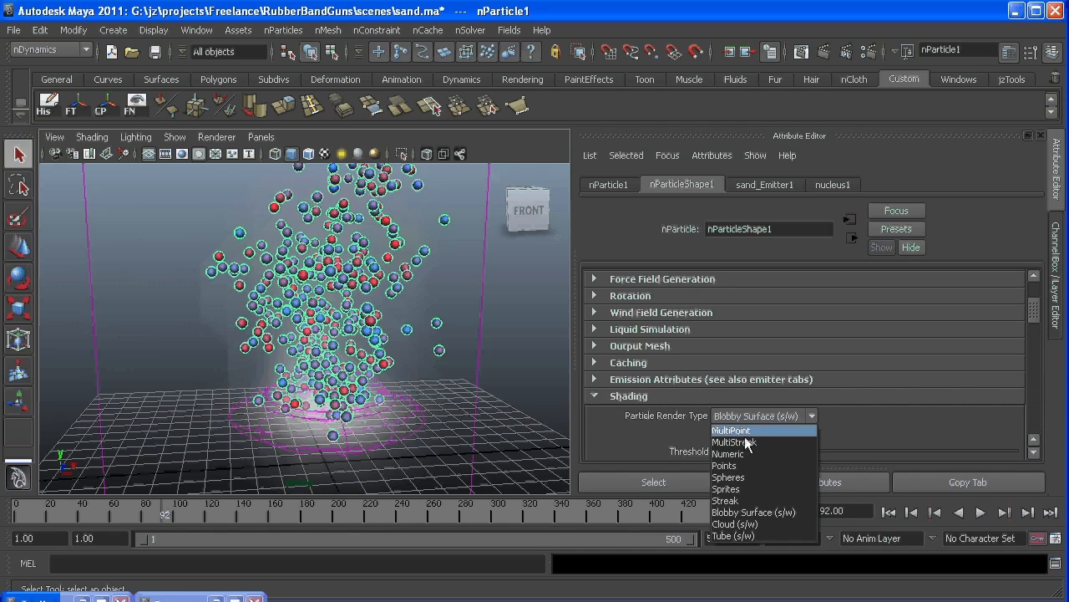
Set Particle Render Type to MultiPoint and start a creation expression on RGB PP
{"action": "left_click", "coordinate": [724, 465]}
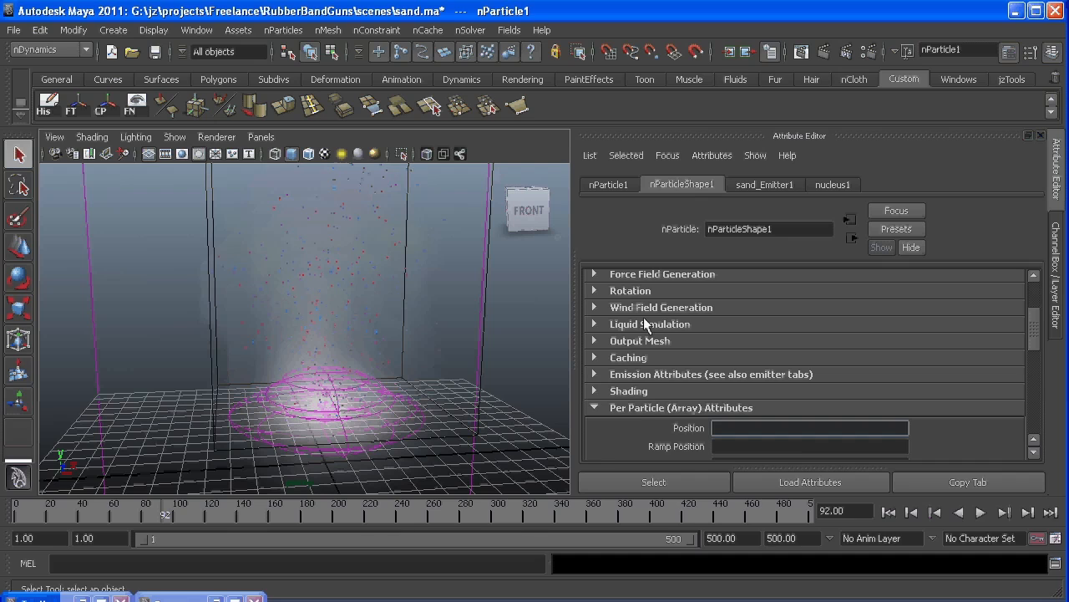
{"action": "scroll", "scroll_direction": "down", "scroll_amount": 3}
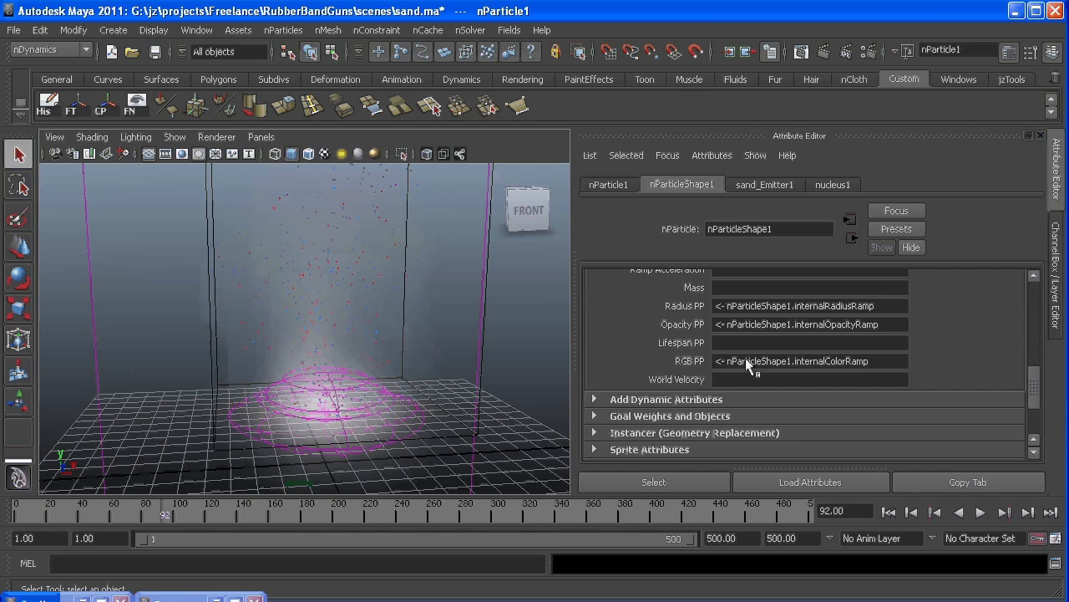
{"action": "right_click", "coordinate": [808, 361]}
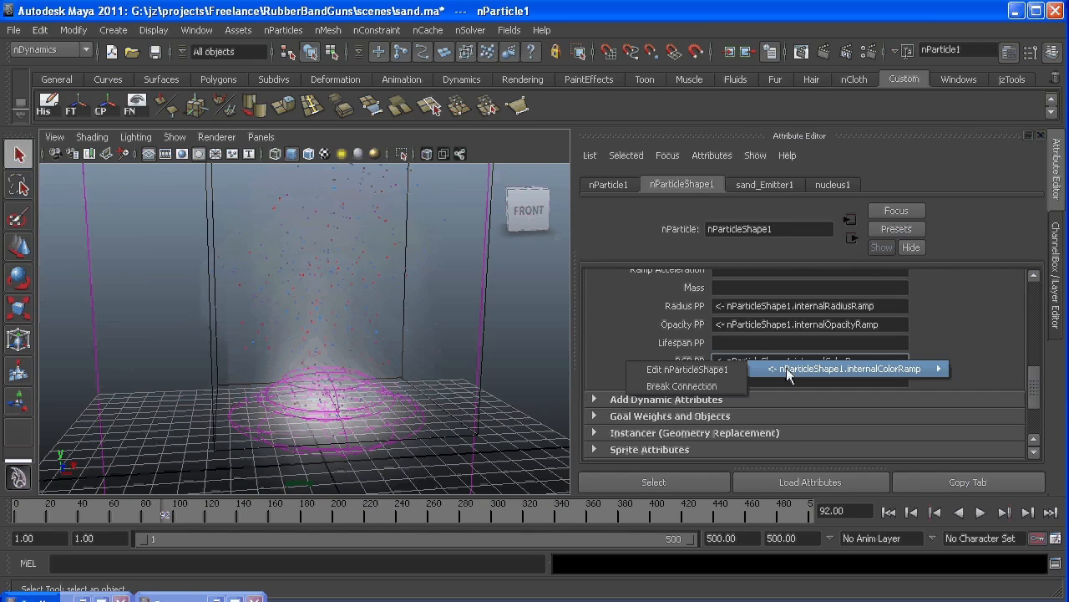
{"action": "mouse_move", "coordinate": [687, 370]}
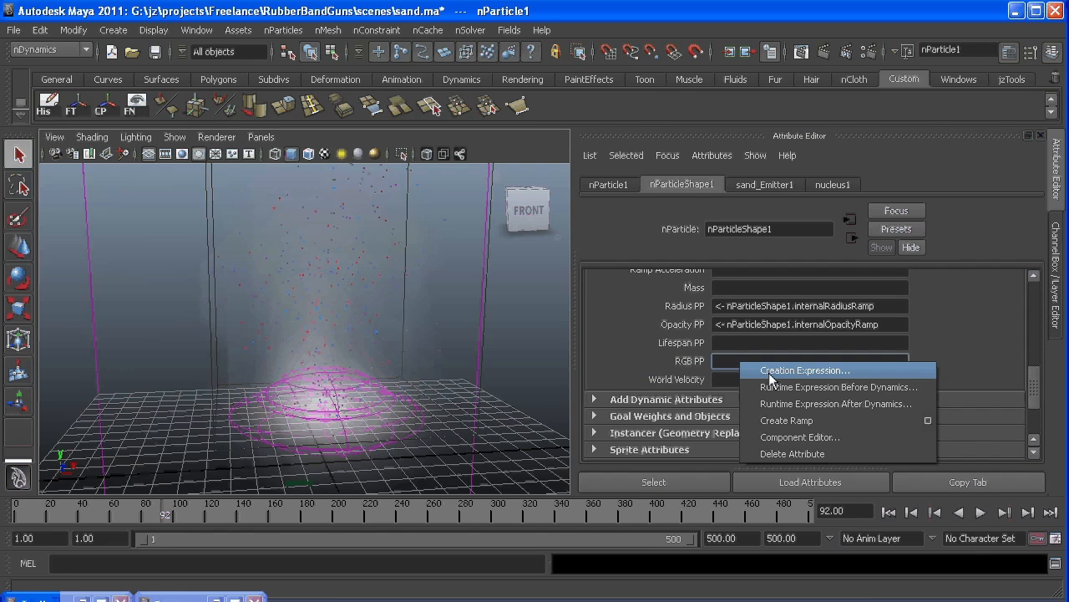
{"action": "left_click", "coordinate": [806, 369]}
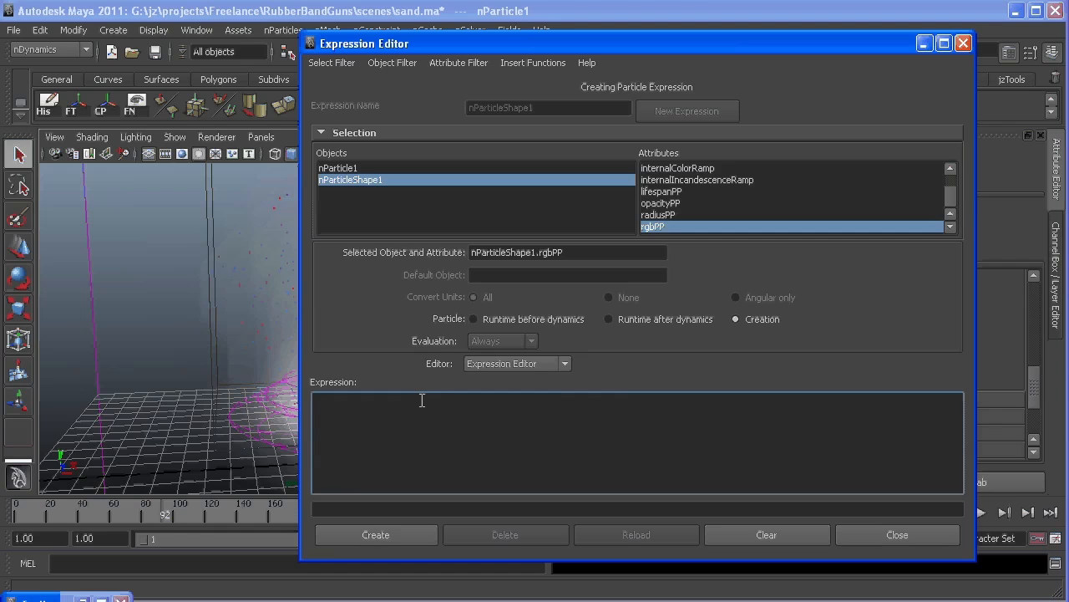
Enter the brown colour vectors starting with vector $brownA = <<.6156,.5529,.4117>>;
{"action": "type", "text": "vector $brownA = <<.6156,.5529,.4117>>;"}
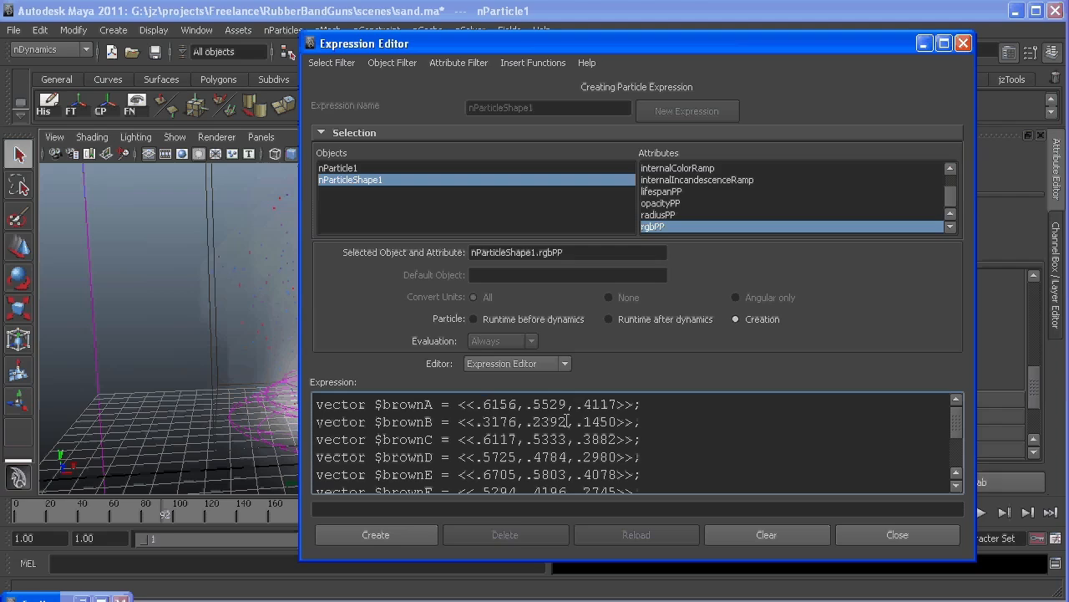
{"action": "scroll", "scroll_direction": "down", "scroll_amount": 3}
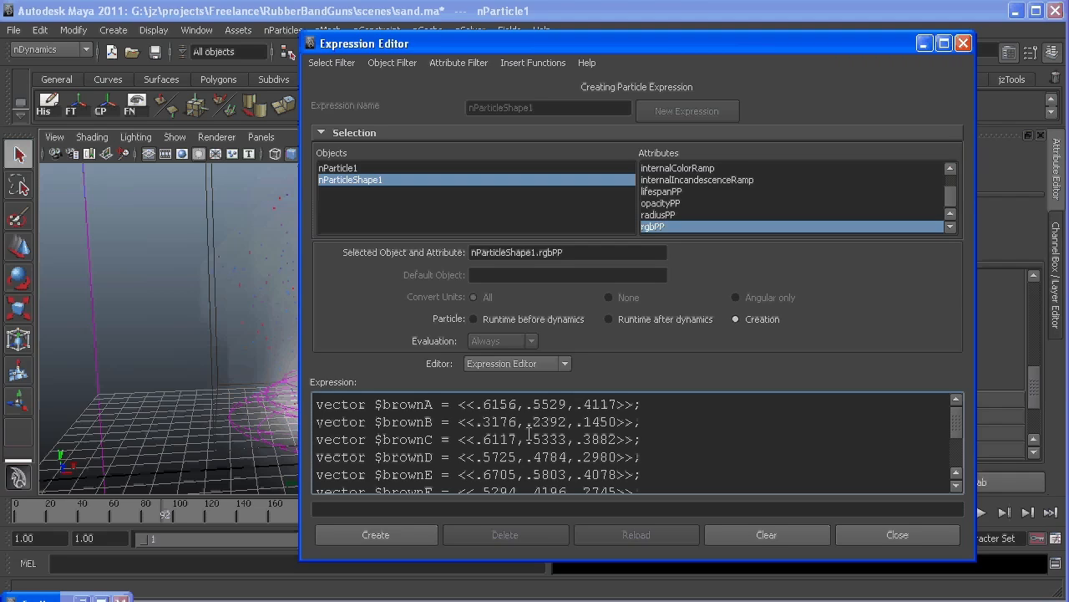
{"action": "mouse_move", "coordinate": [762, 479]}
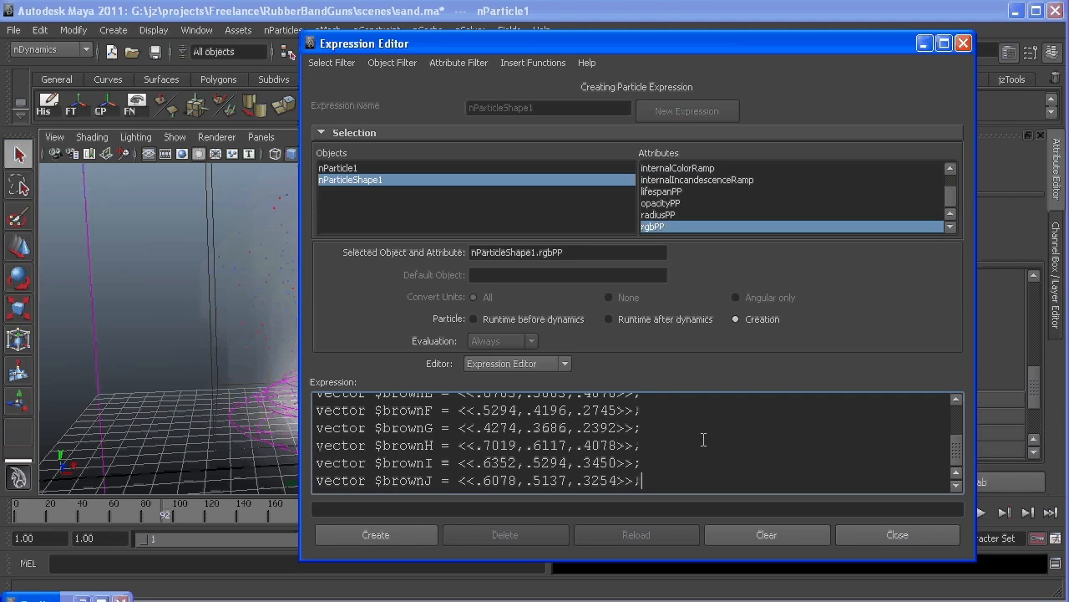
{"action": "mouse_move", "coordinate": [668, 453]}
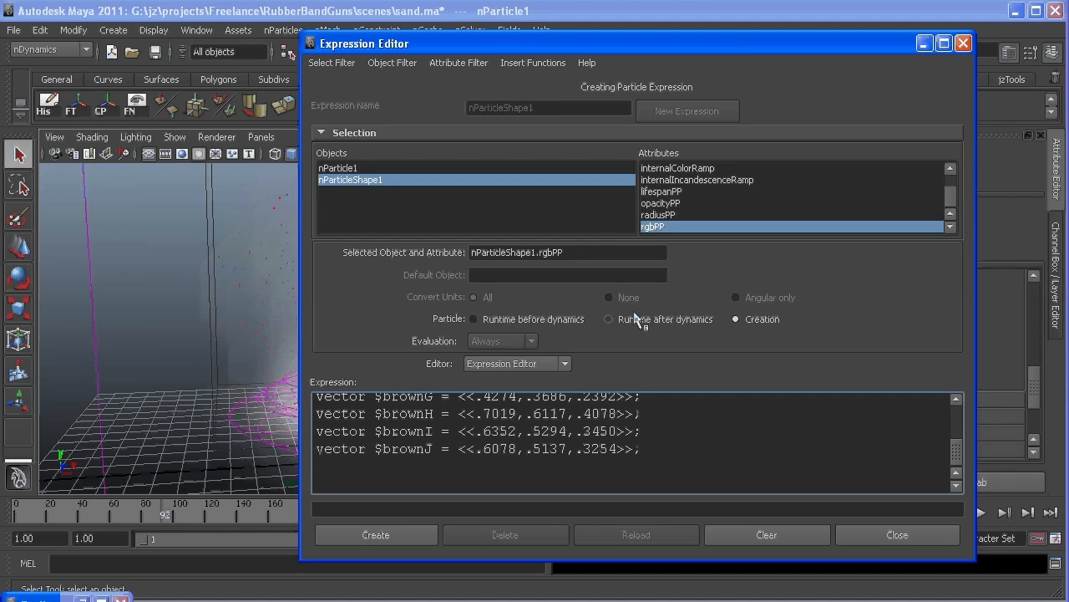
Declare vector $colors[] collecting the ten browns $brownA through $brownJ
{"action": "type", "text": "ve"}
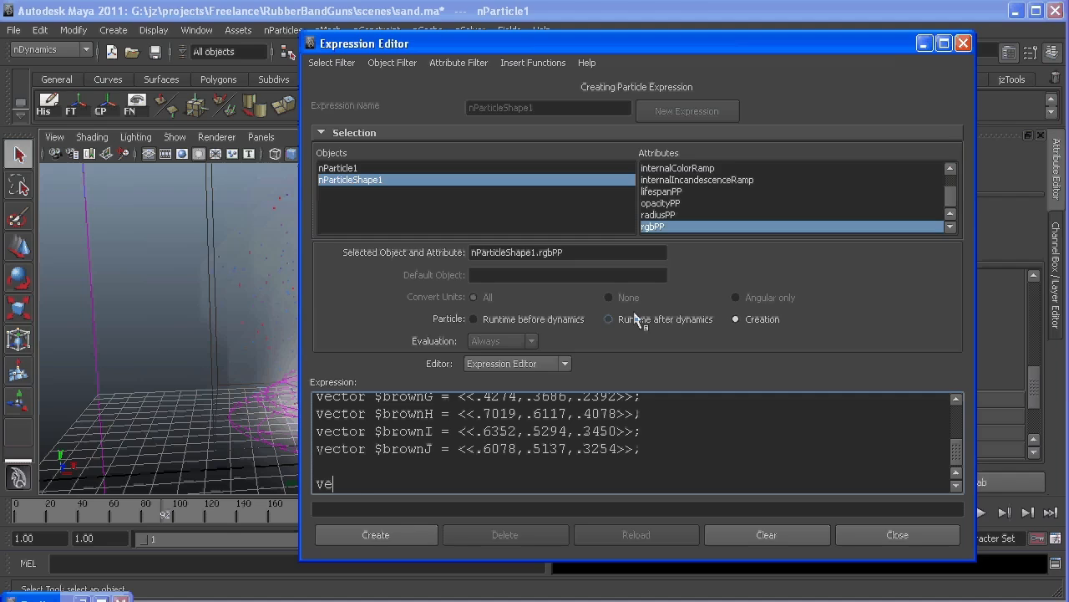
{"action": "type", "text": "ctor"}
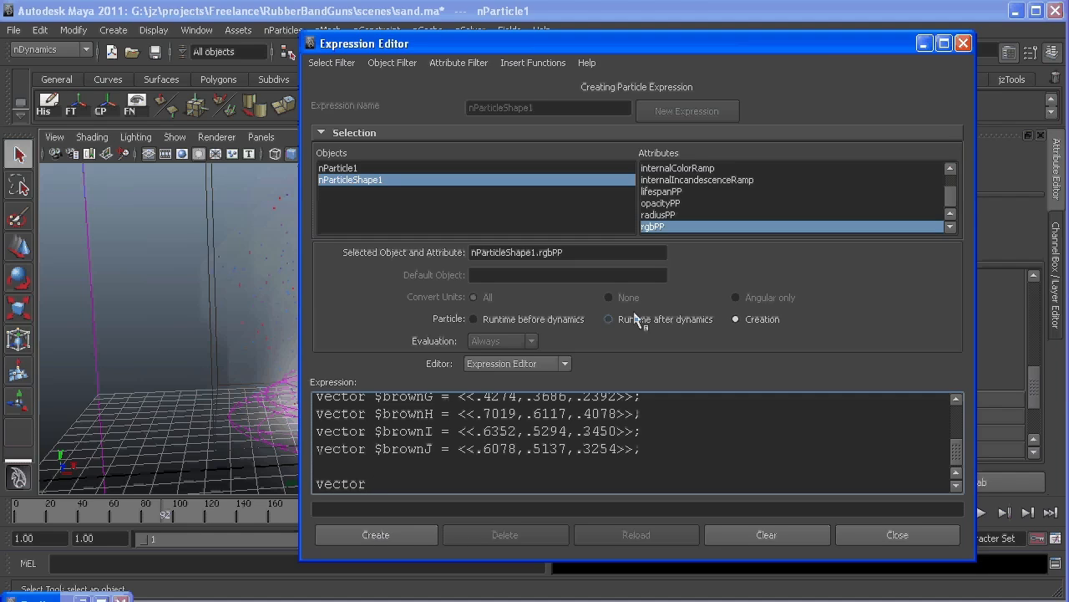
{"action": "type", "text": "$color"}
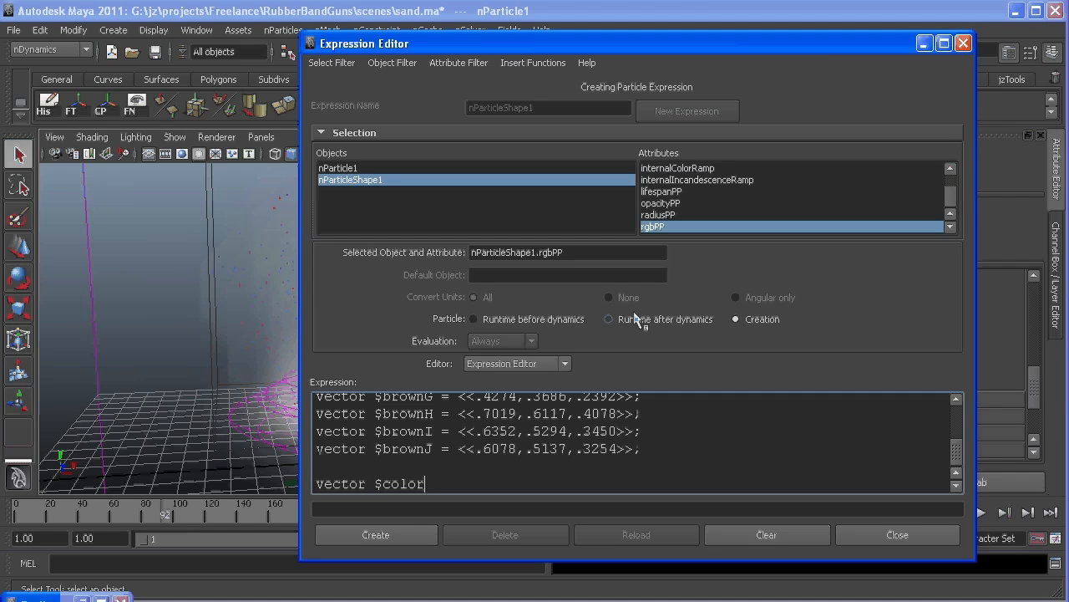
{"action": "type", "text": "s[] ="}
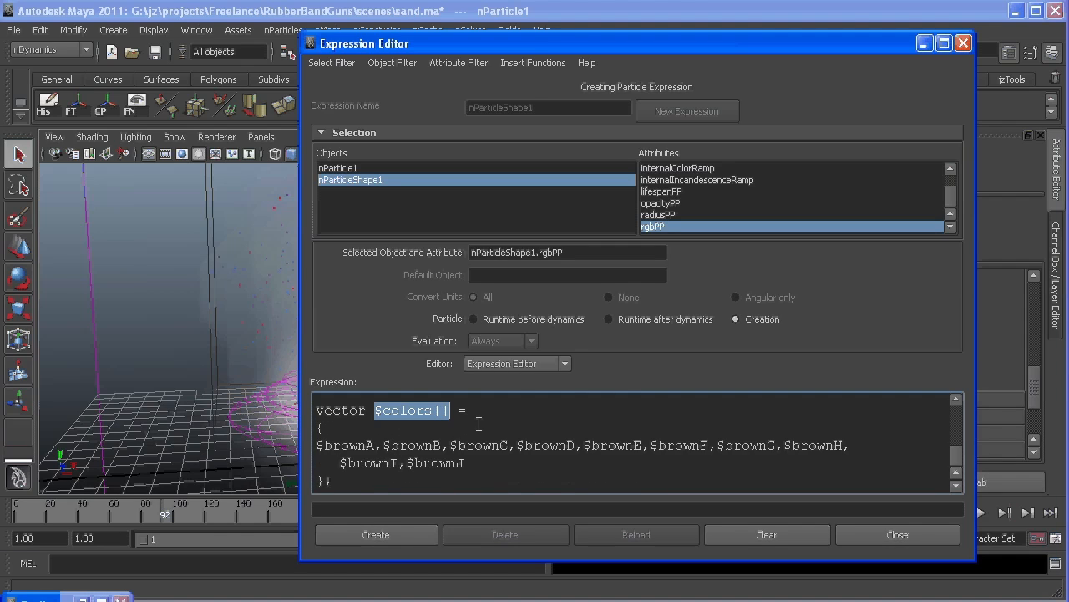
Add a final line rgbPP = $color_colors[0]; below the colour array
{"action": "left_click", "coordinate": [451, 478]}
{"action": "type", "text": "r"}
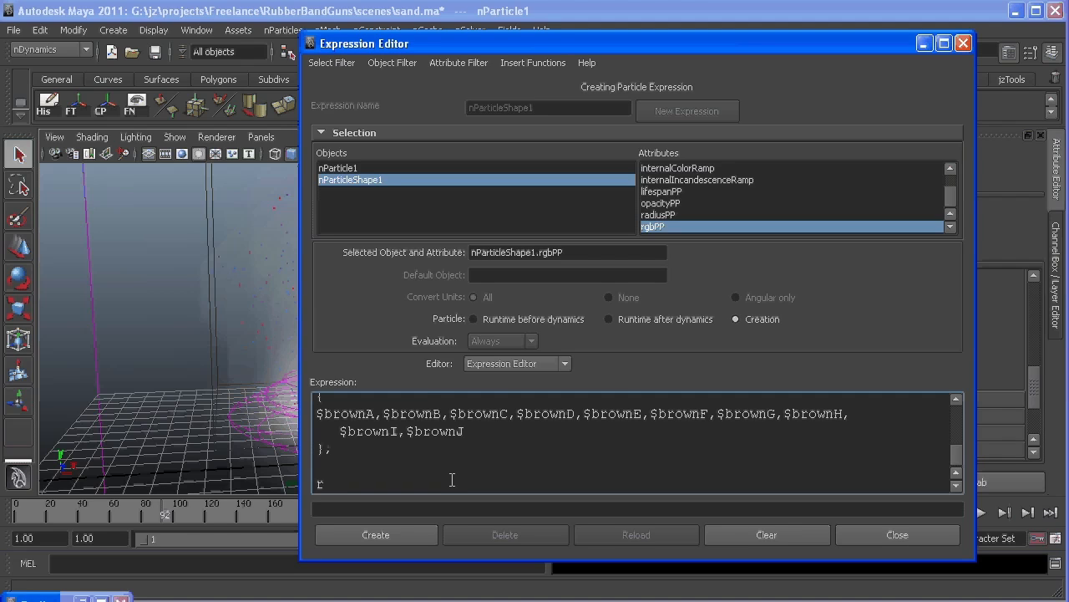
{"action": "type", "text": "gbPP ="}
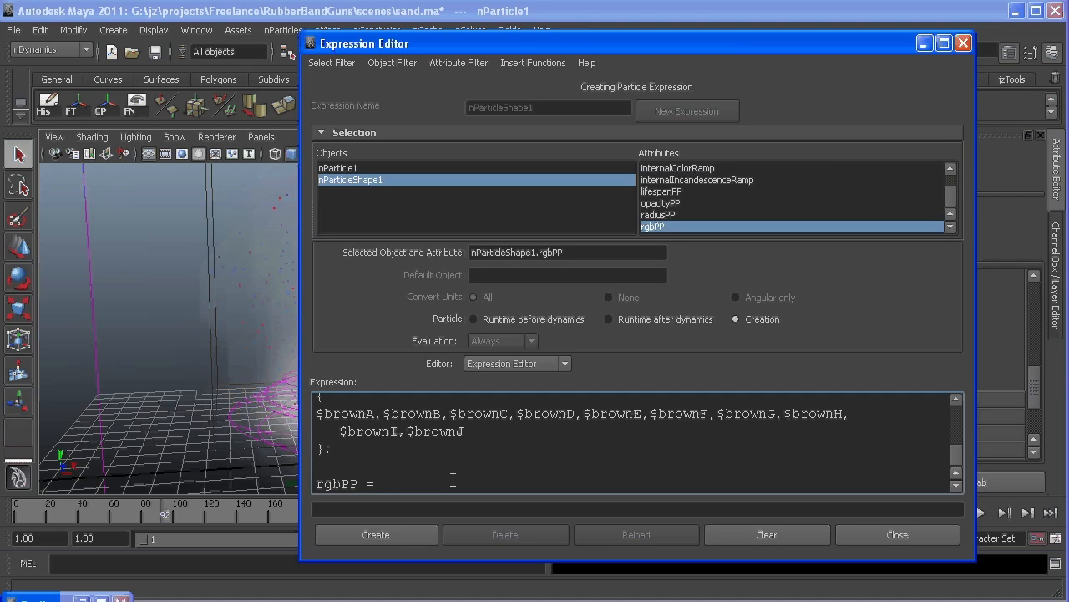
{"action": "type", "text": "$color_"}
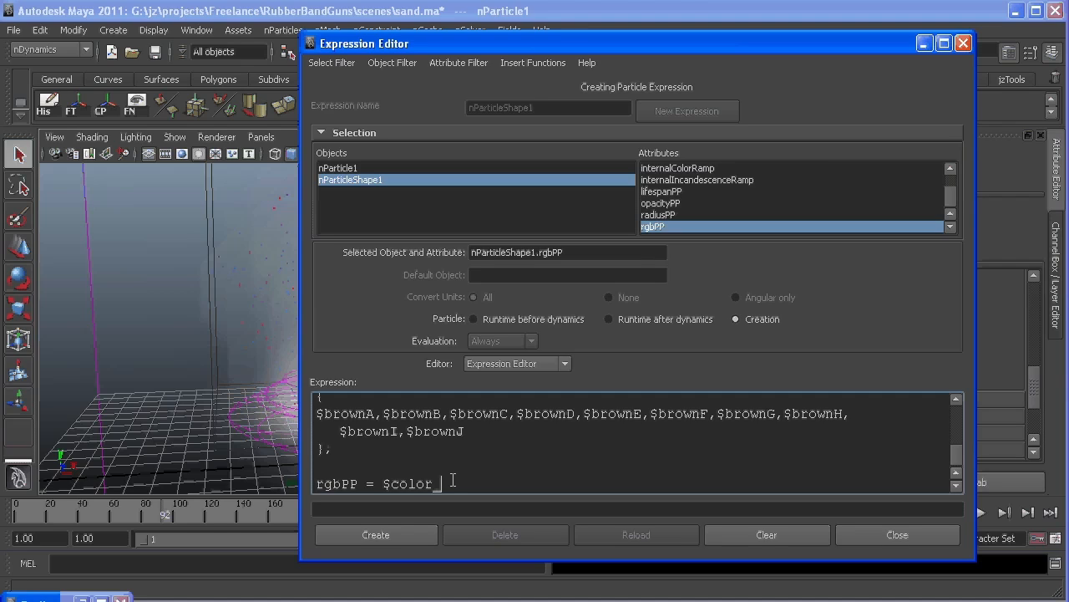
{"action": "type", "text": "ch"}
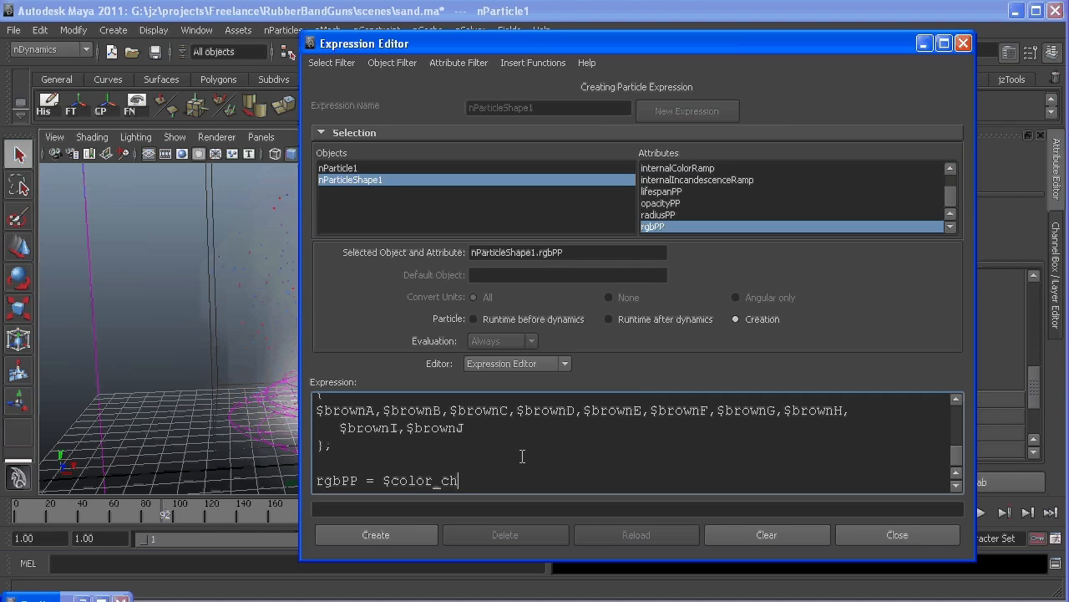
{"action": "type", "text": "olo"}
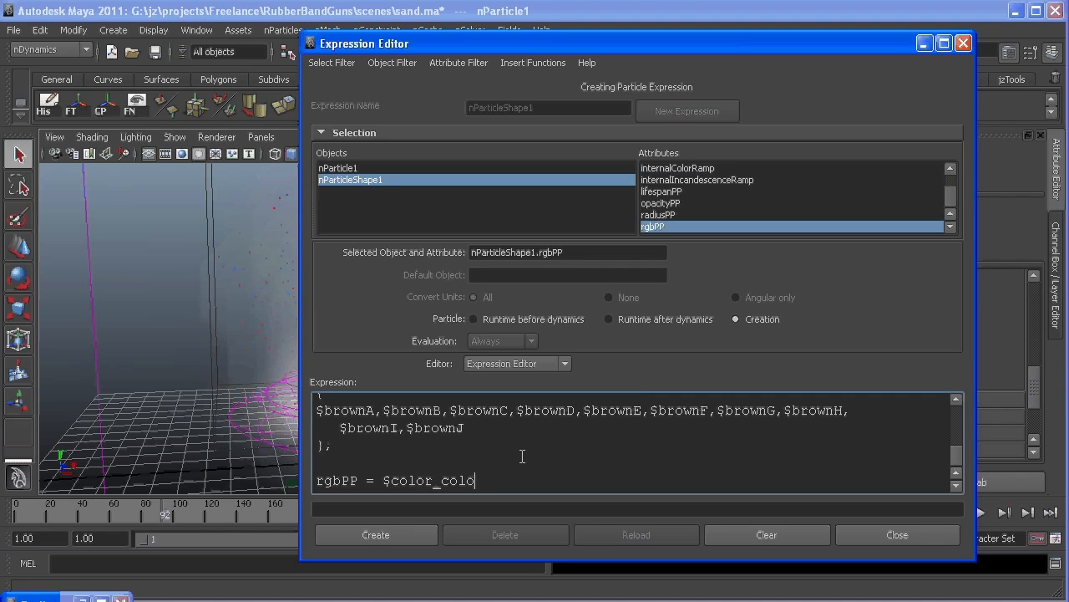
{"action": "type", "text": "rs["}
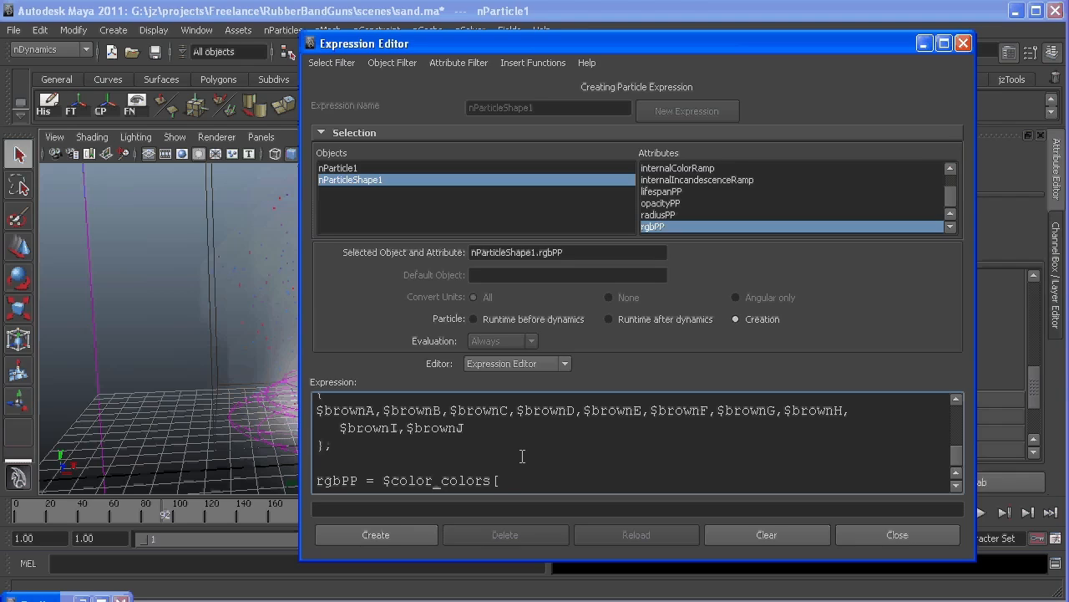
{"action": "type", "text": "0"}
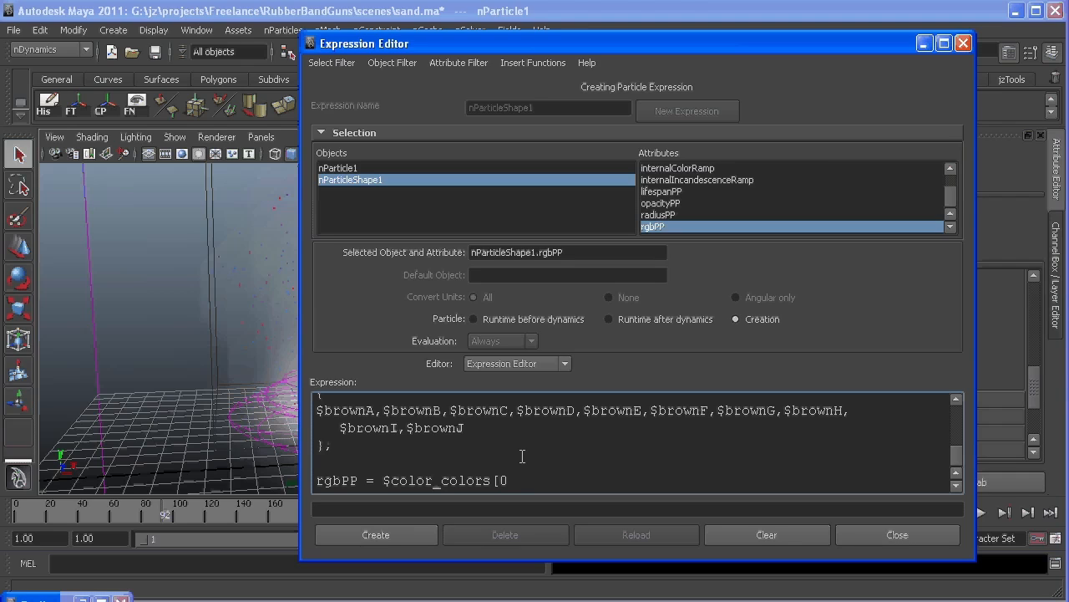
{"action": "type", "text": "];"}
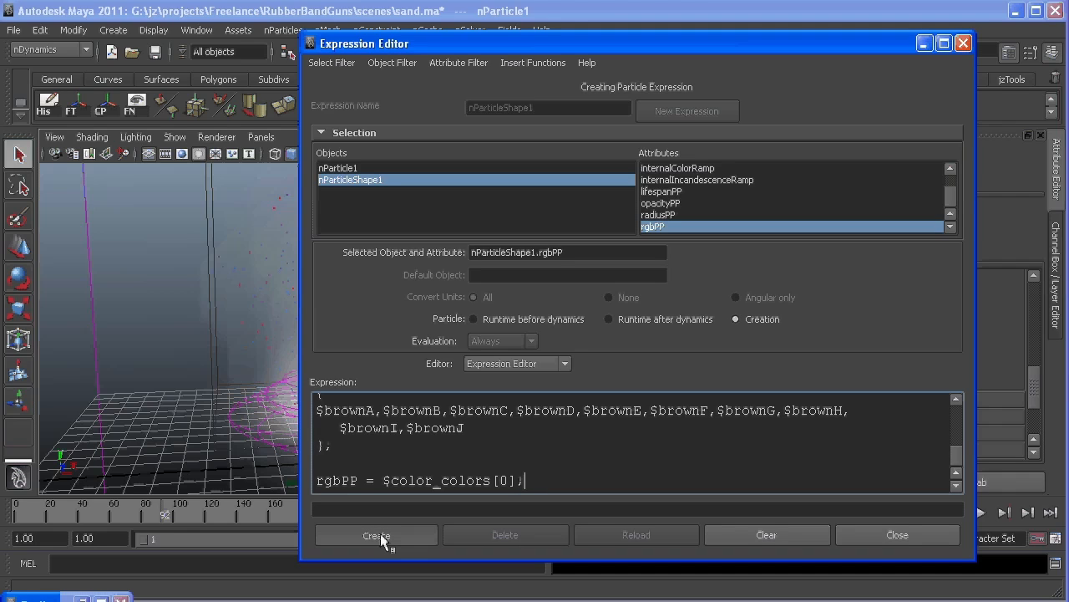
Create the expression after correcting the reference to $colors[0]
{"action": "left_click", "coordinate": [375, 535]}
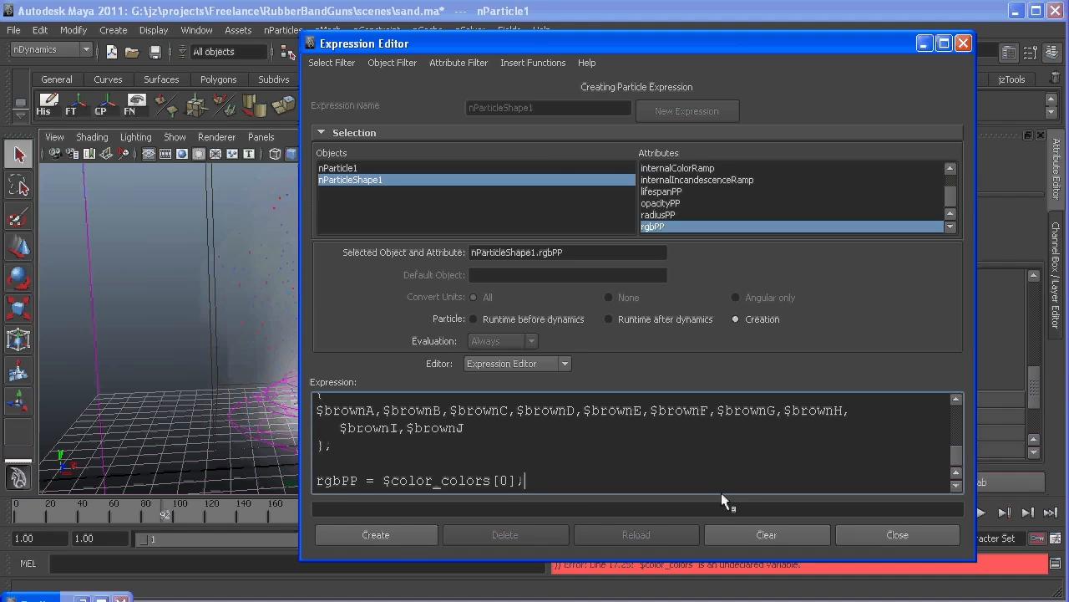
{"action": "mouse_move", "coordinate": [717, 561]}
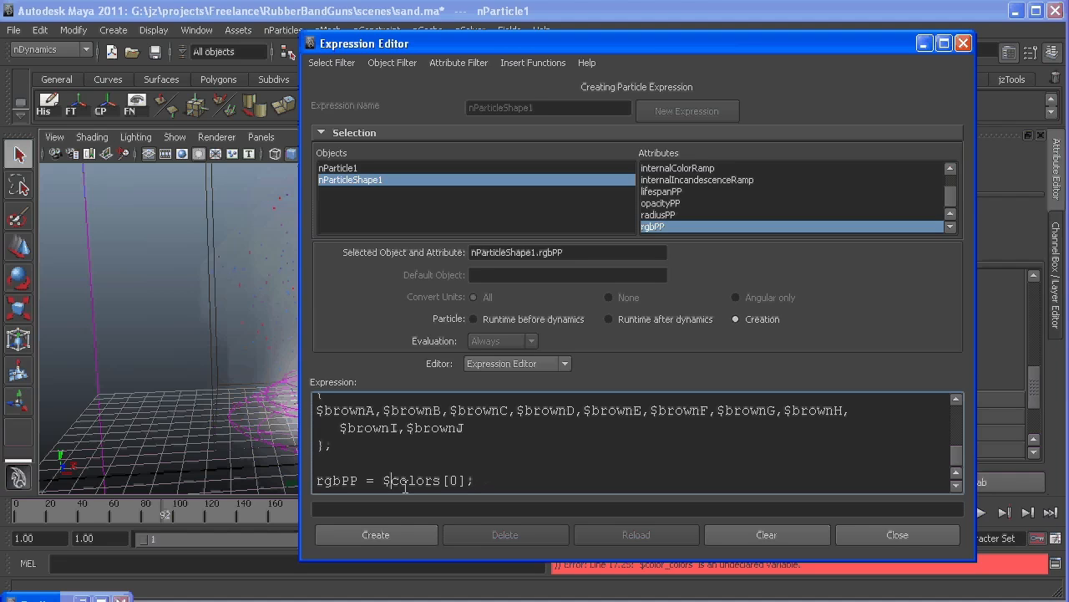
{"action": "left_click", "coordinate": [374, 535]}
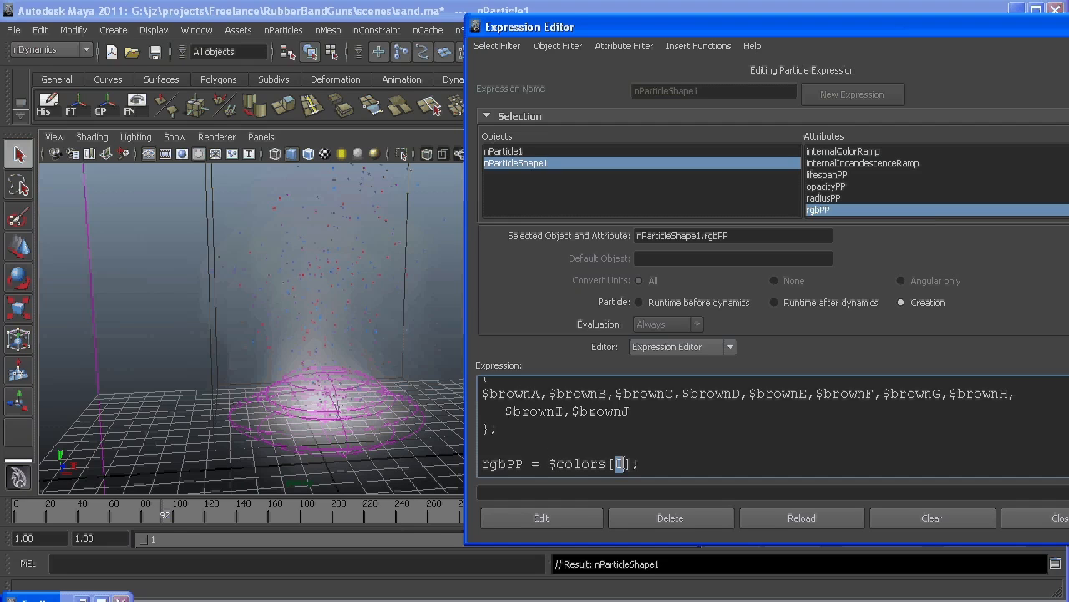
{"action": "double_click", "coordinate": [510, 394]}
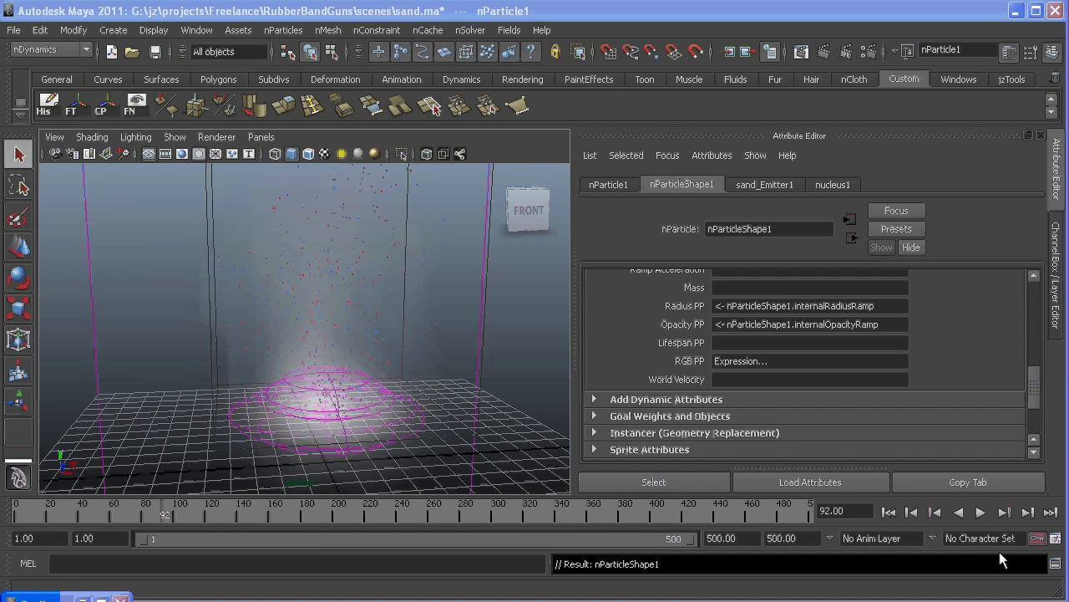
Preview playback, then replace the rgbPP line with int $color_choice;
{"action": "left_click", "coordinate": [981, 511]}
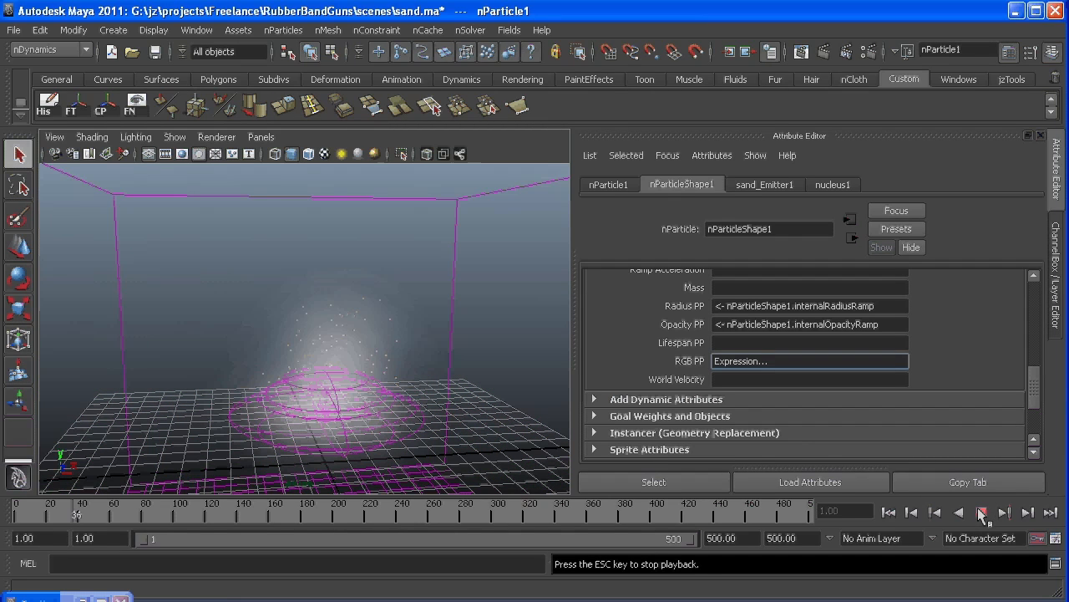
{"action": "left_click", "coordinate": [981, 511]}
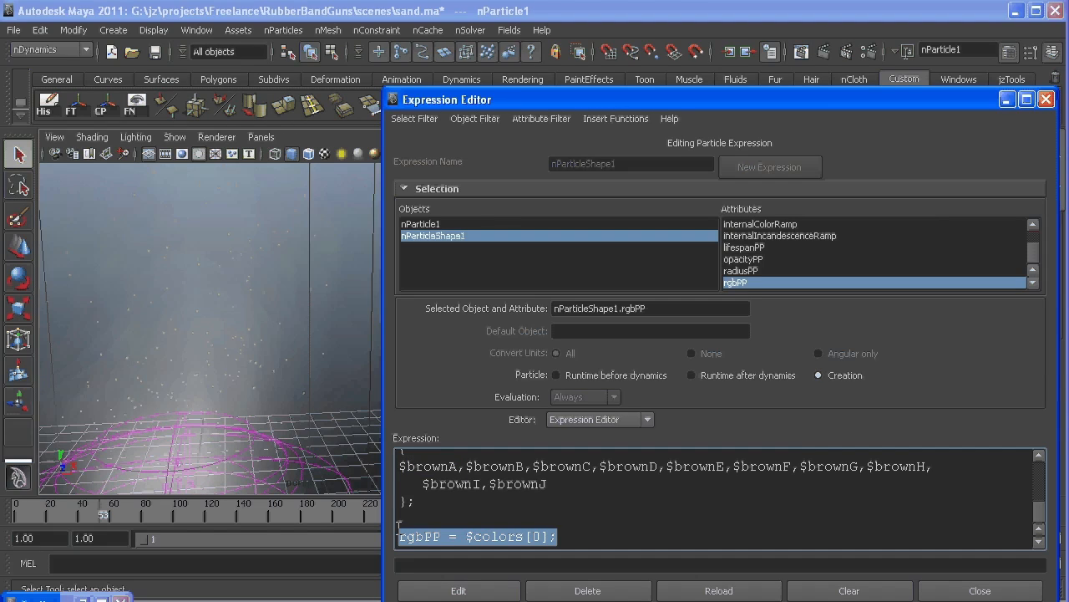
{"action": "type", "text": "int"}
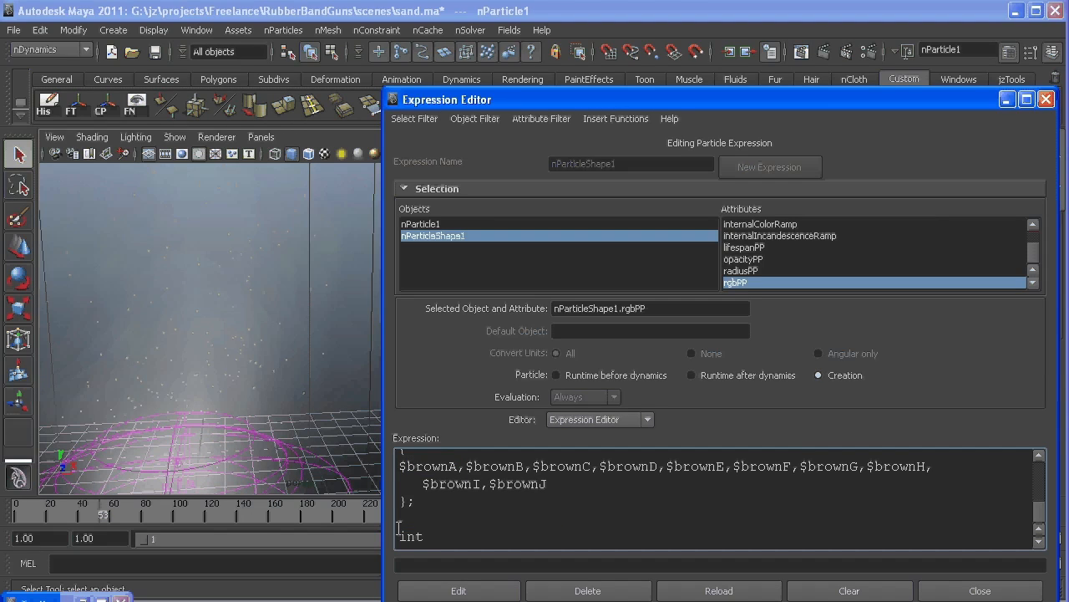
{"action": "type", "text": "#"}
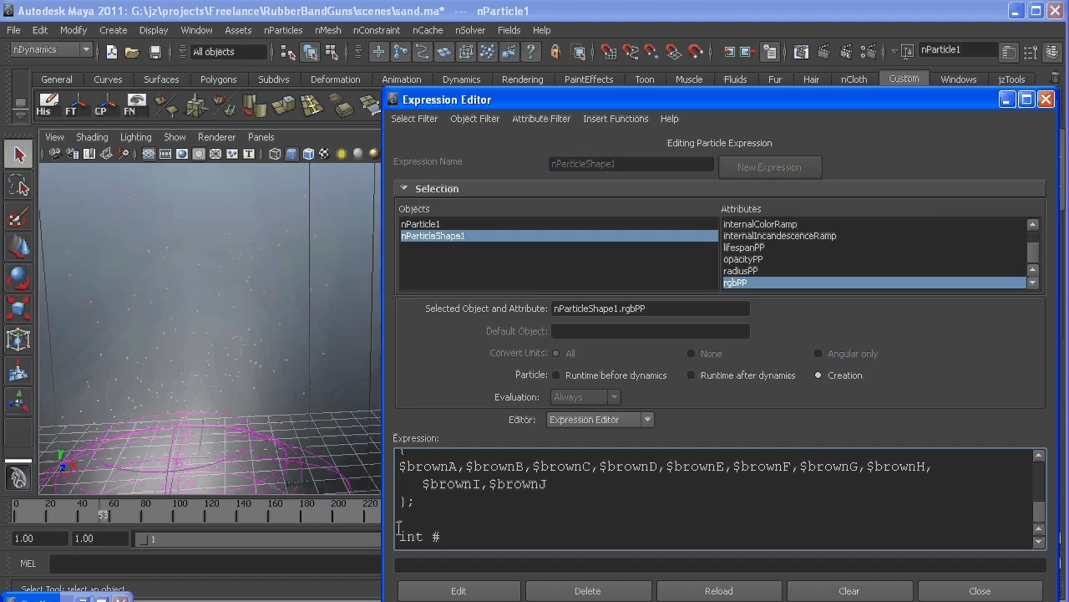
{"action": "type", "text": "$color_c"}
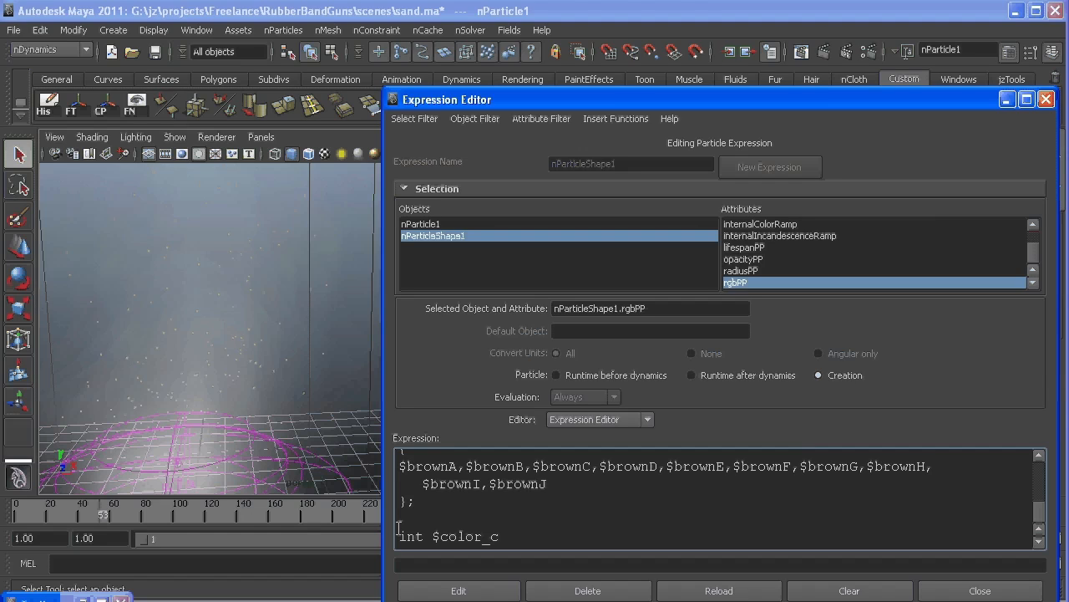
{"action": "type", "text": "hoice;"}
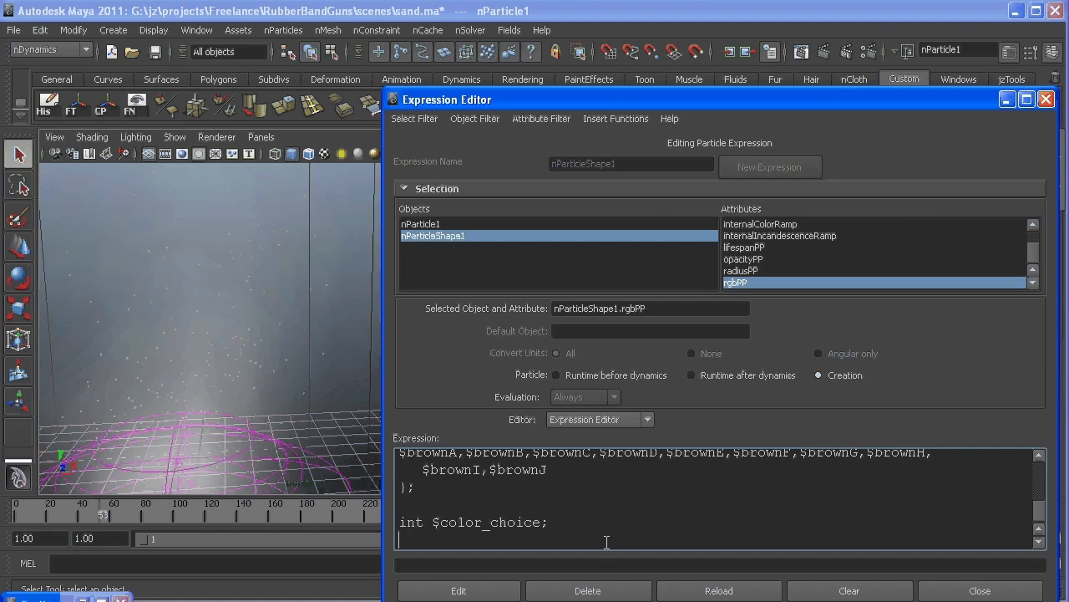
Add $color_choice_size = `size($colors)`; and select that variable name
{"action": "type", "text": "$color_choice_size"}
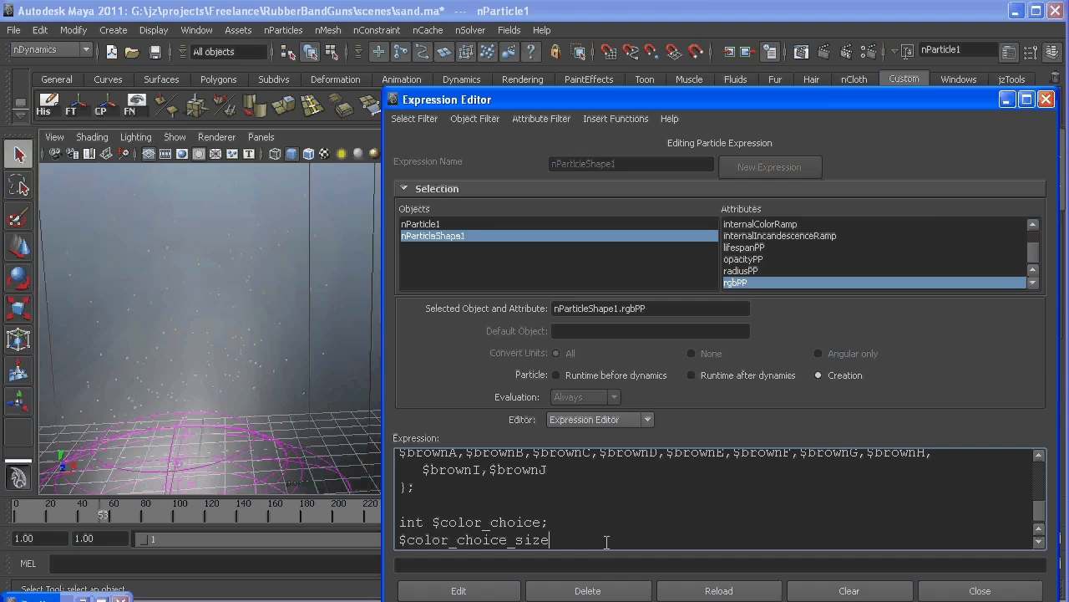
{"action": "type", "text": "="}
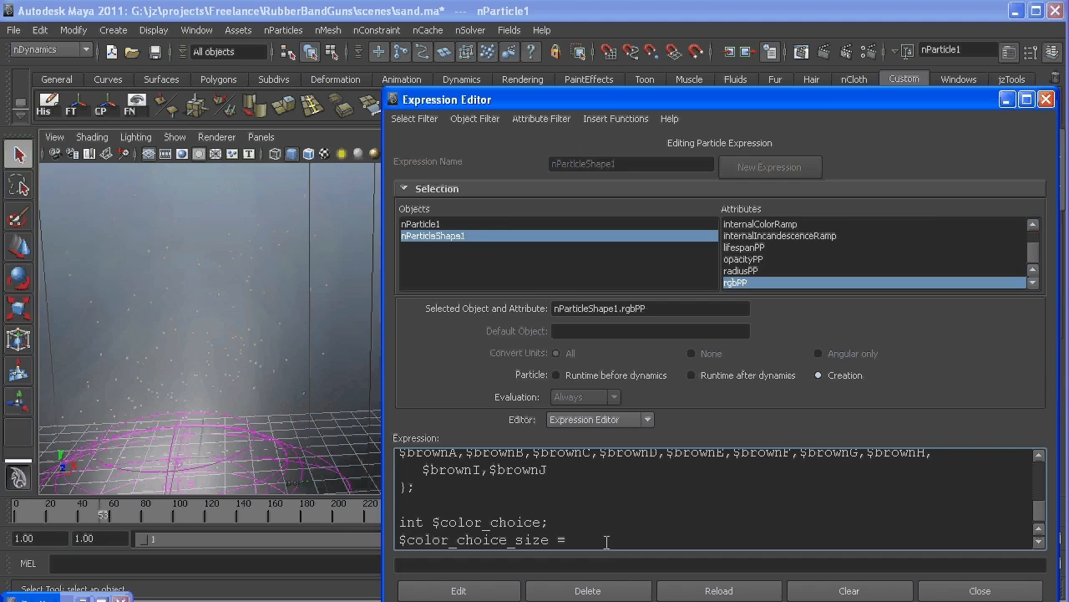
{"action": "type", "text": "`"}
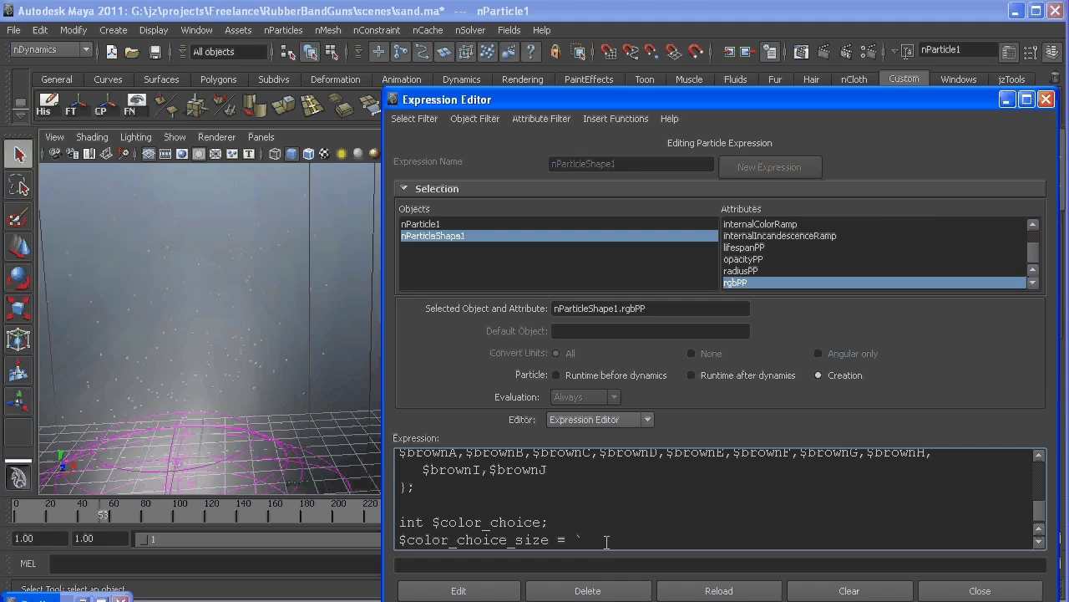
{"action": "type", "text": "size"}
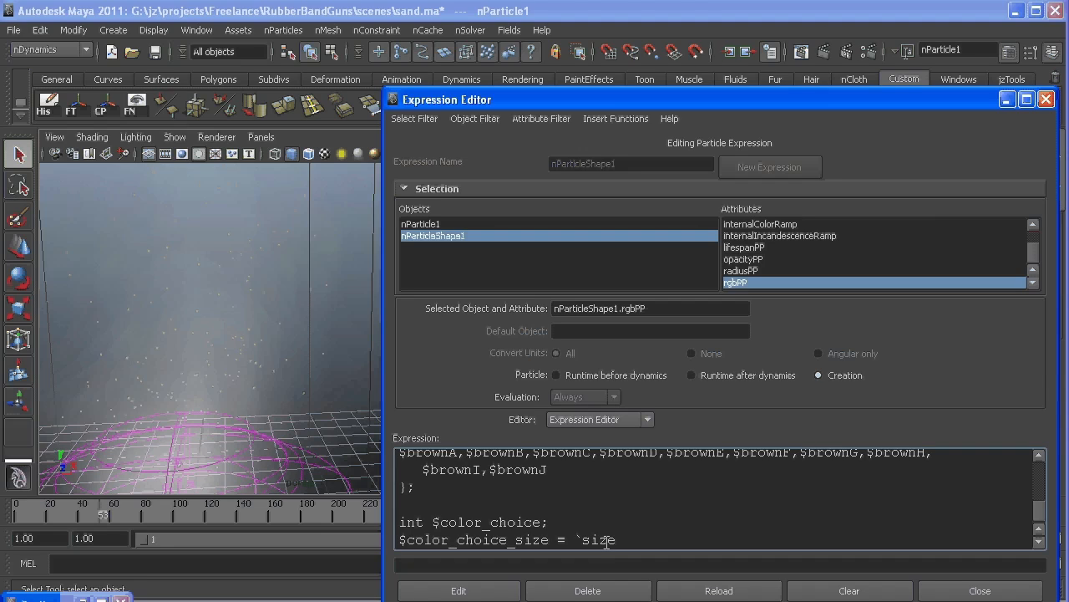
{"action": "type", "text": "("}
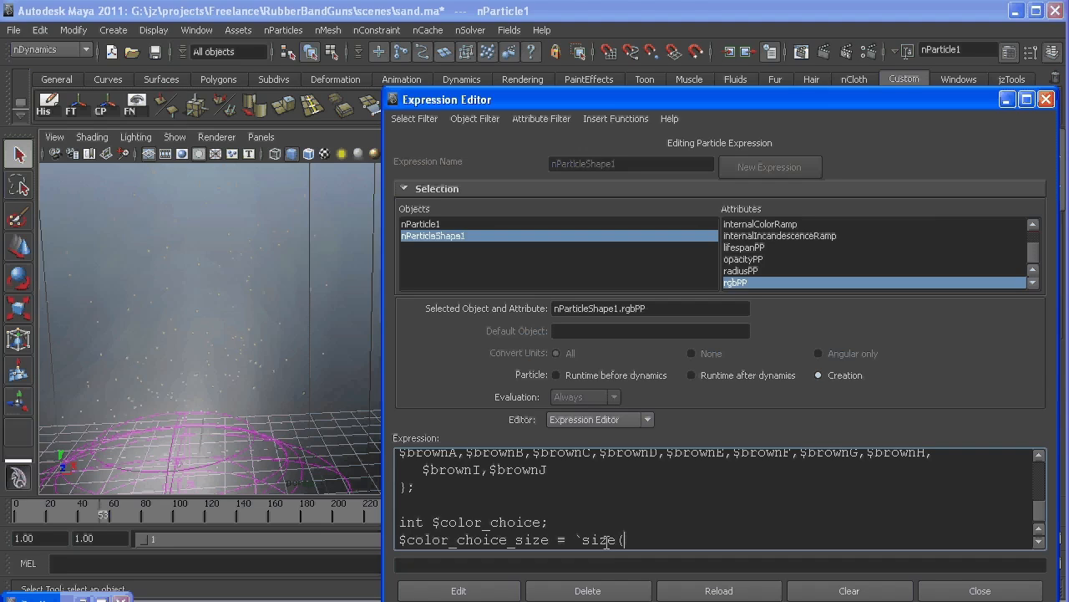
{"action": "type", "text": "($colors)"}
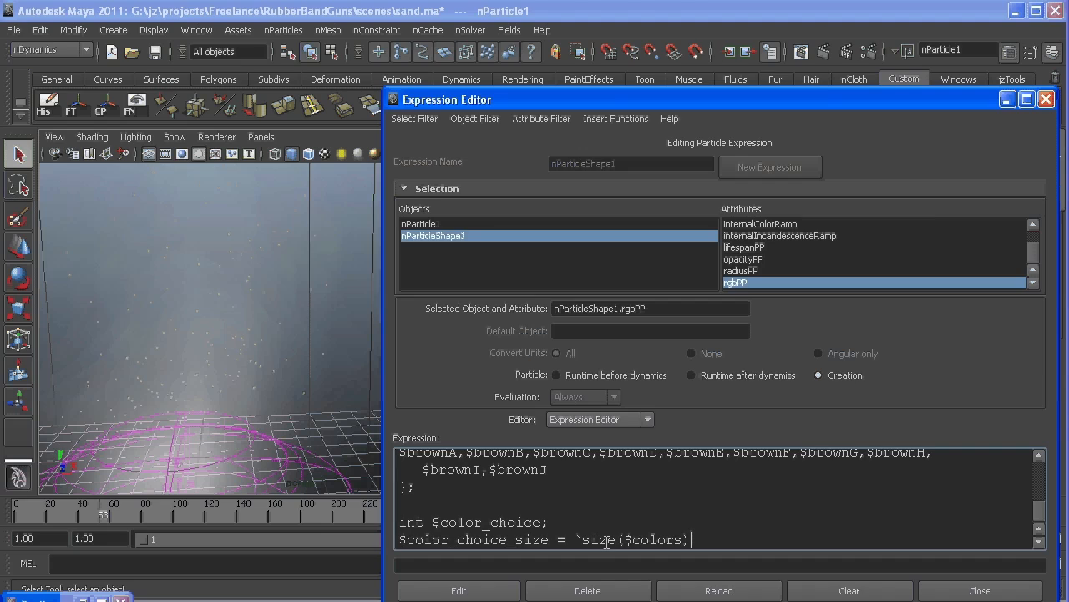
{"action": "type", "text": "`"}
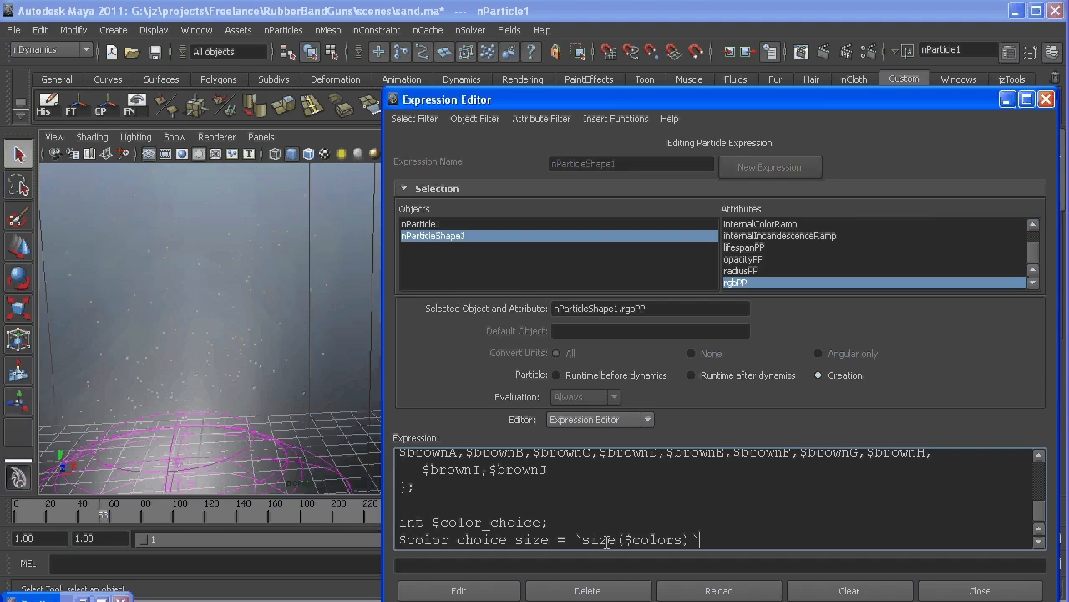
{"action": "type", "text": ";"}
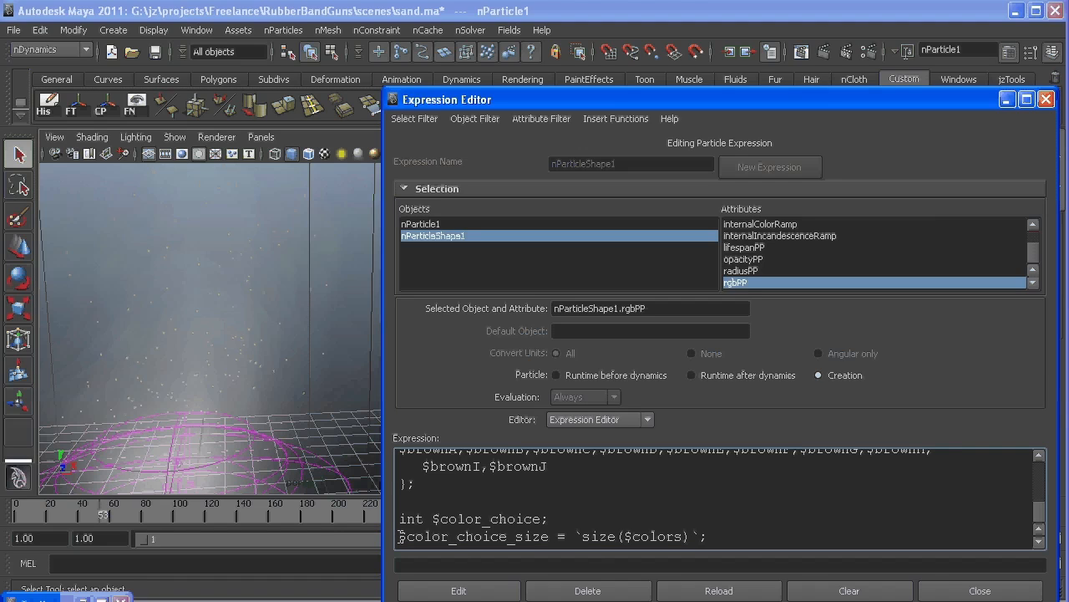
{"action": "double_click", "coordinate": [475, 535]}
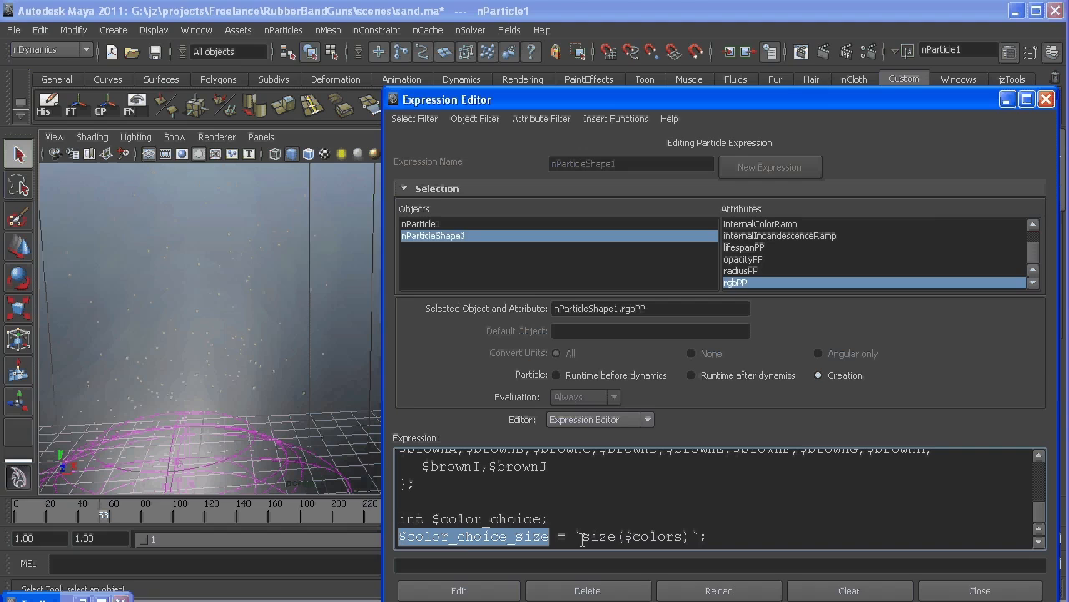
{"action": "double_click", "coordinate": [598, 535]}
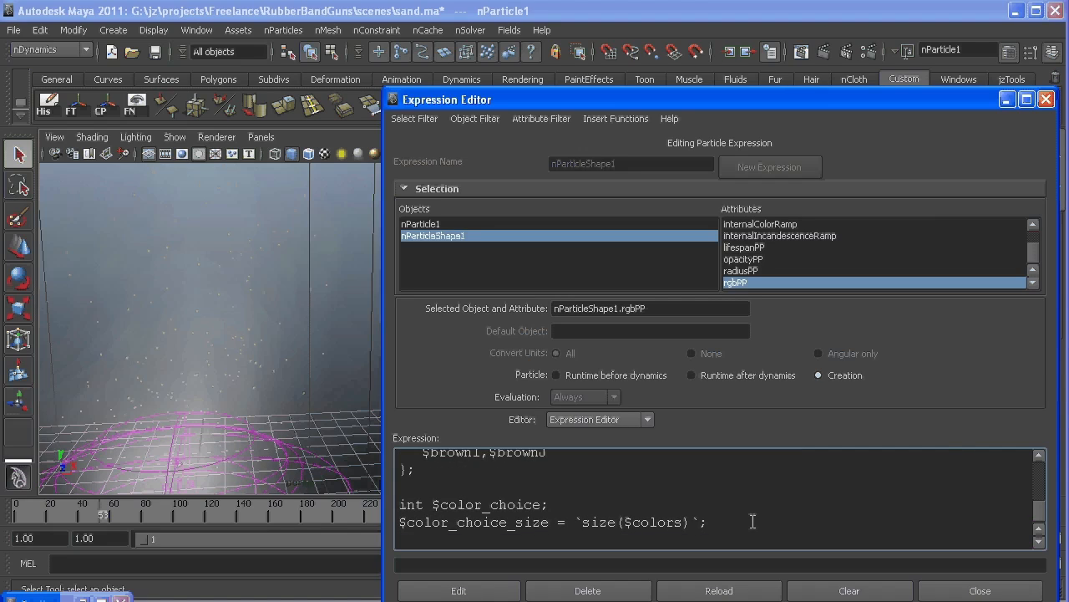
Write the line $color_choice = `rand 0 $color_choice_size`; into the creation expression
{"action": "type", "text": "$color"}
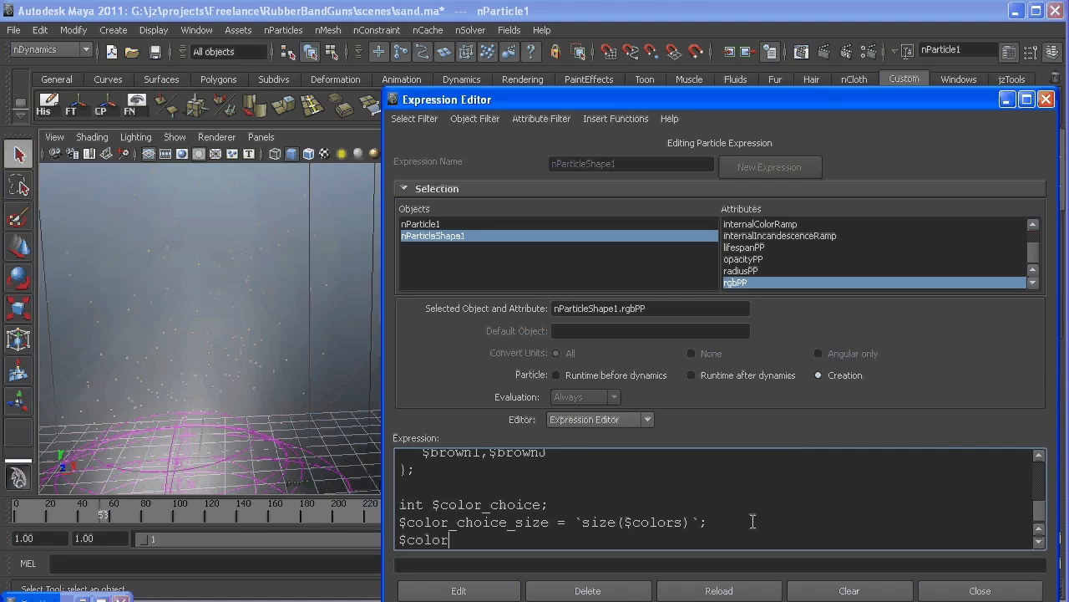
{"action": "type", "text": "ch"}
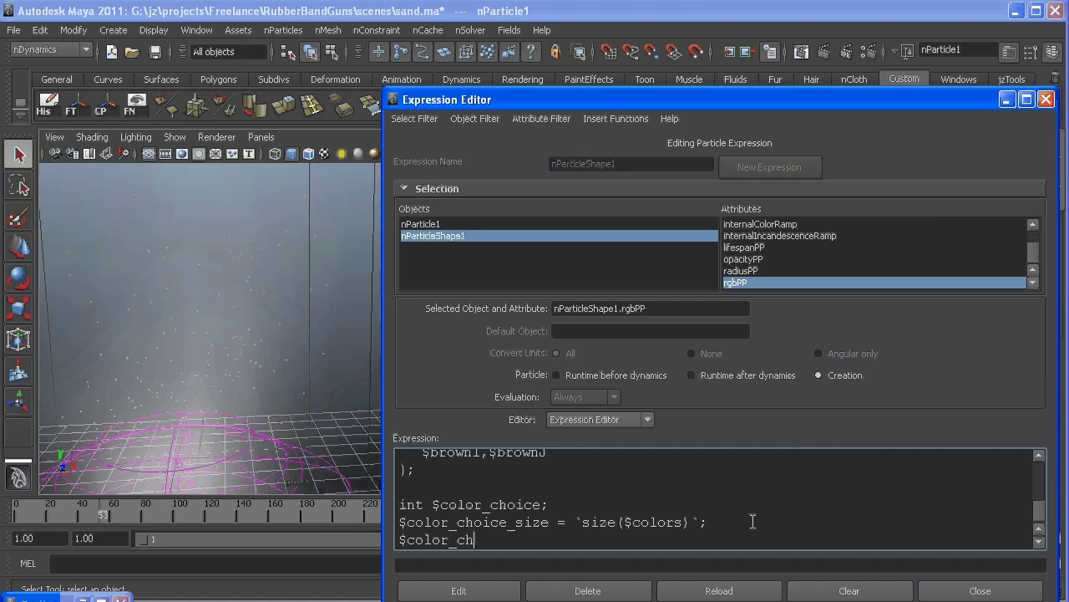
{"action": "type", "text": "oice ="}
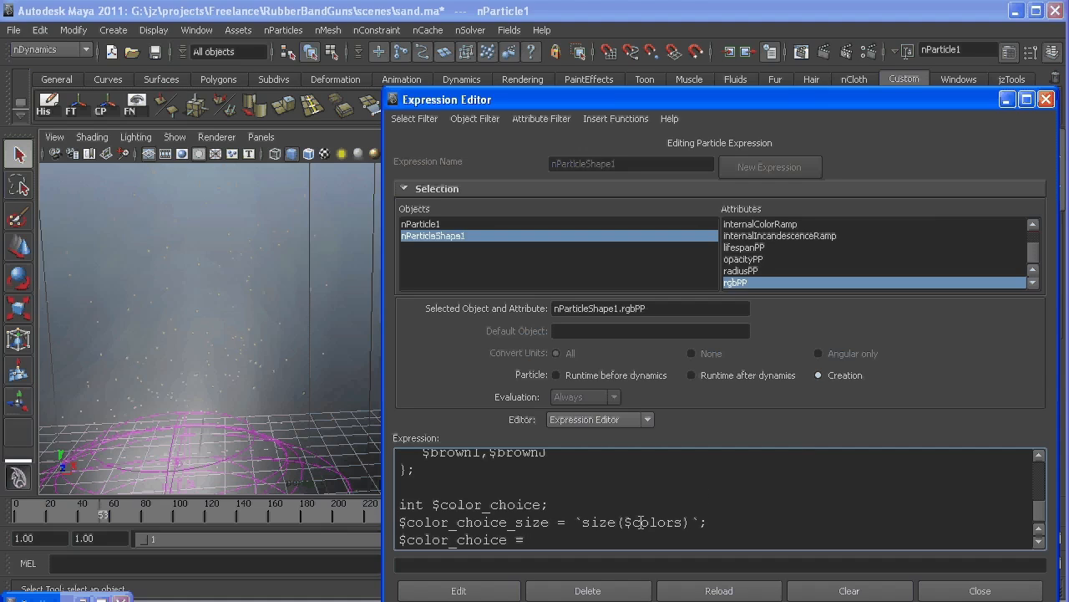
{"action": "type", "text": "`"}
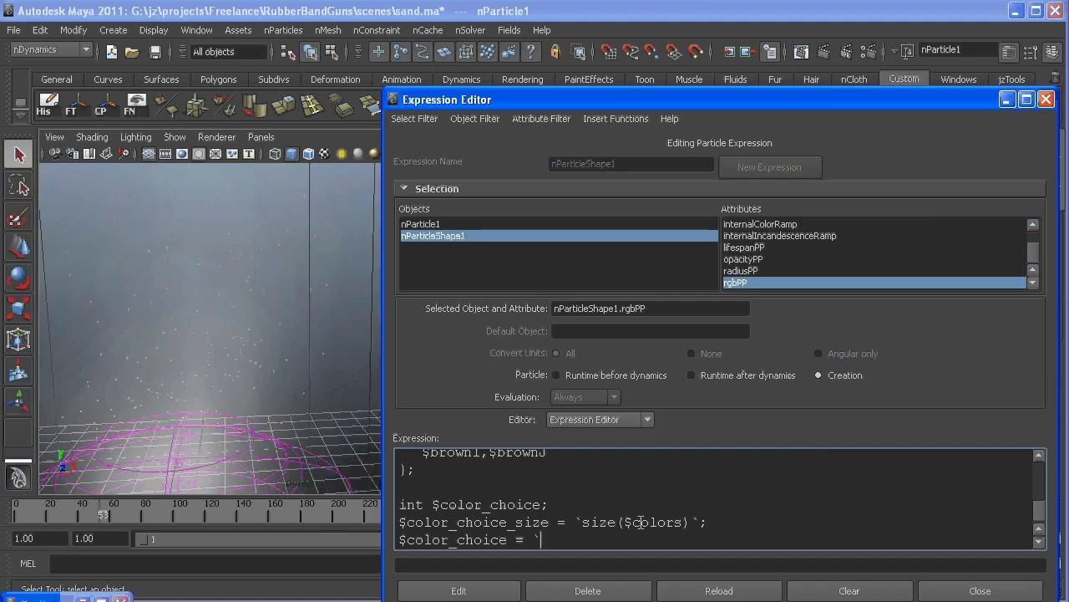
{"action": "type", "text": "ra"}
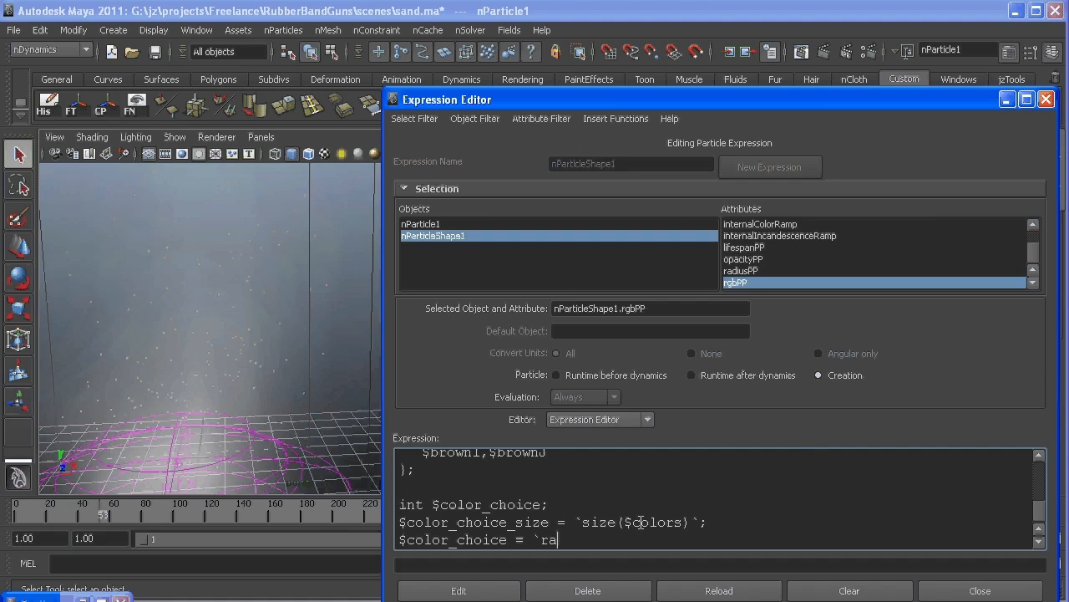
{"action": "type", "text": "nd"}
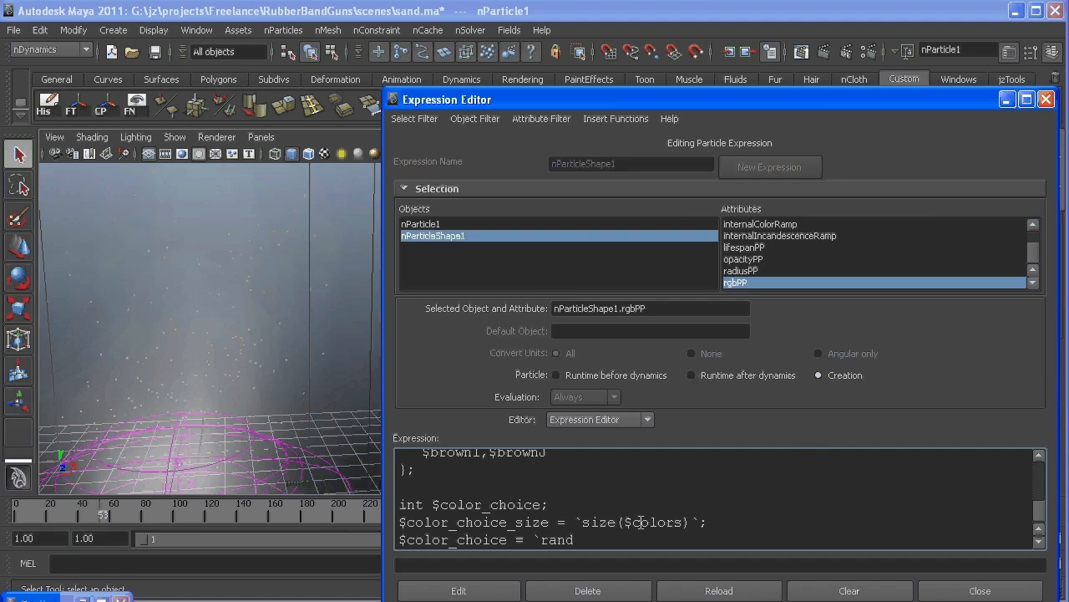
{"action": "type", "text": "0"}
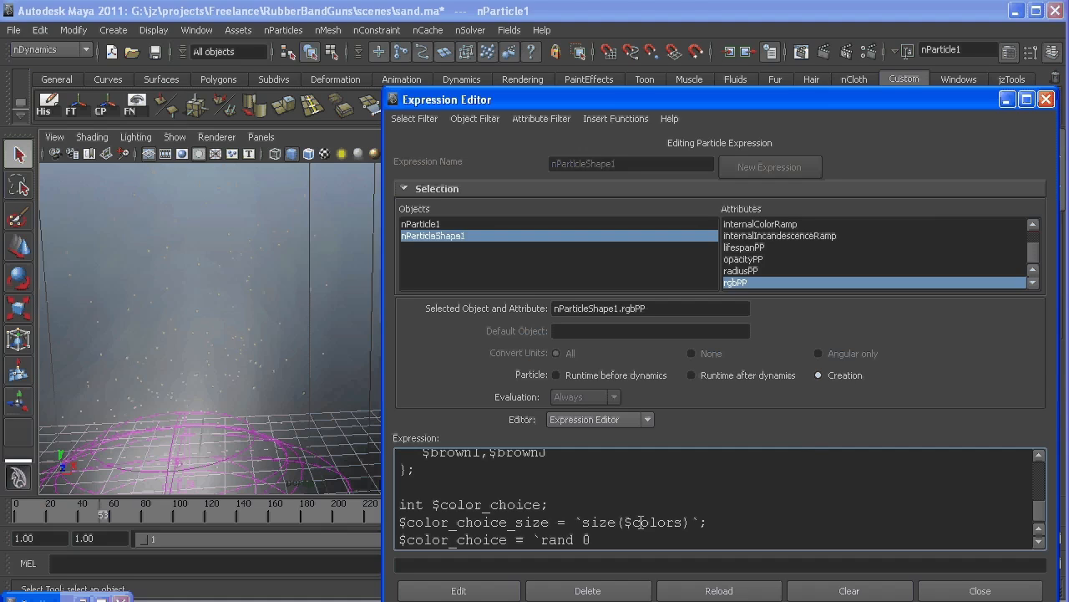
{"action": "type", "text": "$color_choice_si"}
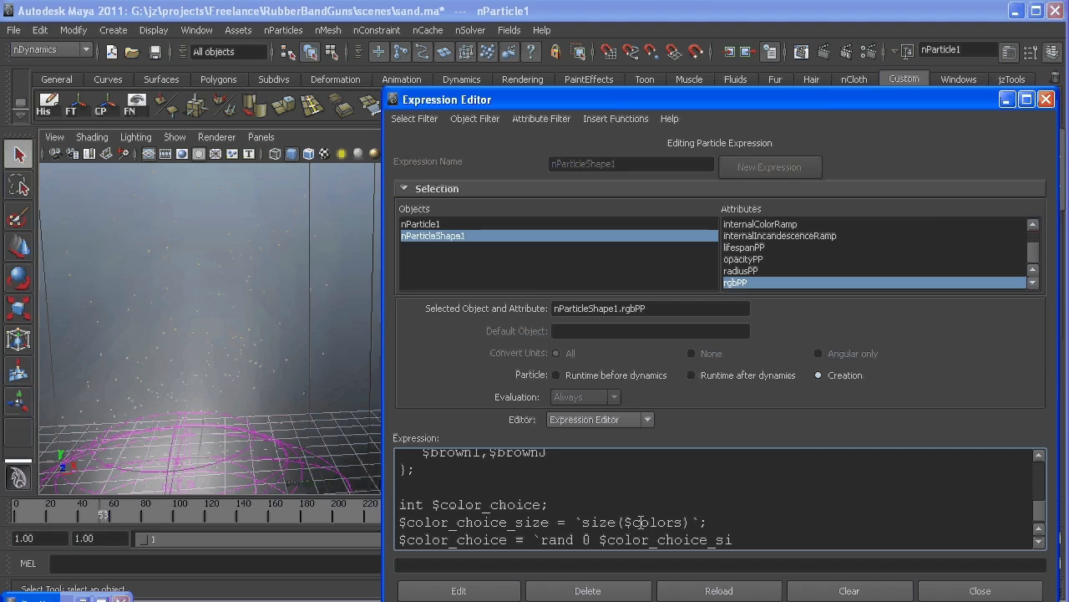
{"action": "type", "text": "ze`;"}
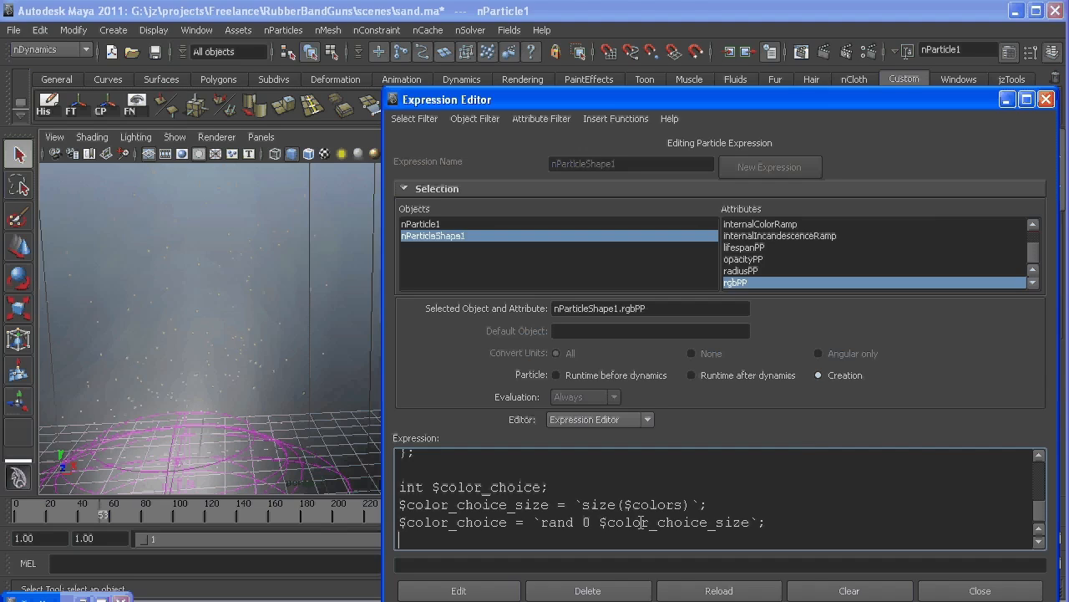
Write the line rgbPP = $colors[$color_choice]; to pick the particle color by index
{"action": "type", "text": "rgb"}
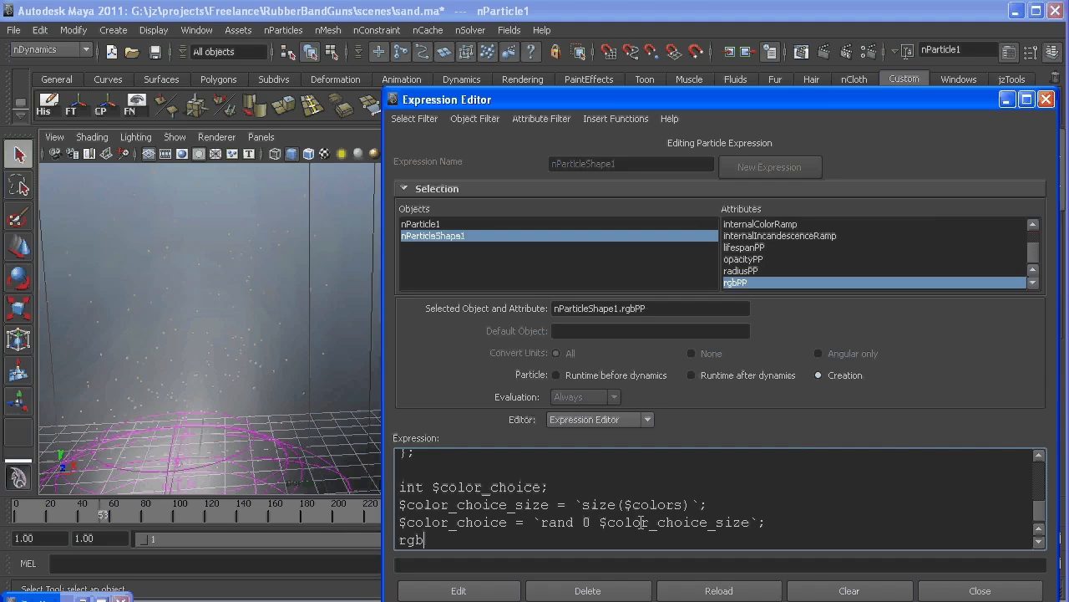
{"action": "type", "text": "PP ="}
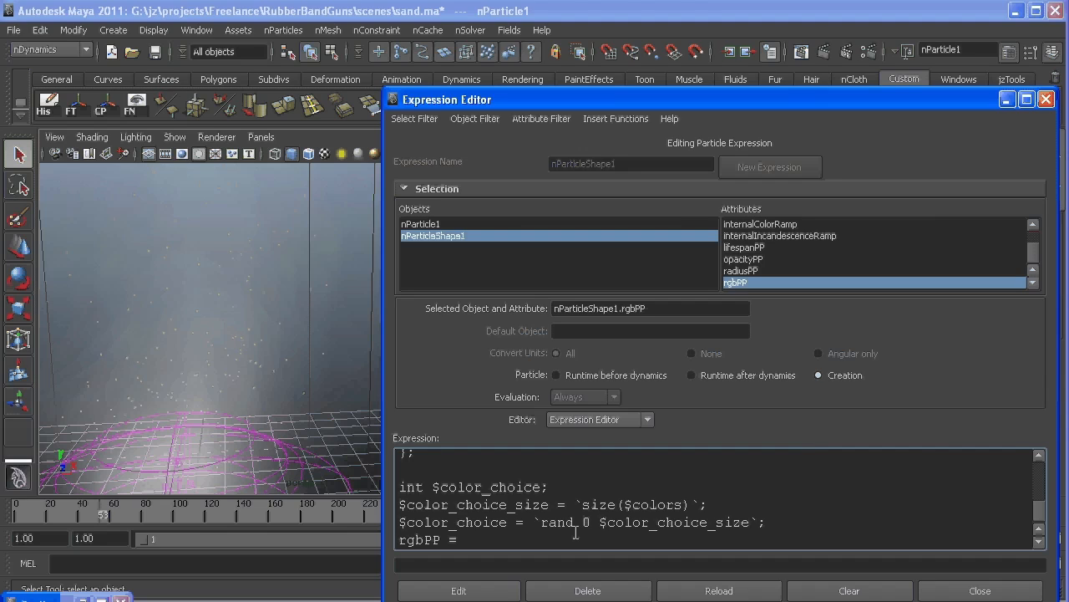
{"action": "type", "text": "$color"}
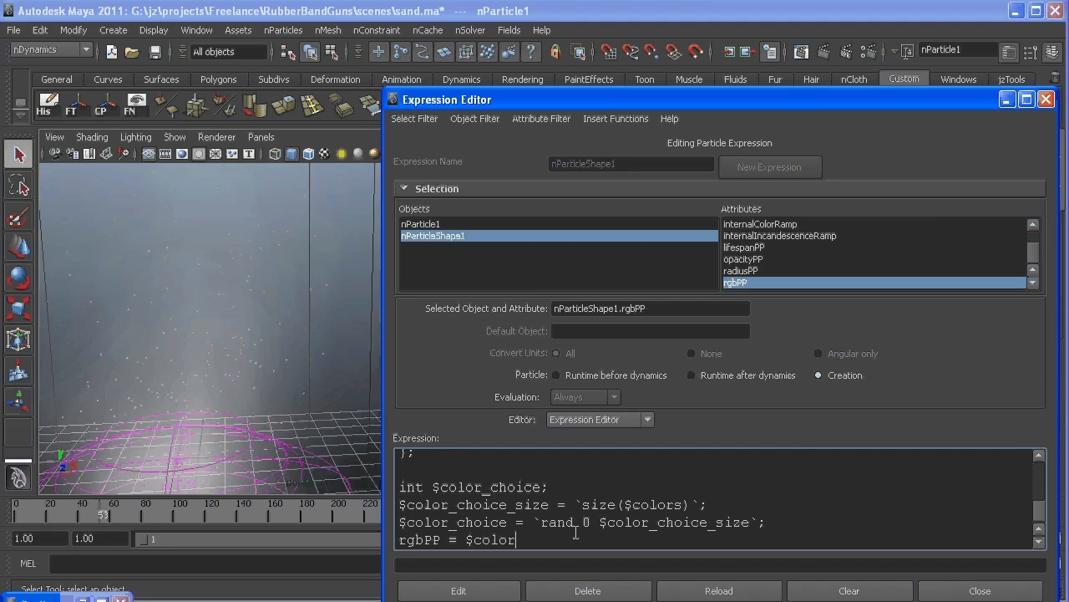
{"action": "type", "text": "s"}
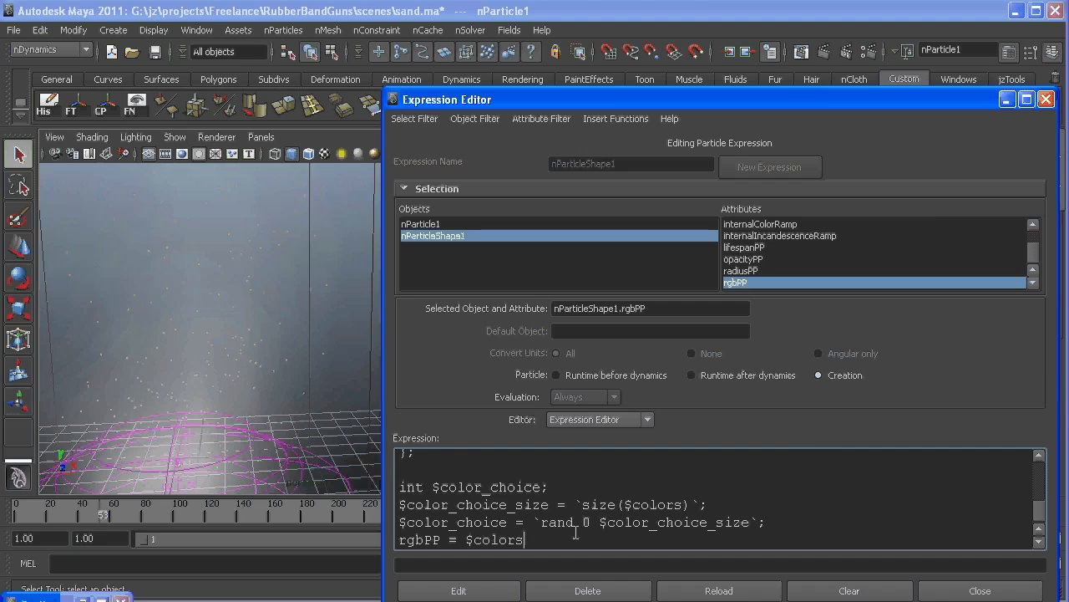
{"action": "type", "text": "["}
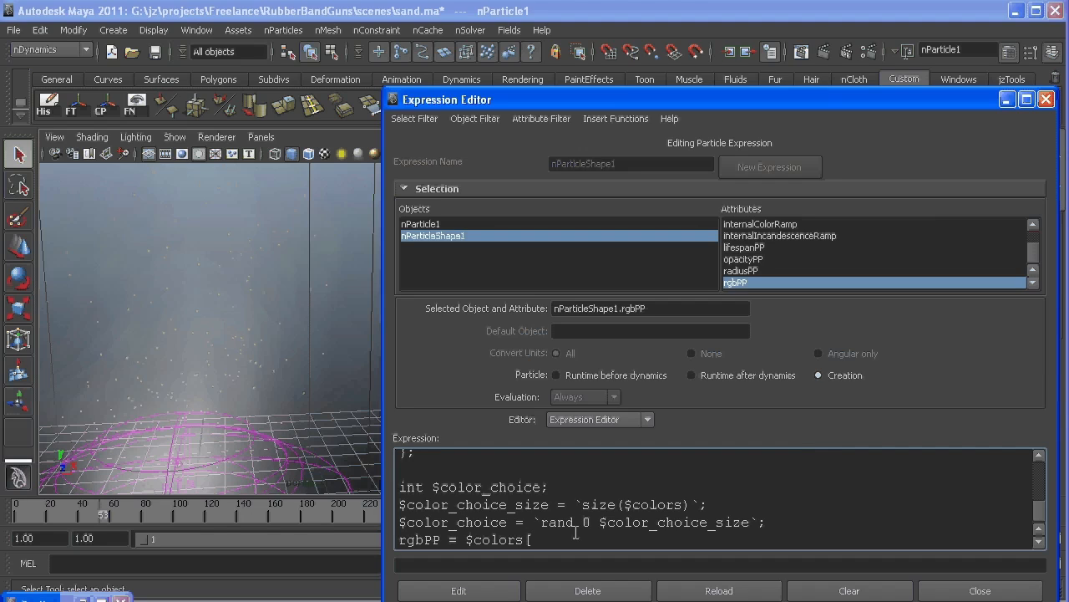
{"action": "type", "text": "[$color_choice"}
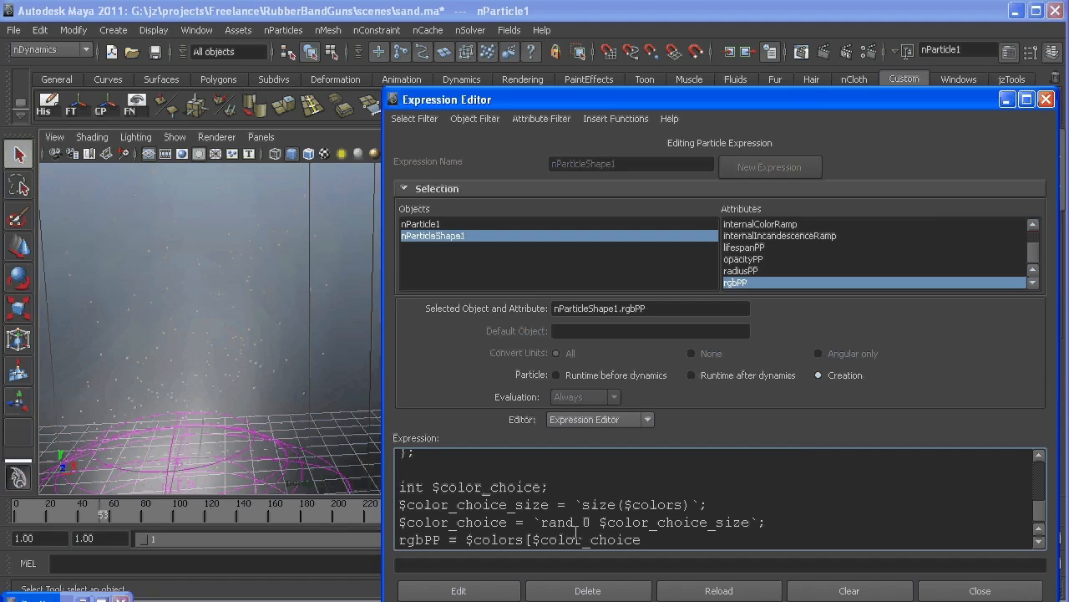
{"action": "type", "text": "]"}
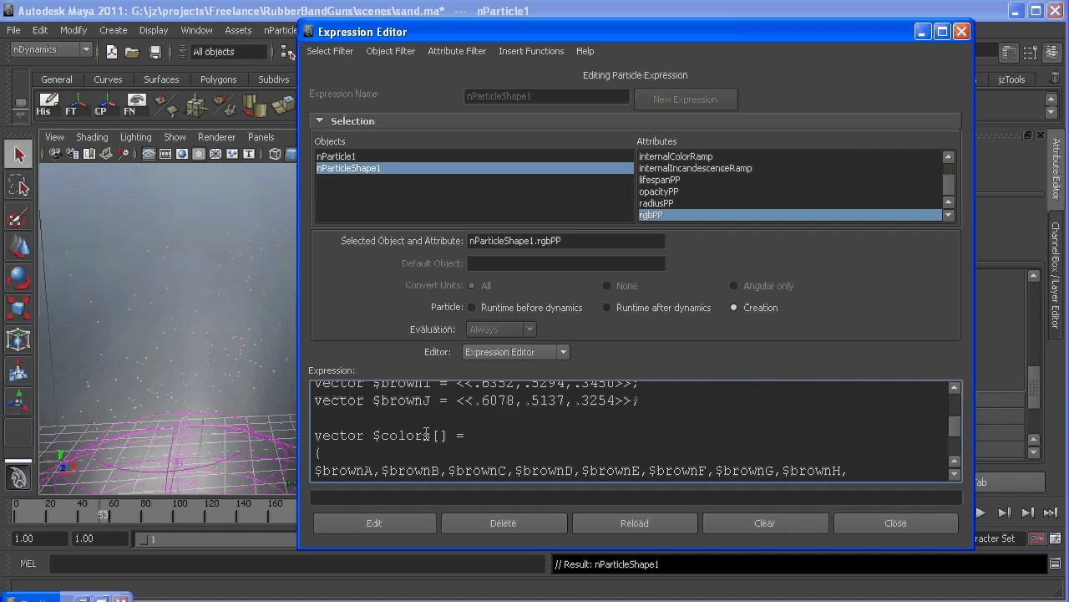
Review the applied expression, highlighting the size($colors) query and $colors in the rgbPP line
{"action": "scroll", "scroll_direction": "down", "scroll_amount": 3}
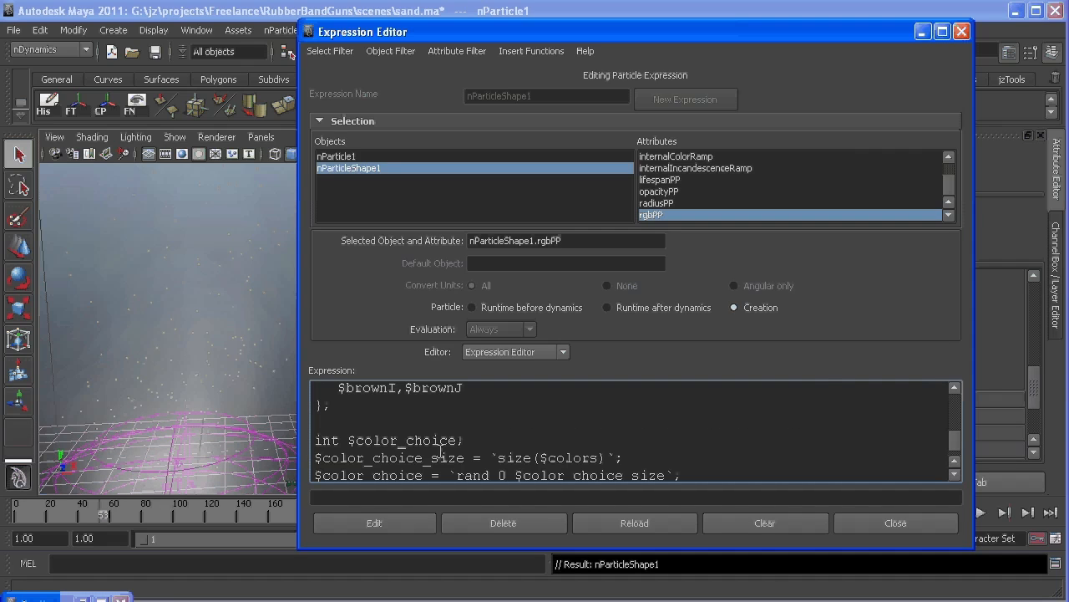
{"action": "triple_click", "coordinate": [468, 458]}
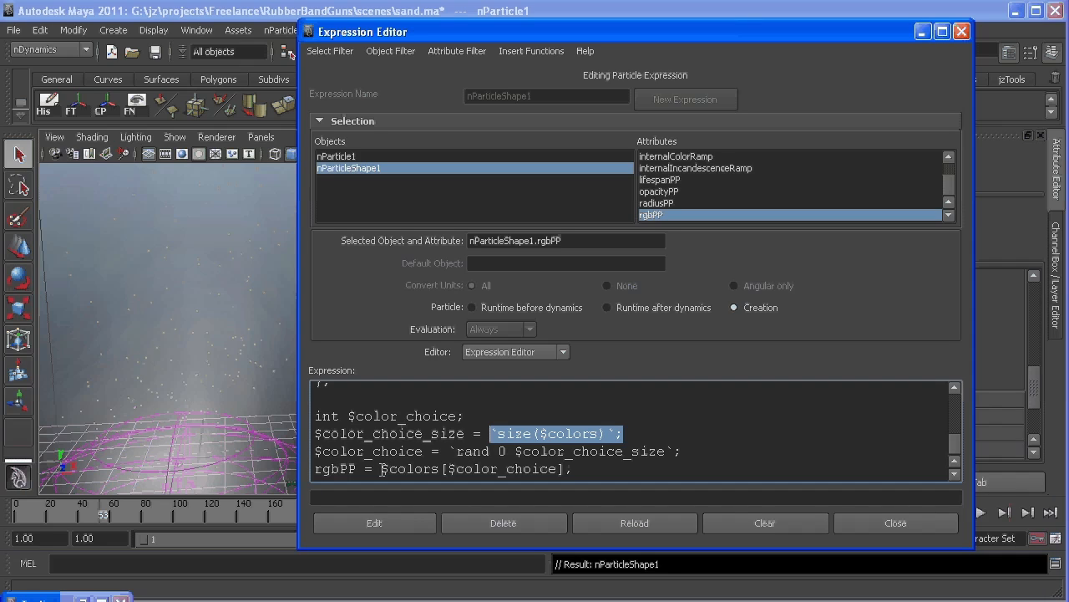
{"action": "double_click", "coordinate": [410, 468]}
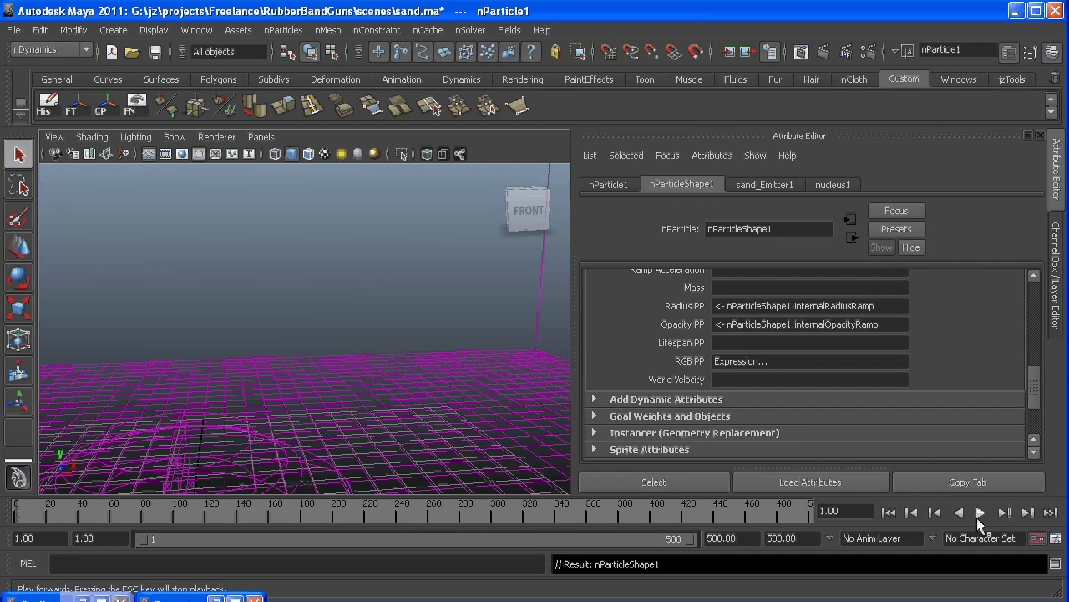
Play the simulation to around frame 55 to watch the sand particles rise, then stop
{"action": "left_click", "coordinate": [980, 511]}
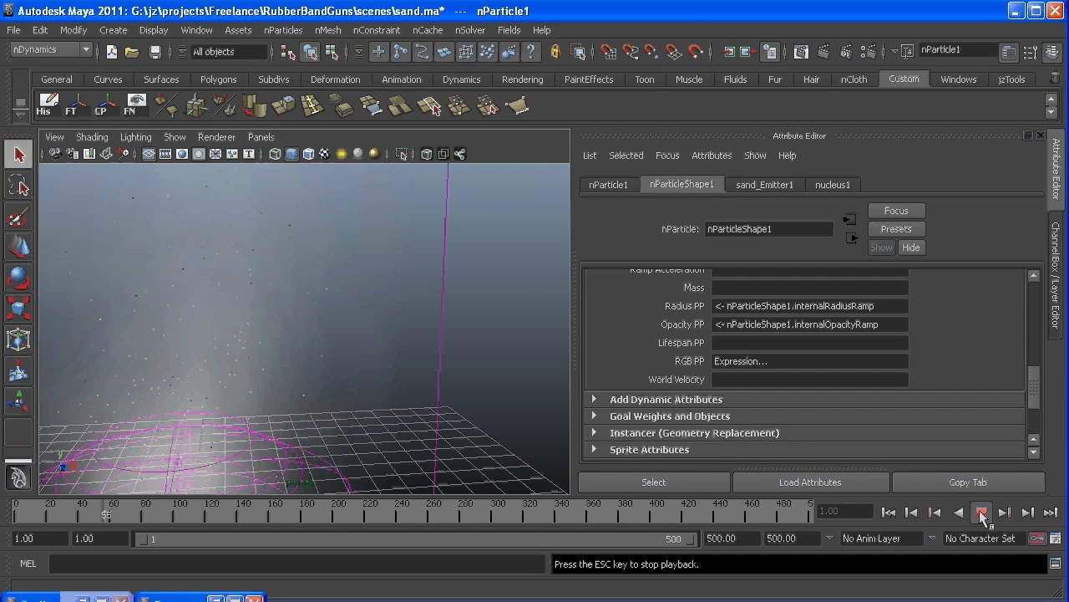
{"action": "left_click", "coordinate": [981, 511]}
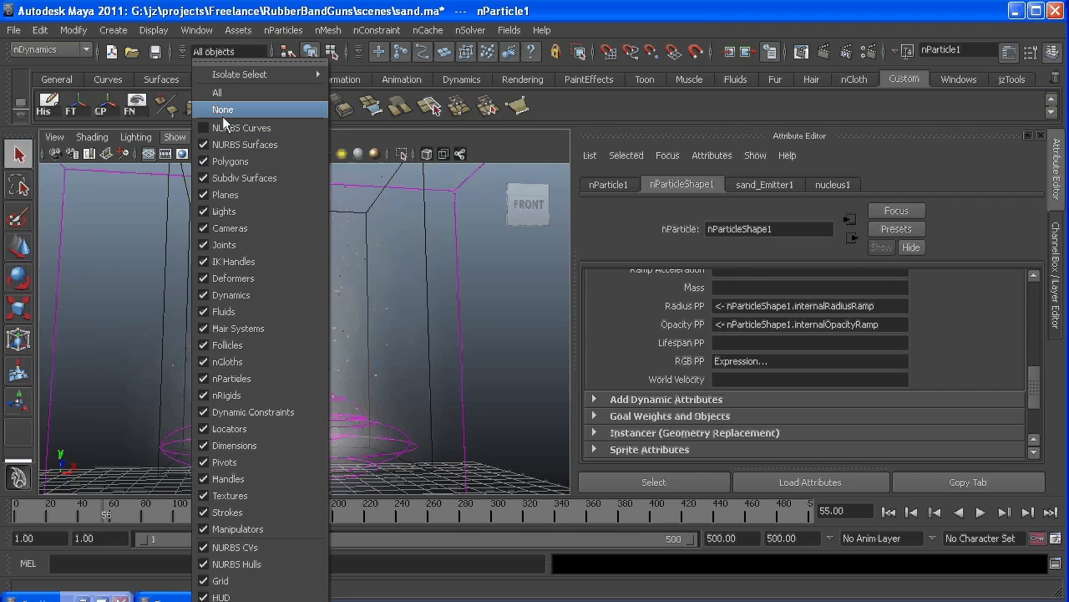
Hide everything but nParticles in the viewport and replay the rising sand plume
{"action": "left_click", "coordinate": [223, 110]}
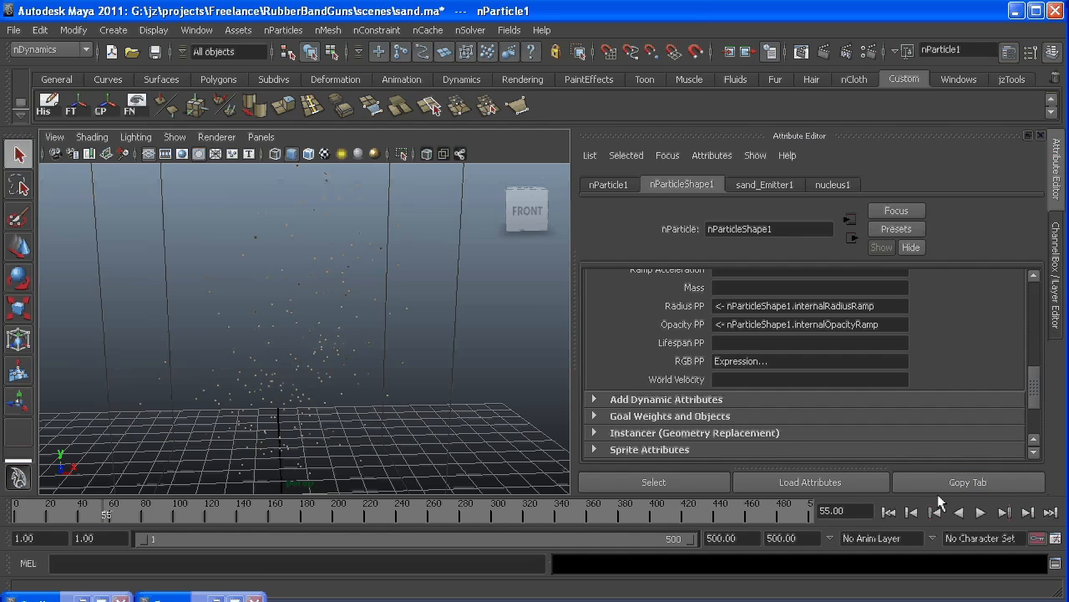
{"action": "left_click", "coordinate": [981, 511]}
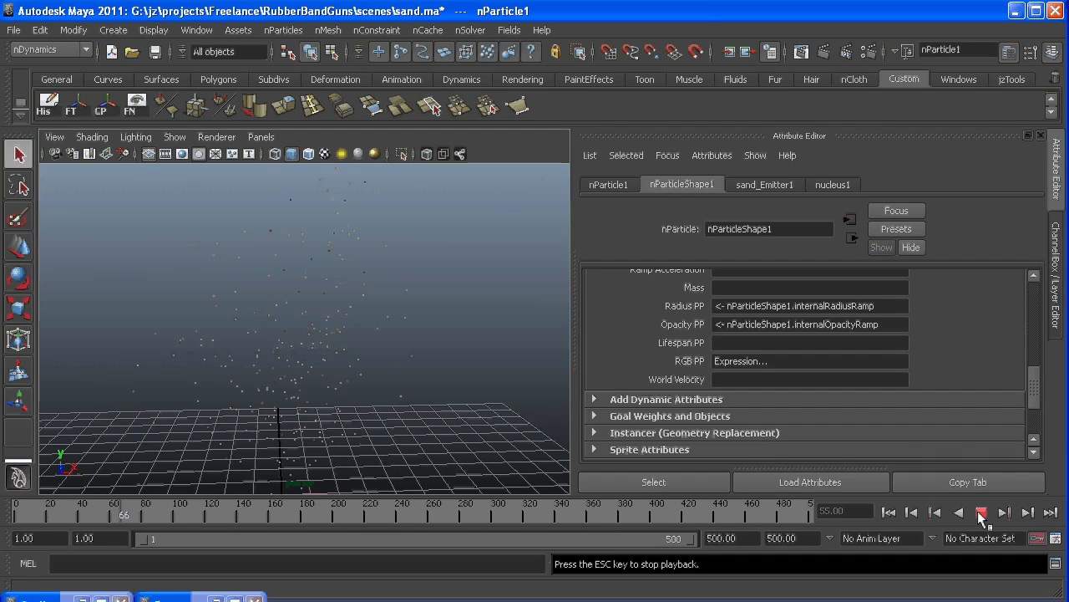